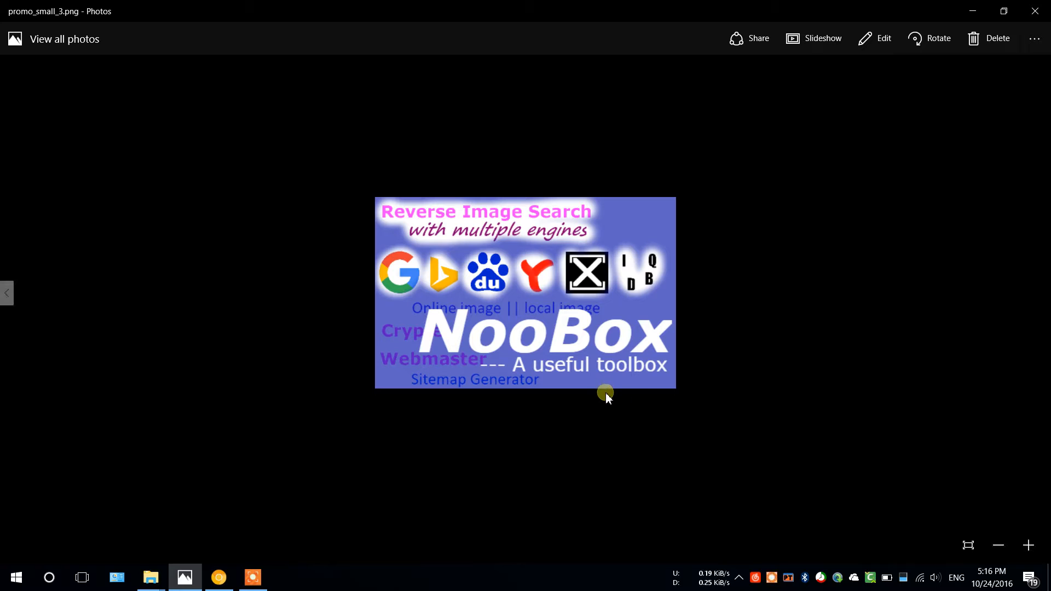
mouse_move(375, 208)
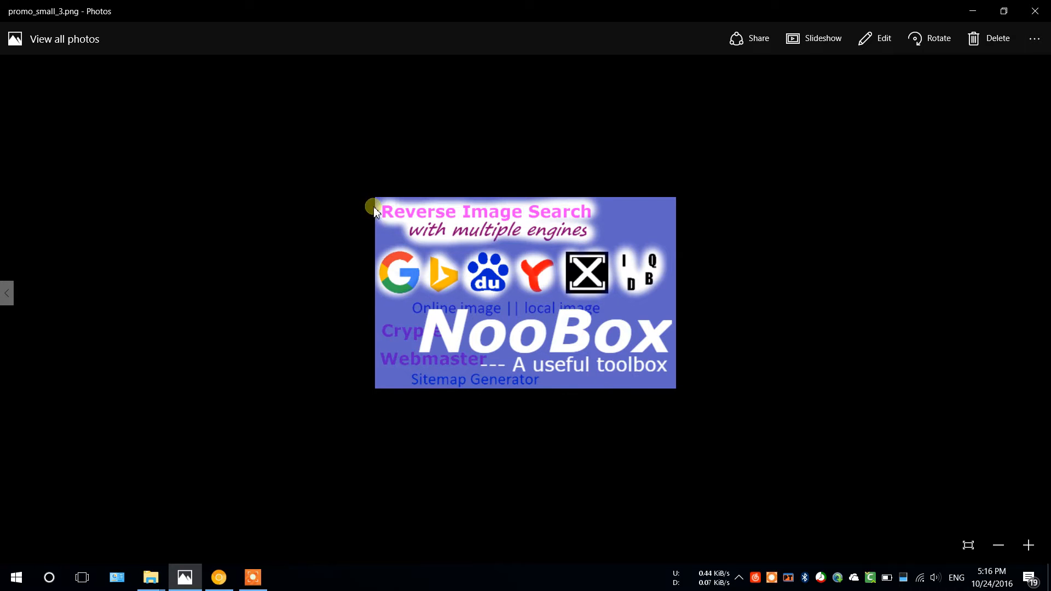
mouse_move(399, 299)
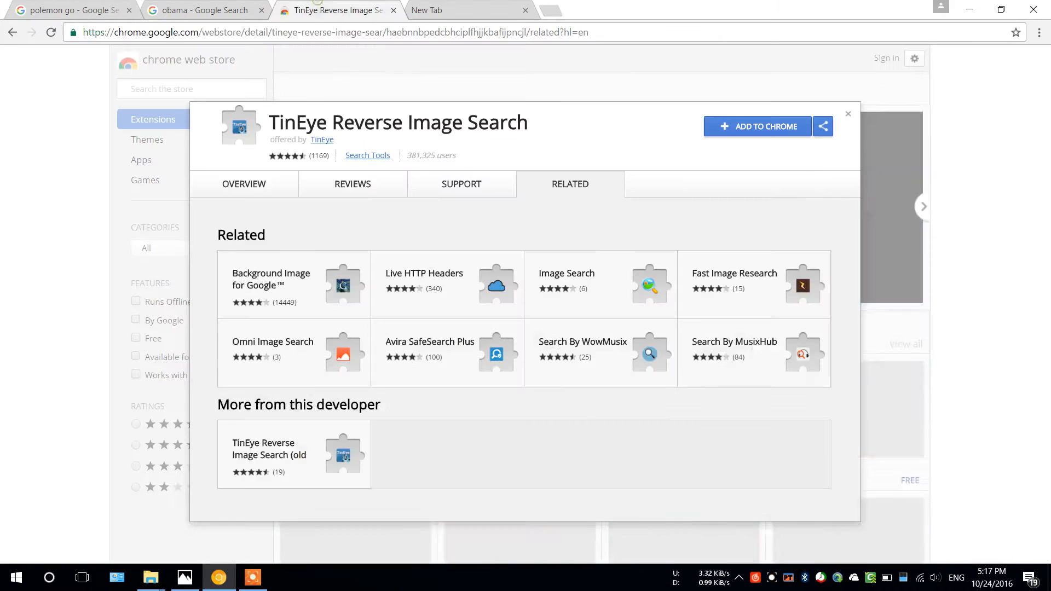
- Start adding TinEye Reverse Image Search to Chrome from its store listing
double_click(494, 122)
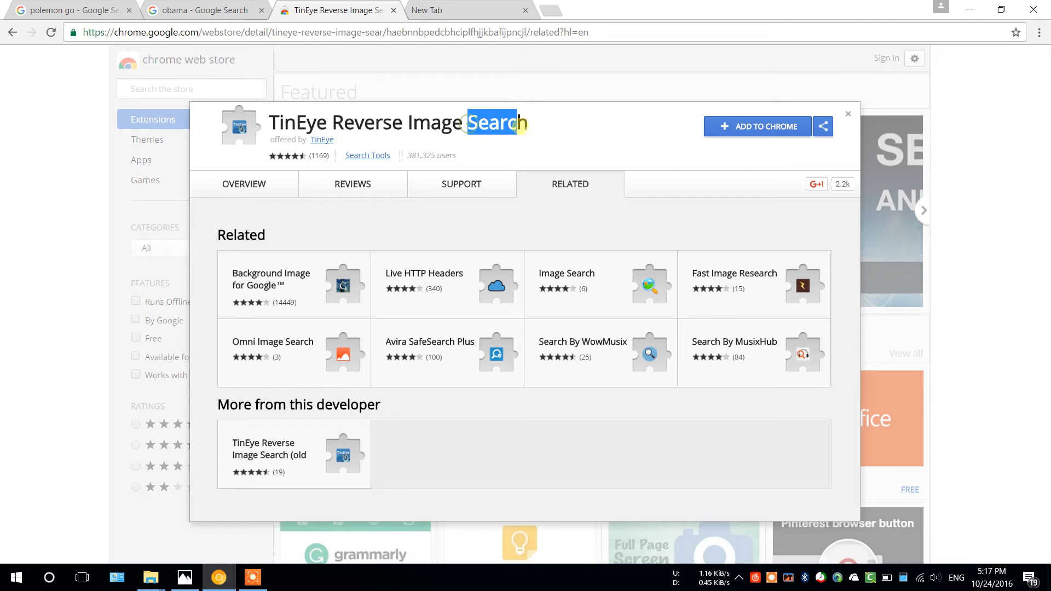
click(757, 127)
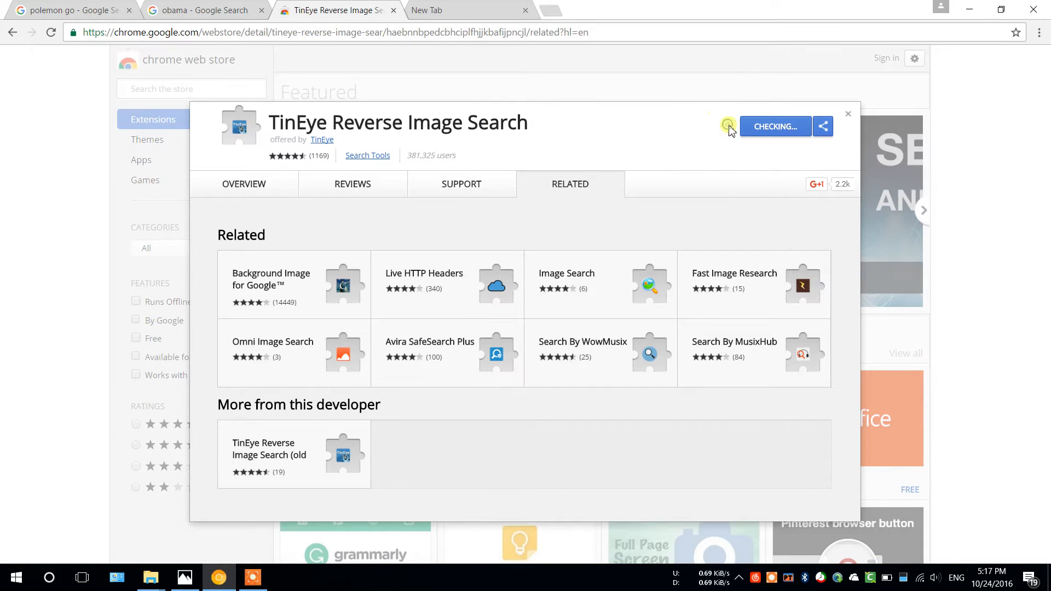
mouse_move(494, 66)
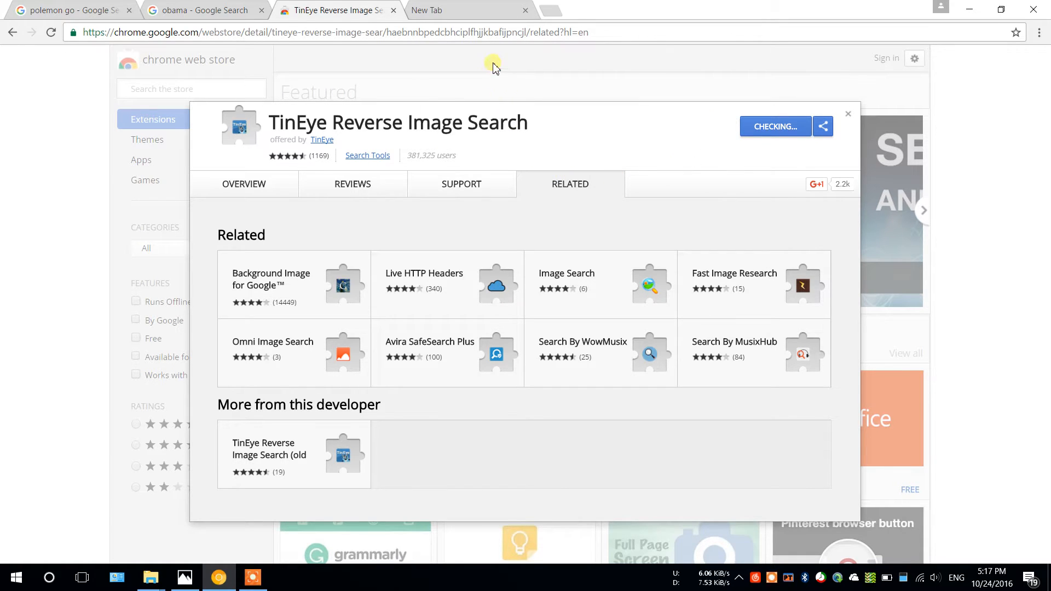
- Search Google for 'noobox ainoob' in a new tab and open NooBox's Chrome Web Store listing
click(446, 10)
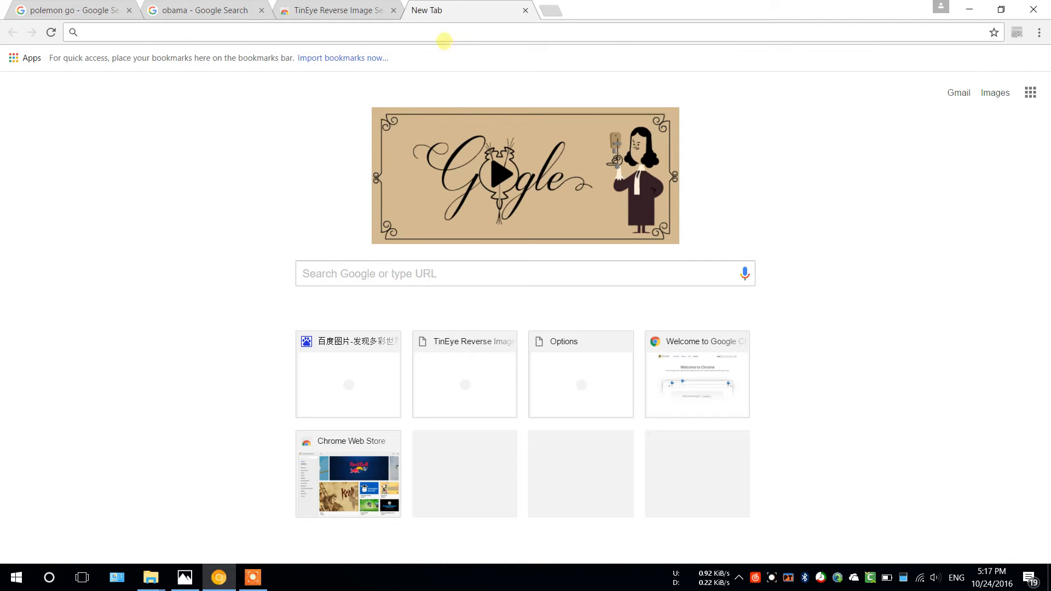
text(noobox ainoob)
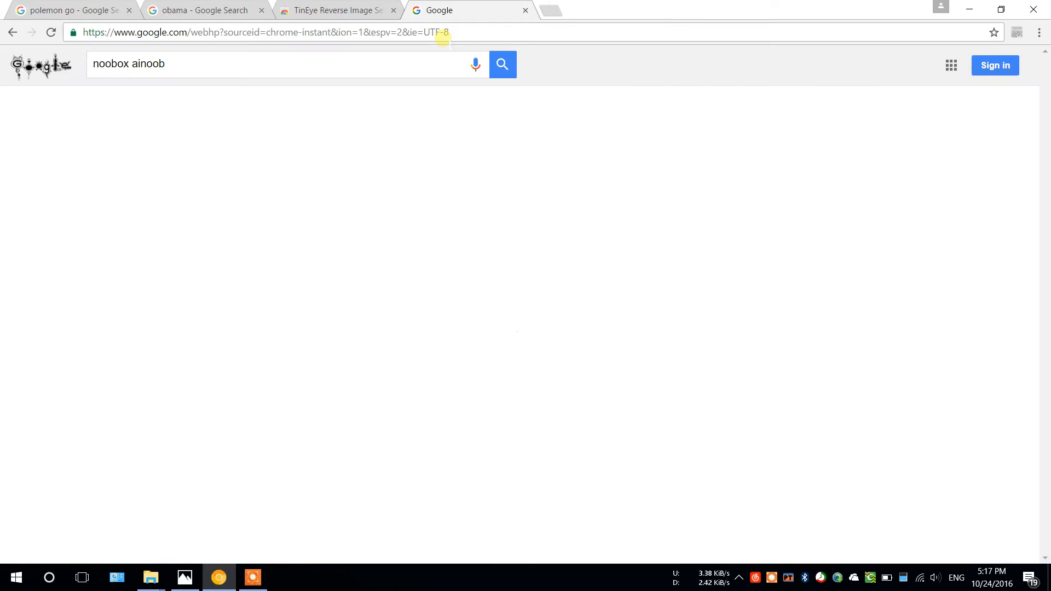
click(502, 65)
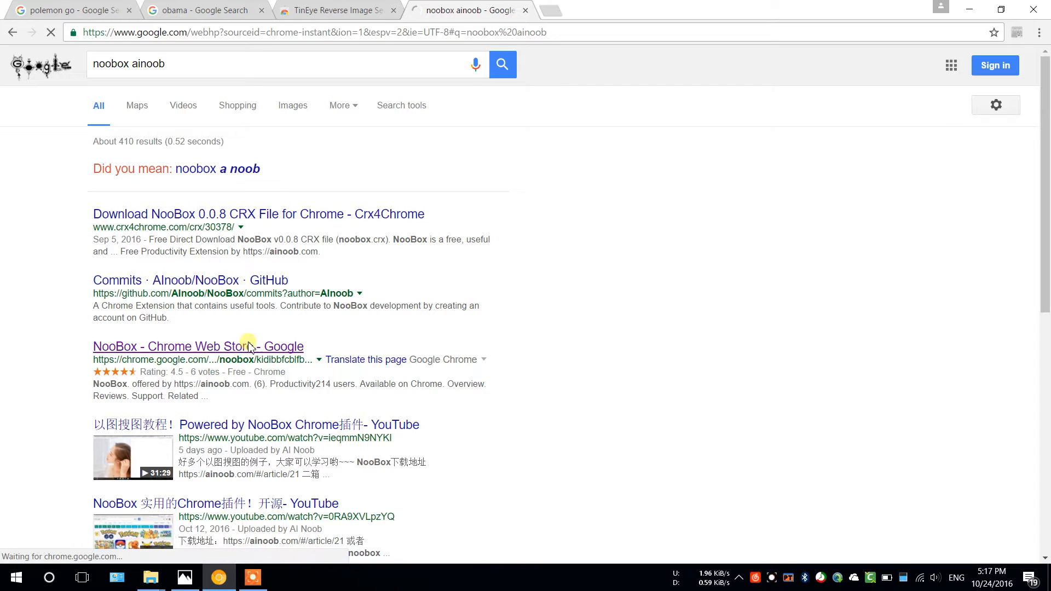
mouse_move(528, 266)
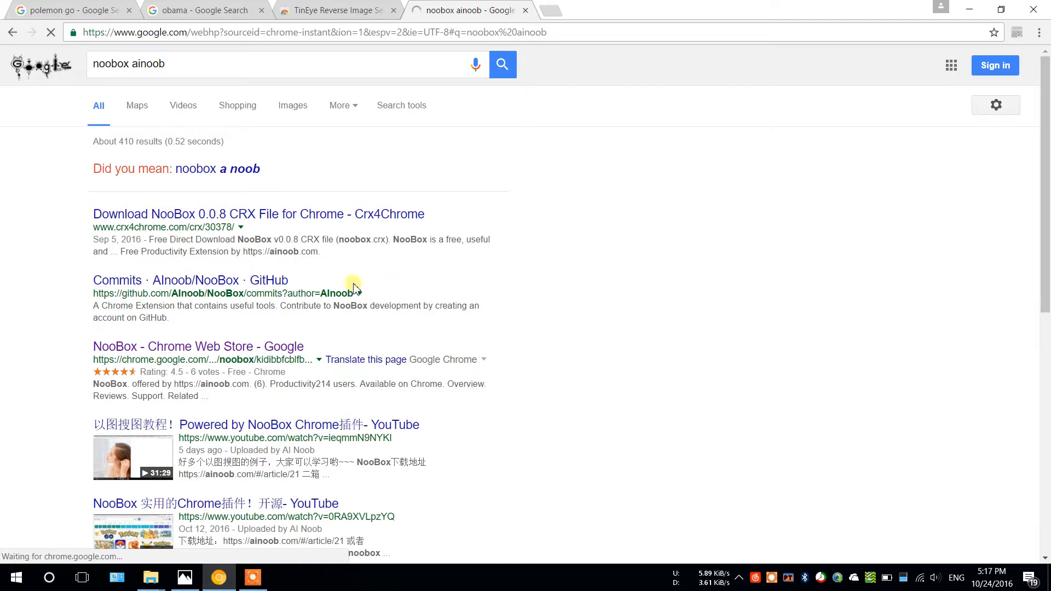
click(198, 347)
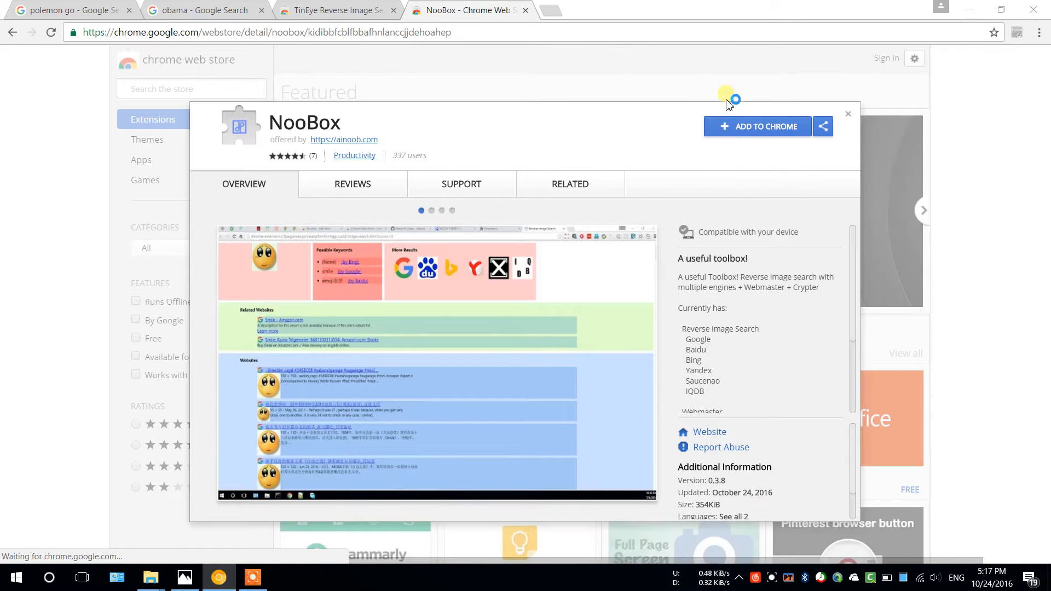
- Add NooBox to Chrome and disable its SauceNao engine from the toolbar panel
click(758, 126)
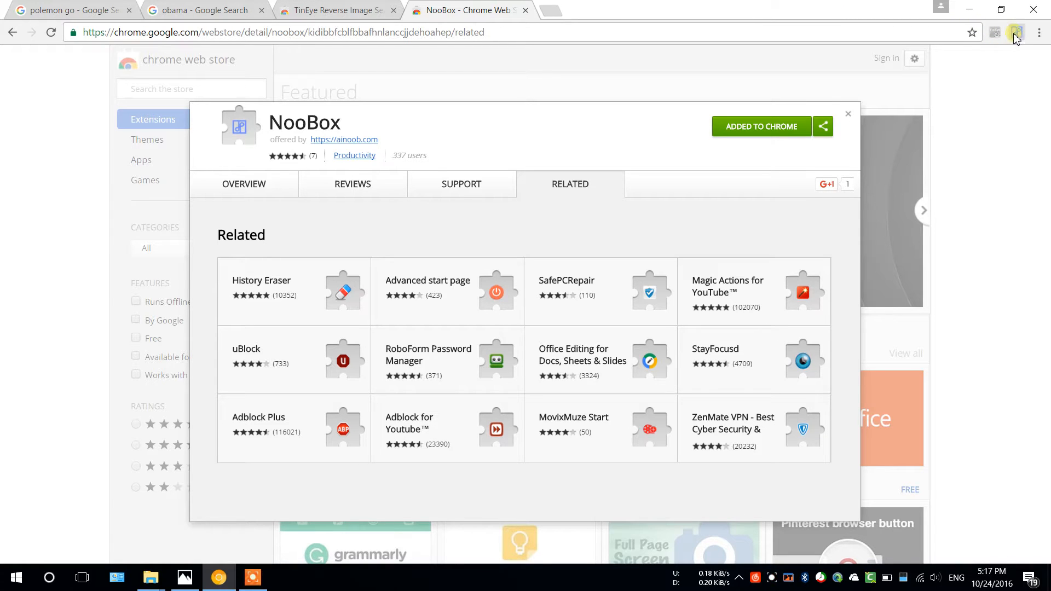
click(1016, 32)
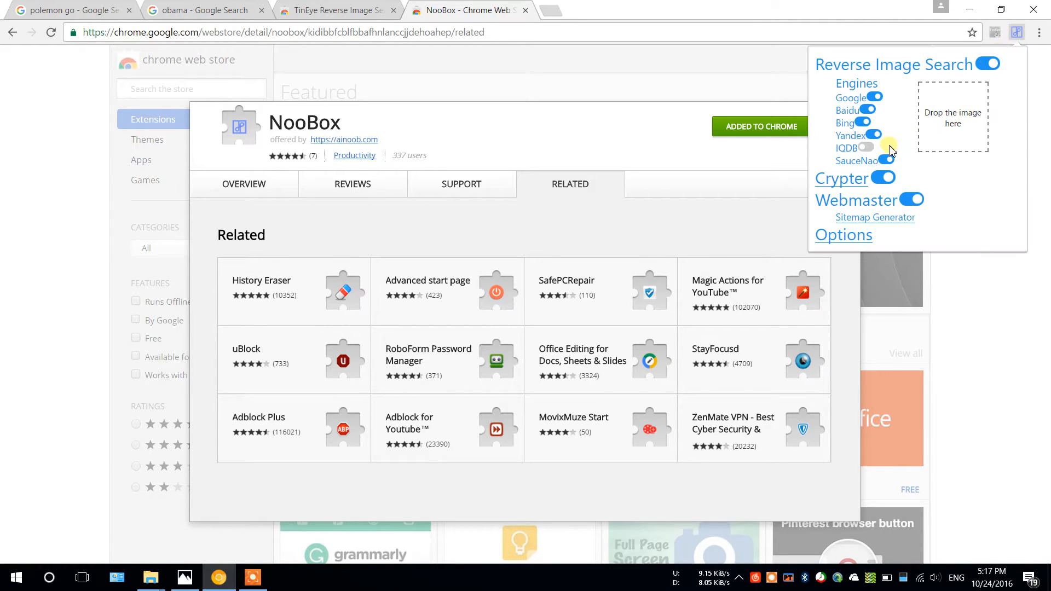
click(882, 148)
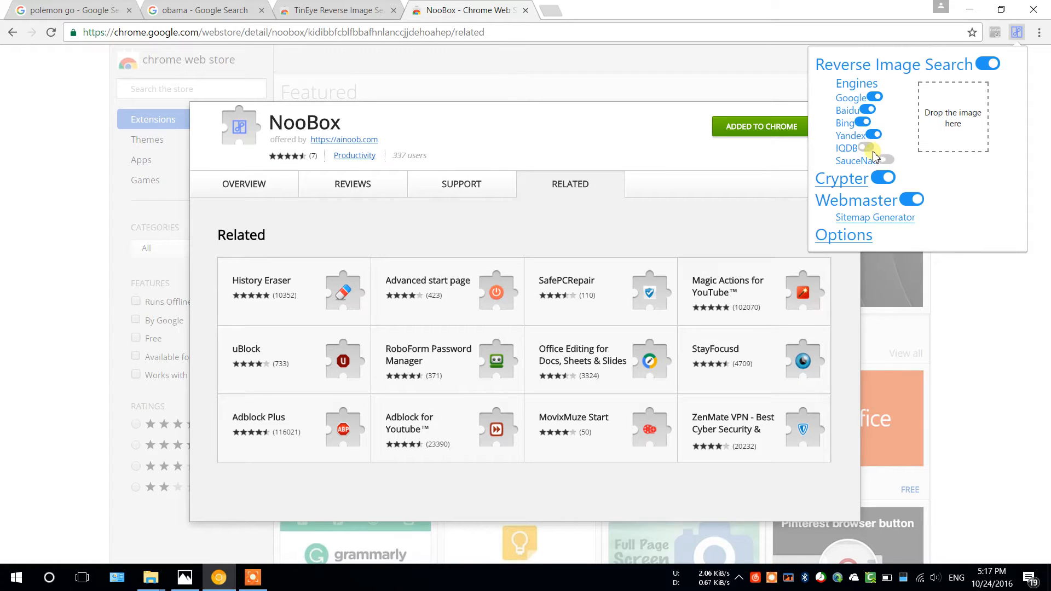
click(877, 148)
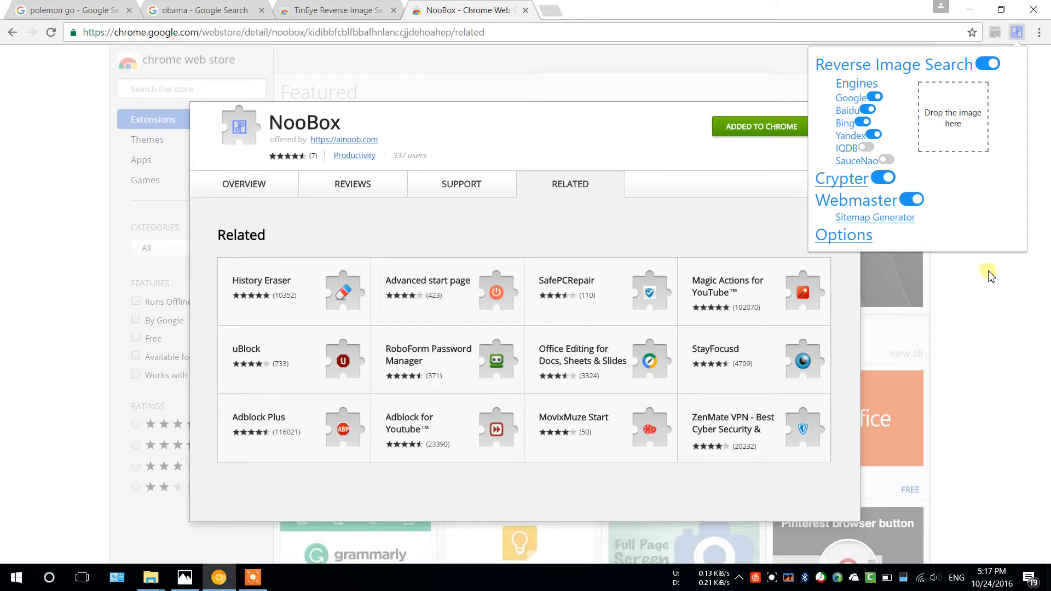
click(154, 118)
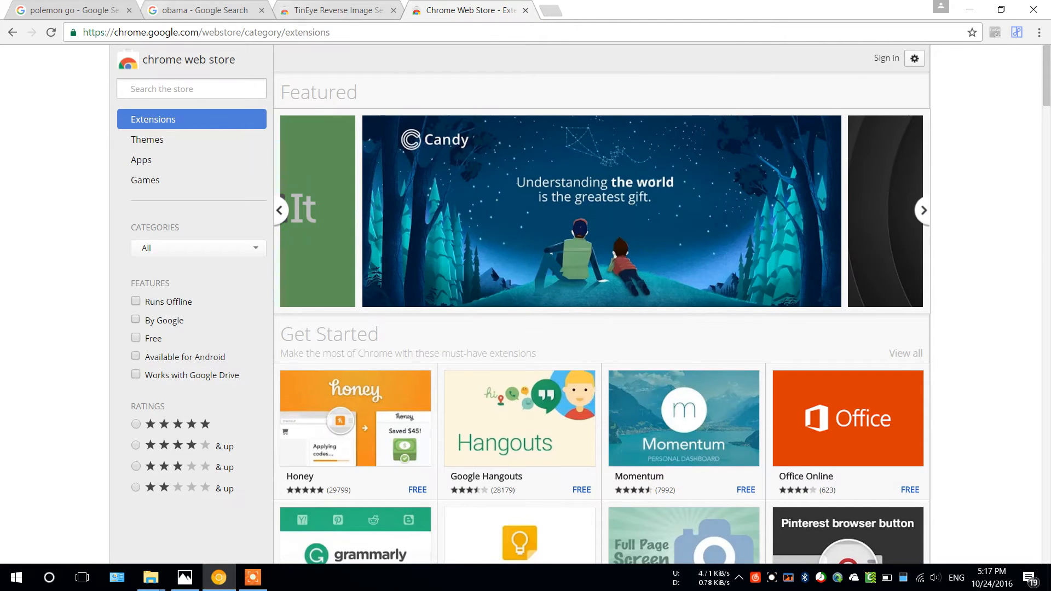
- Reverse-search the Squirtle thumbnail from the 'polemon go' results on TinEye
click(67, 10)
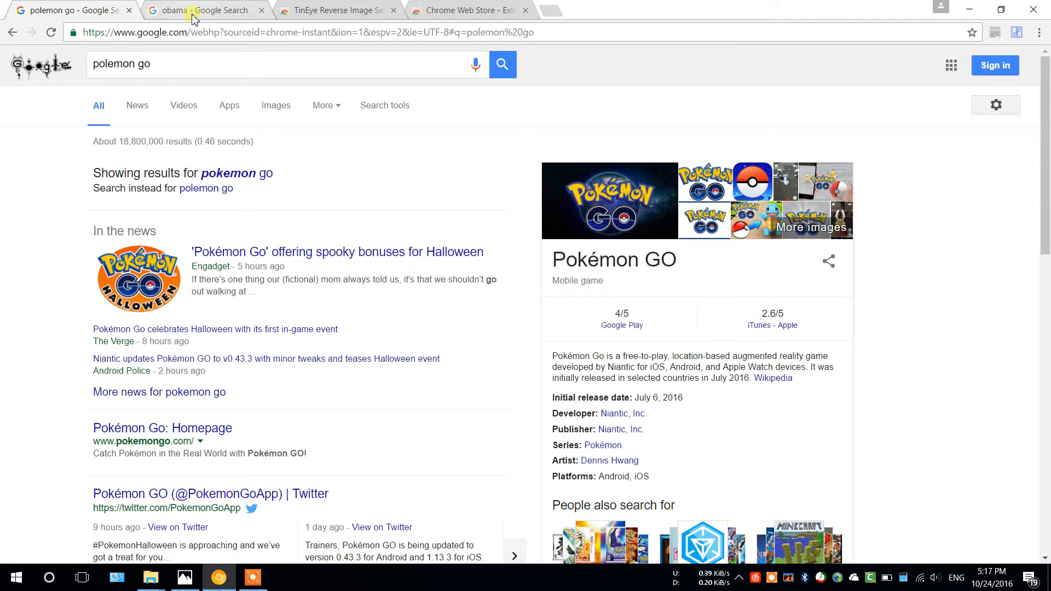
mouse_move(195, 10)
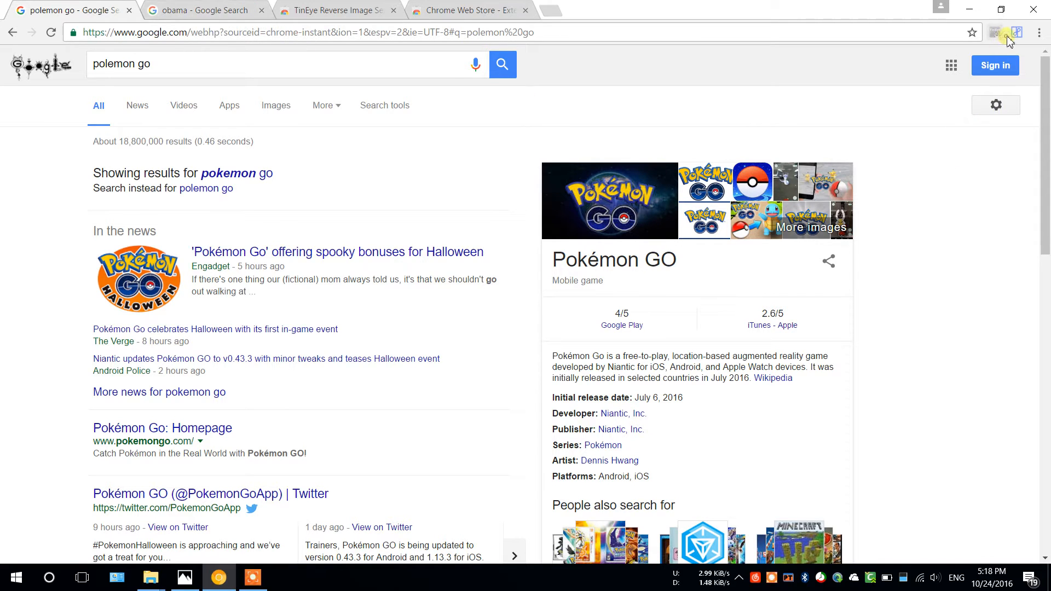
click(1017, 32)
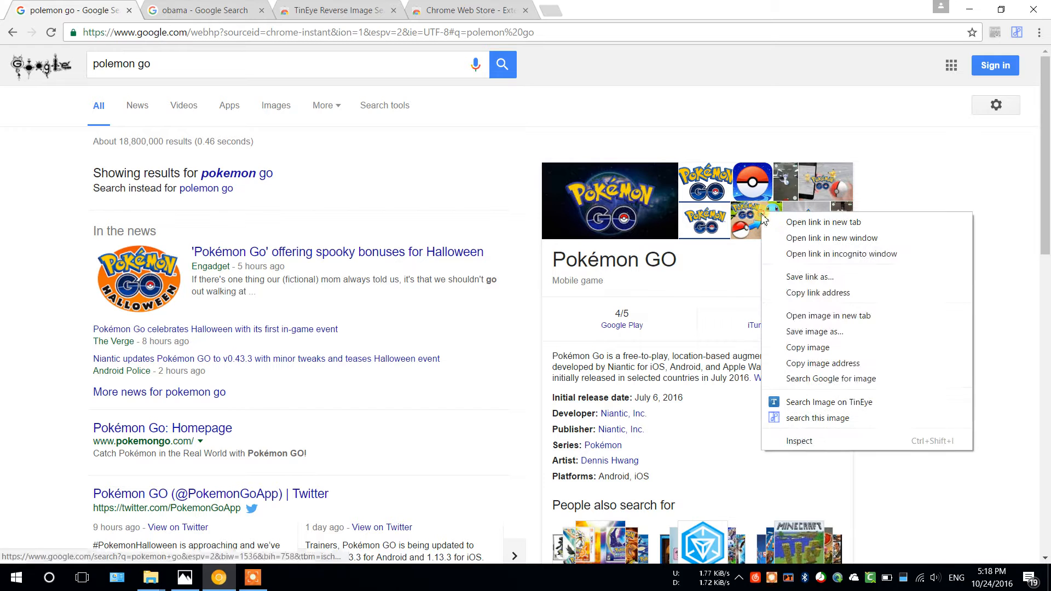
click(829, 401)
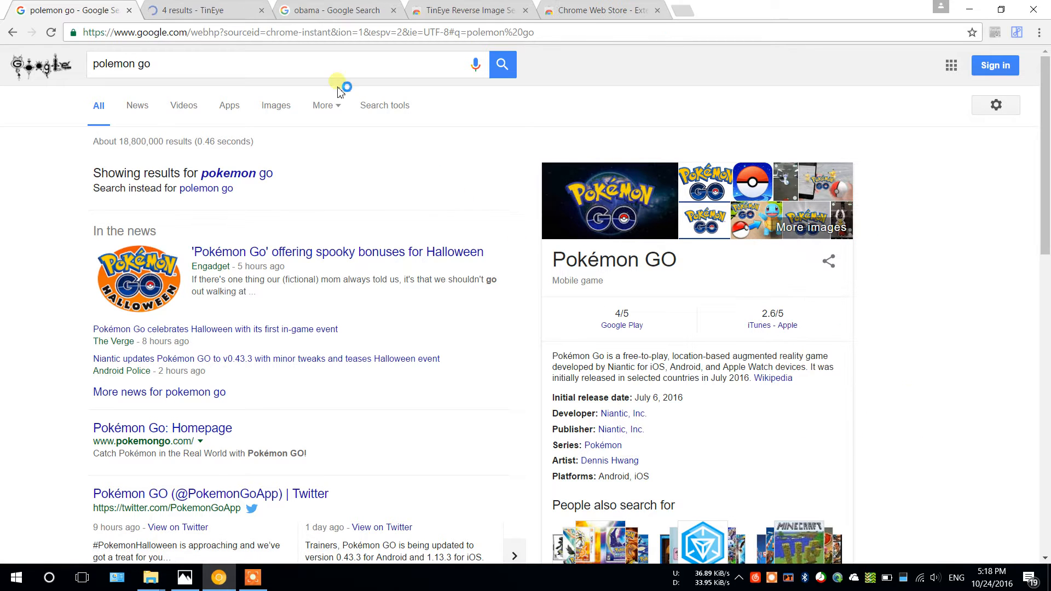
- Scroll through TinEye's four matches for Squirtle, then return to the Pokémon GO results
click(205, 10)
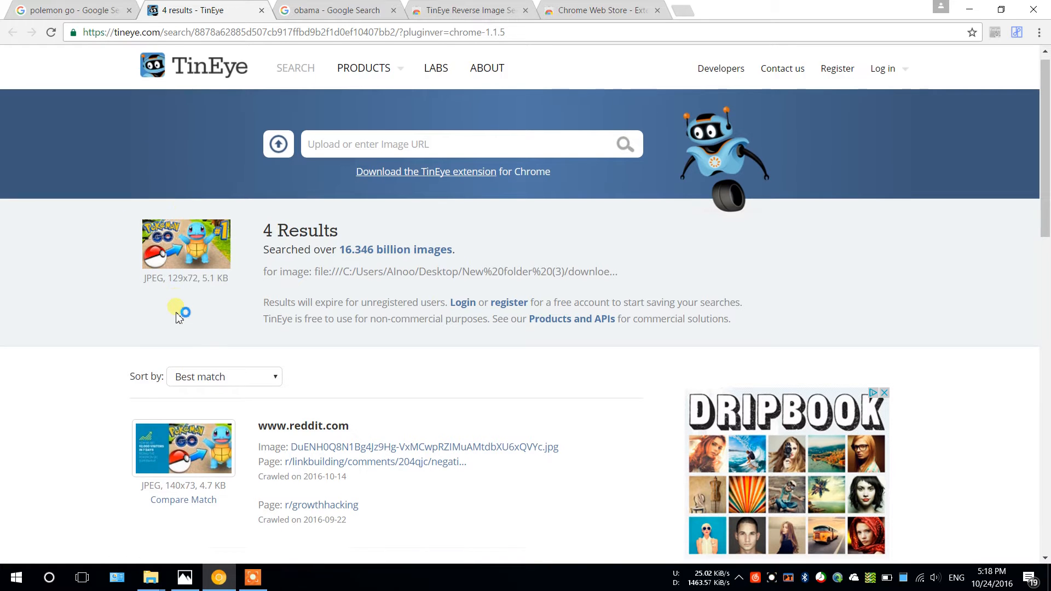
scroll(down, 3)
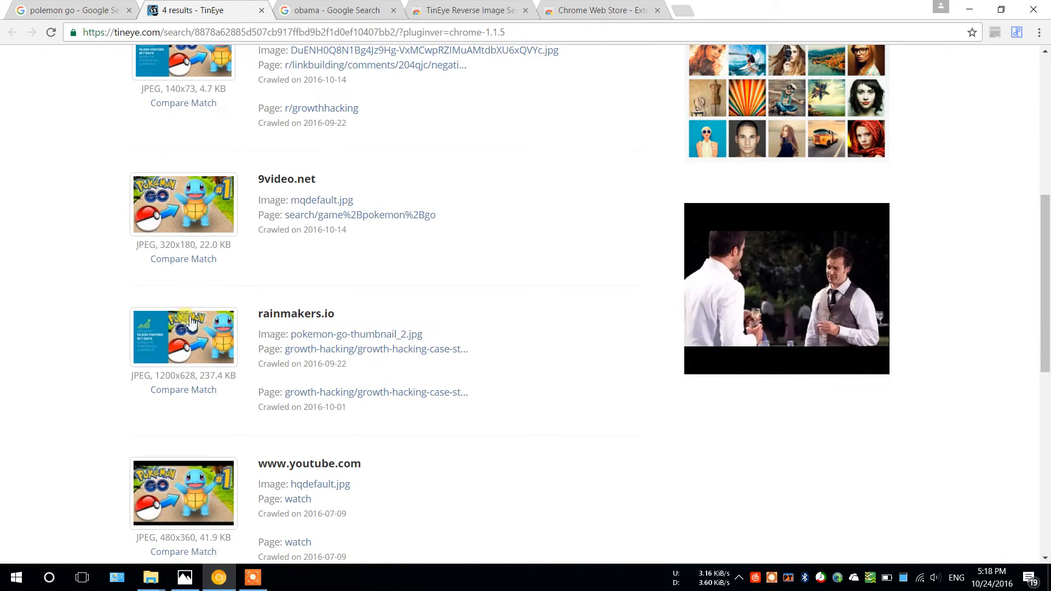
scroll(down, 3)
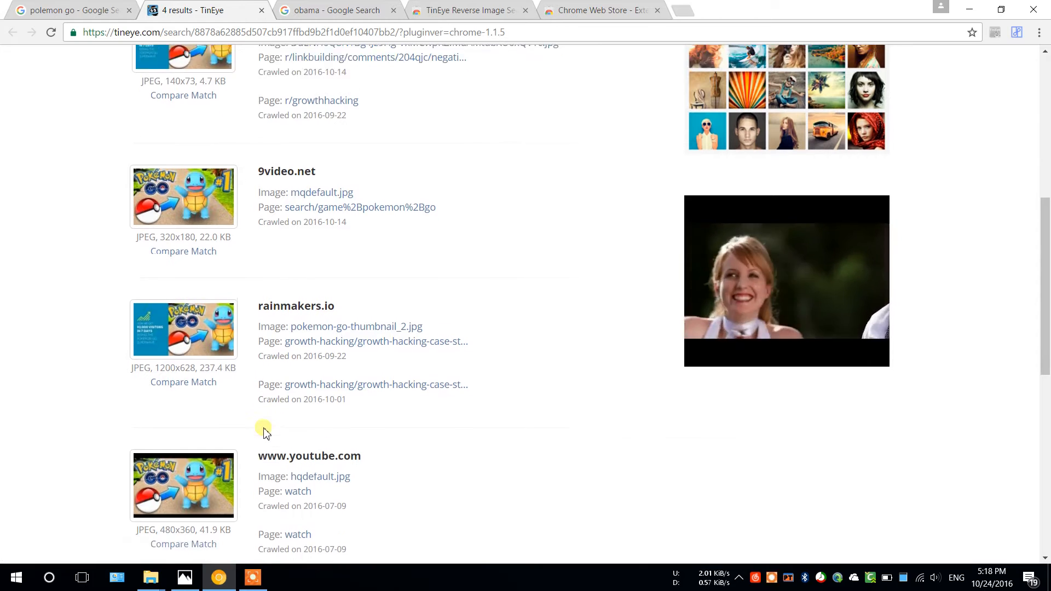
scroll(down, 3)
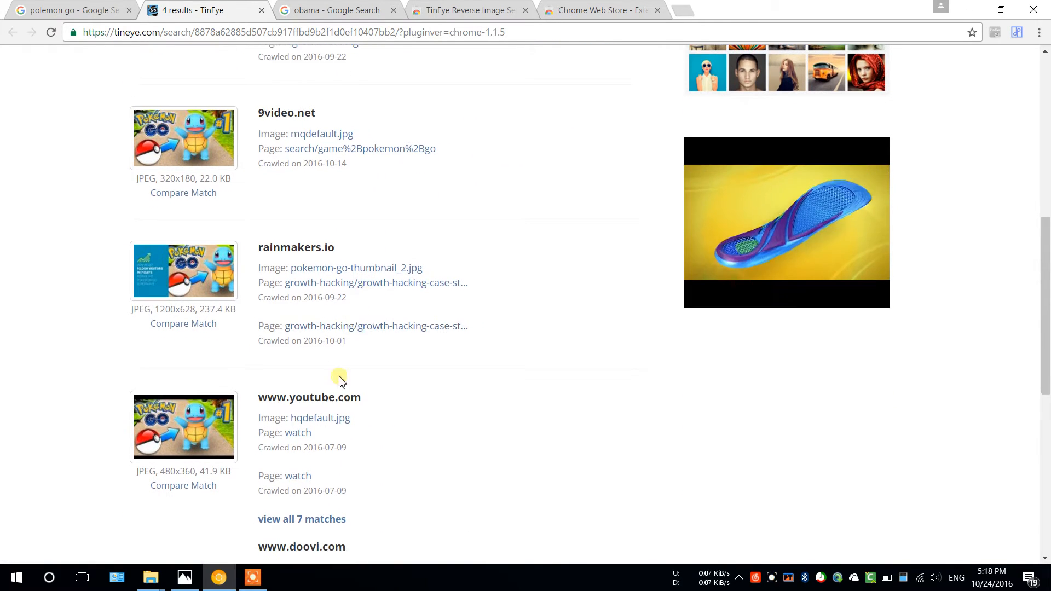
scroll(up, 3)
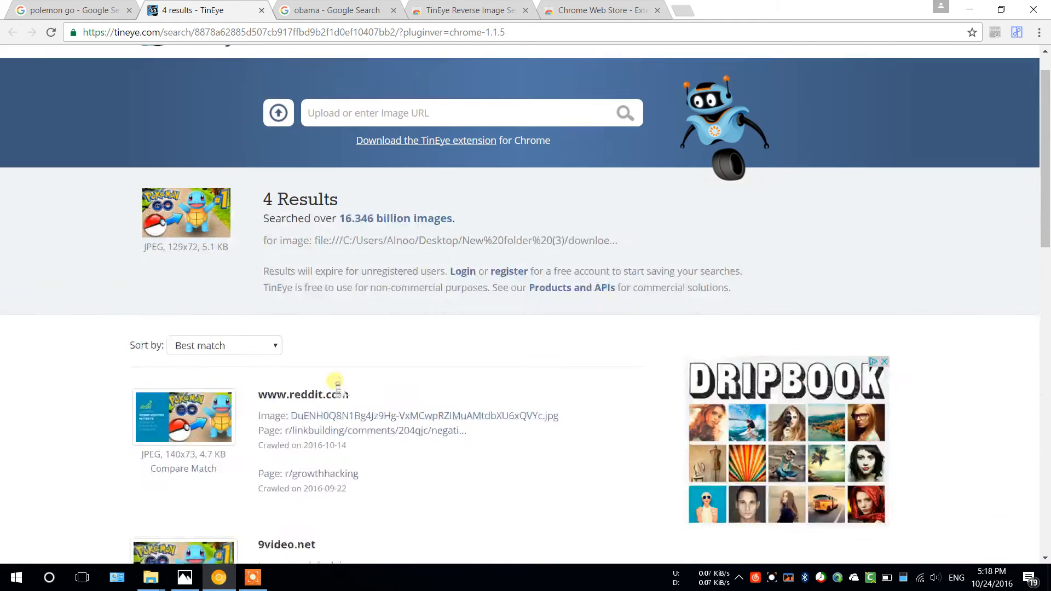
click(70, 10)
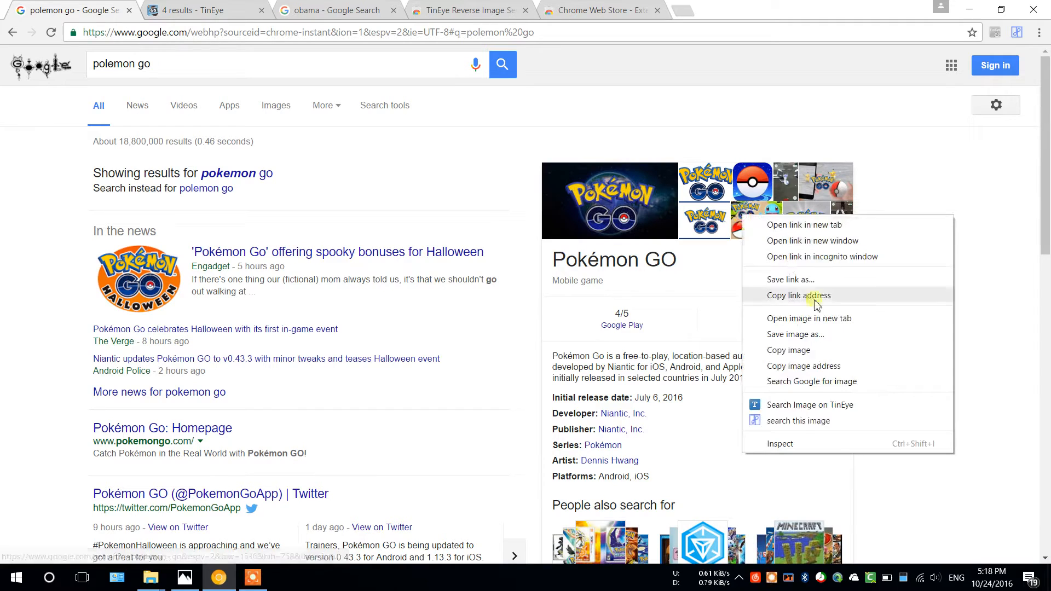
- Reverse-search Squirtle with NooBox, scroll its Google, Baidu and Yandex matches, then close the results
click(799, 420)
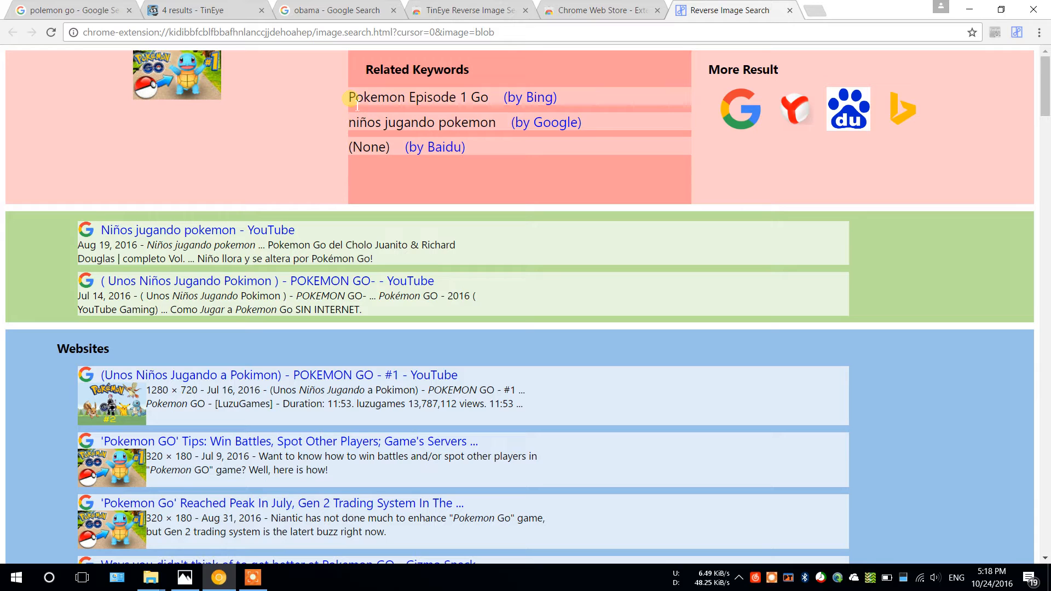
mouse_move(903, 110)
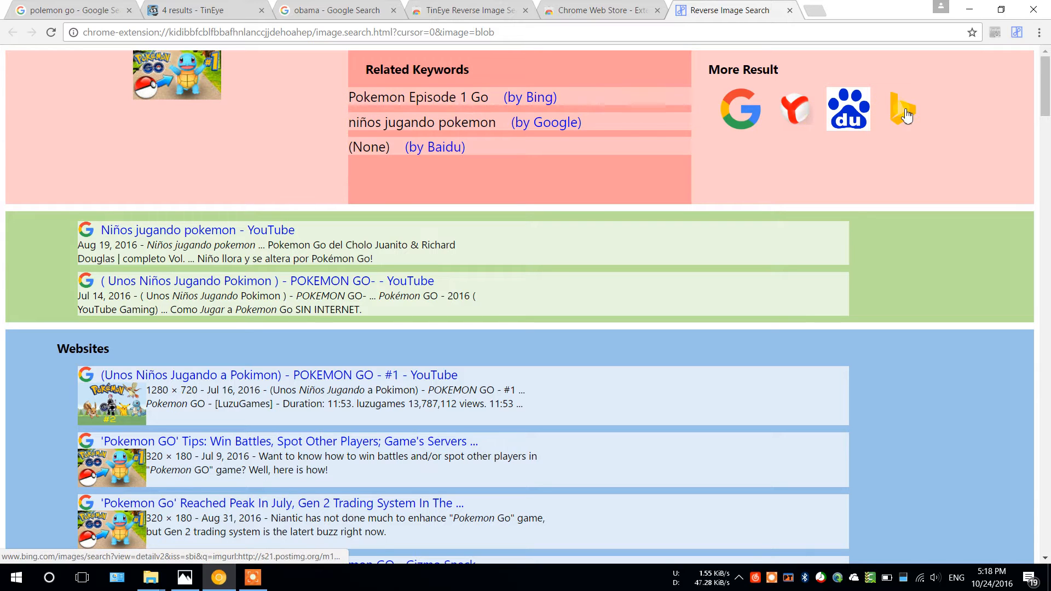
mouse_move(696, 100)
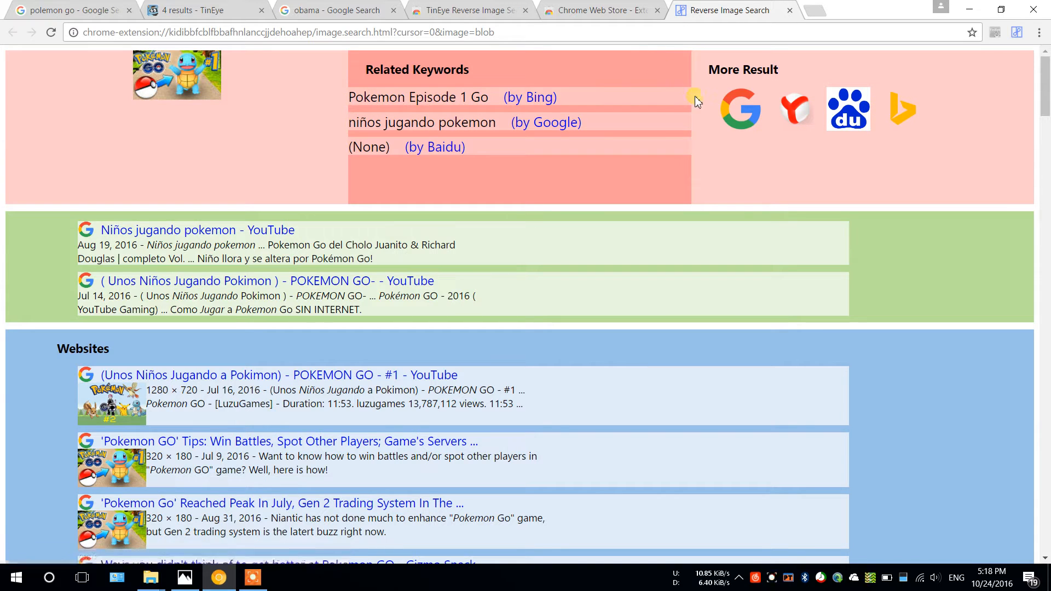
mouse_move(740, 109)
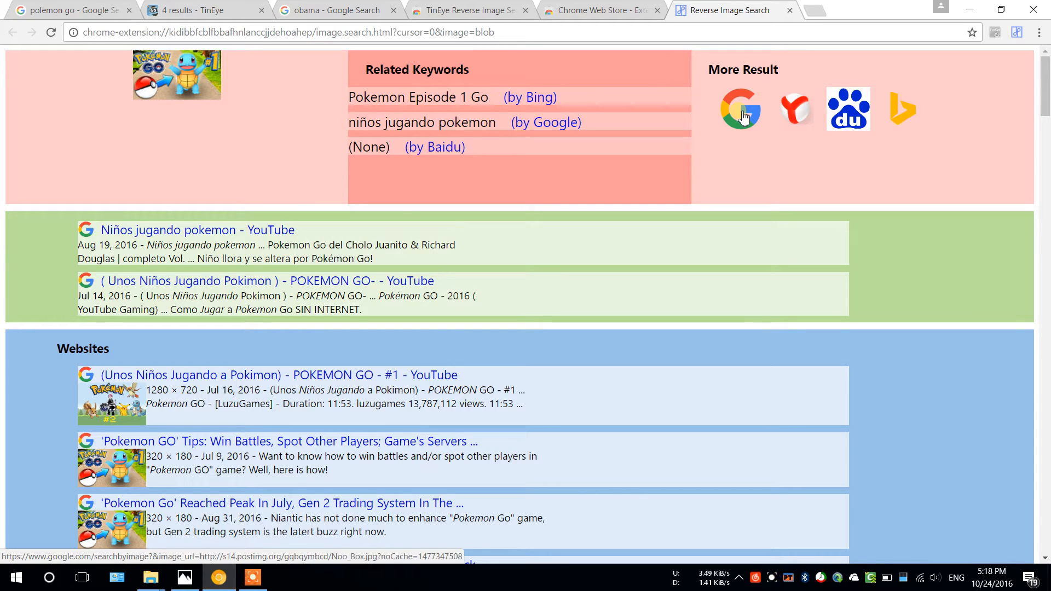
mouse_move(628, 127)
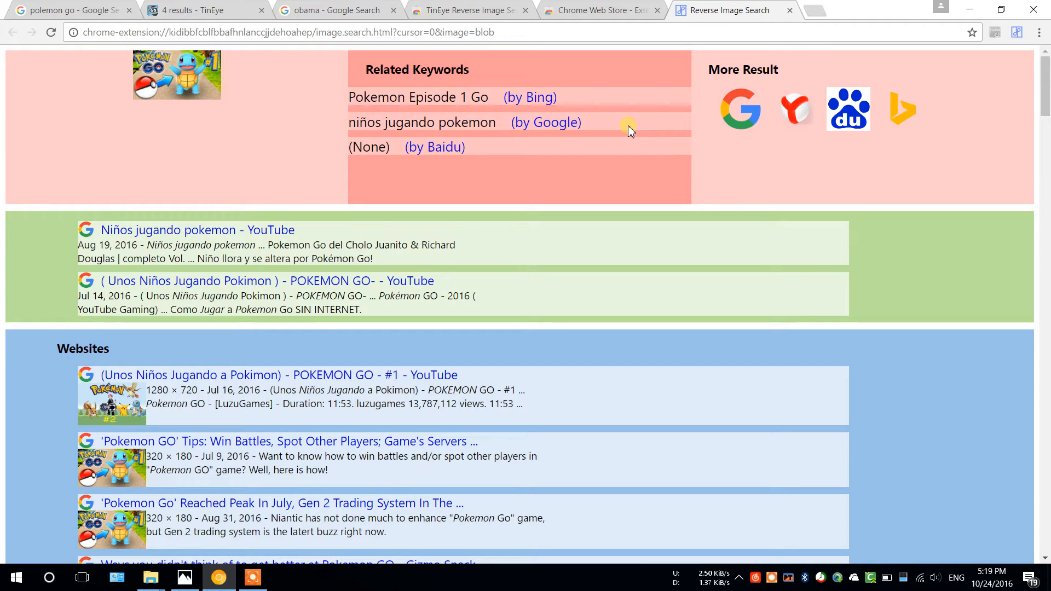
mouse_move(878, 122)
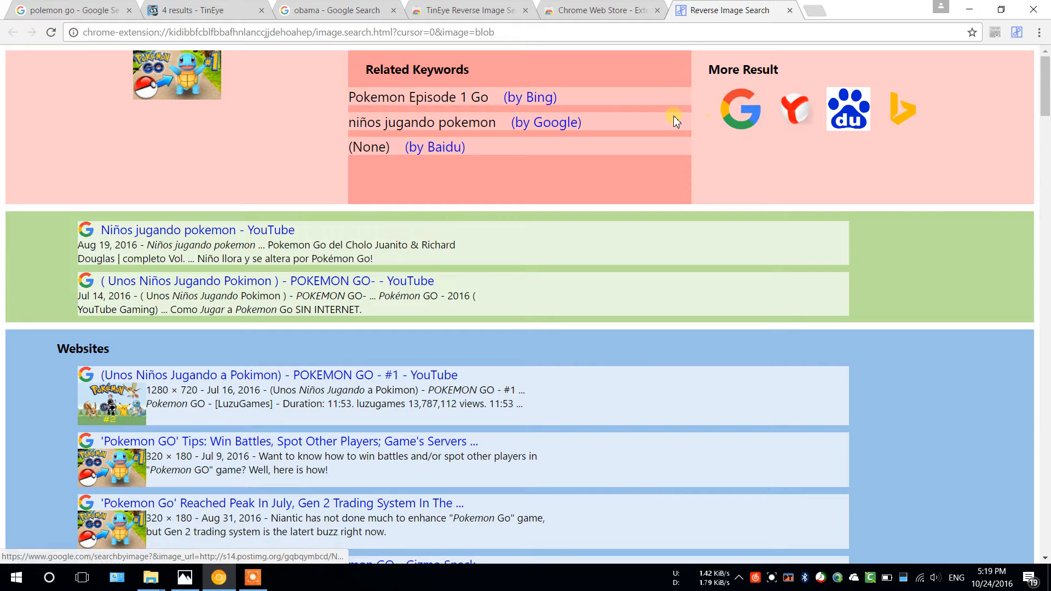
mouse_move(580, 145)
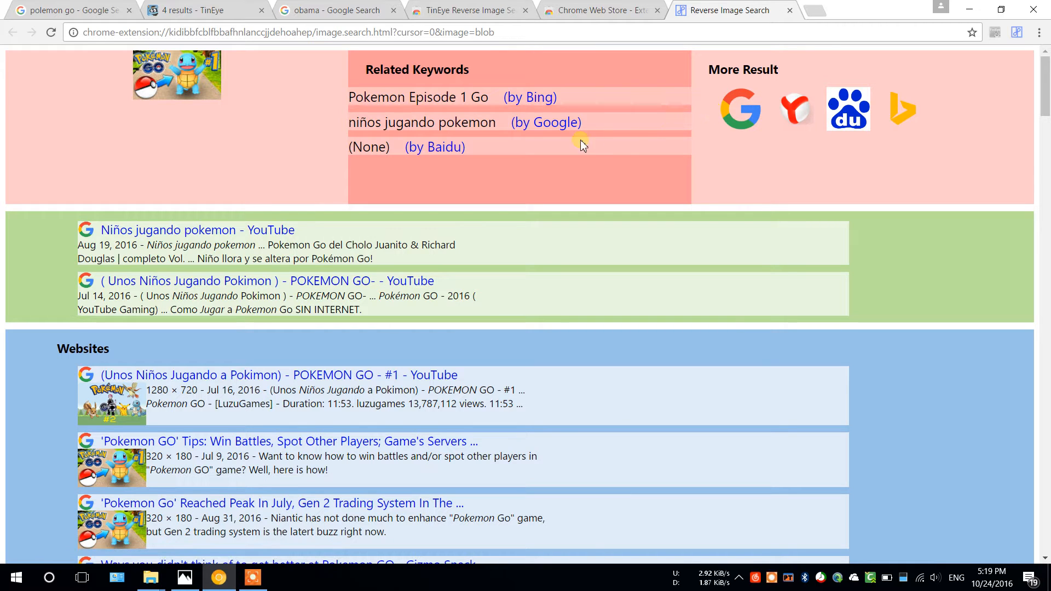
mouse_move(530, 108)
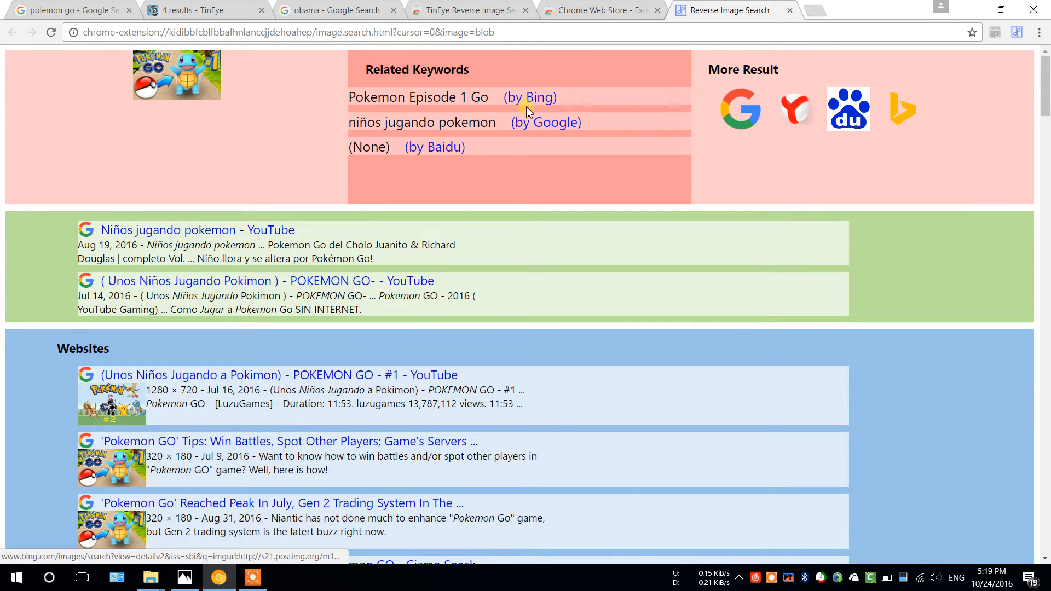
mouse_move(426, 145)
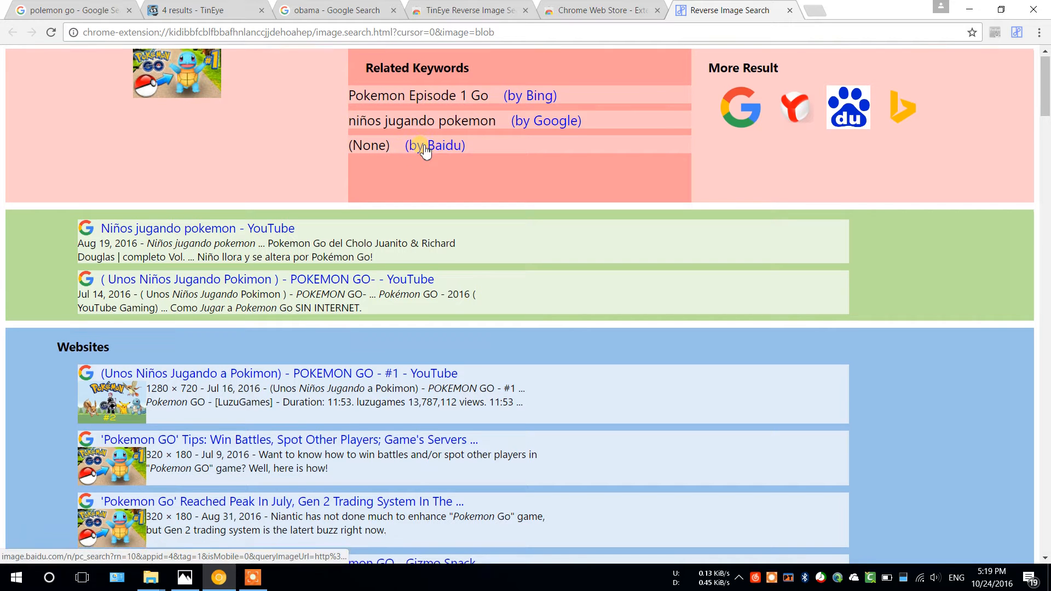
scroll(down, 3)
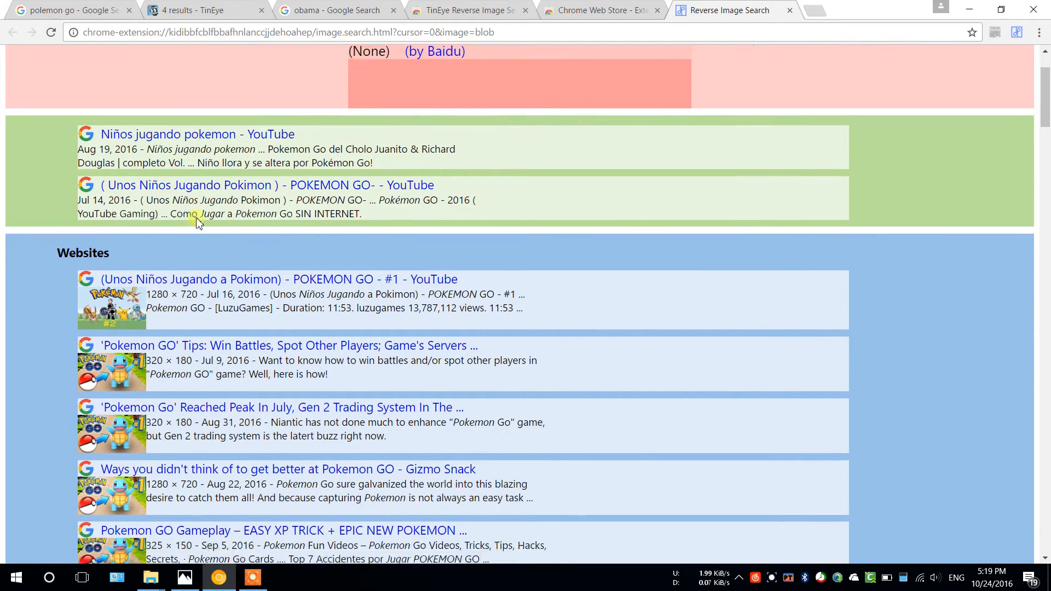
scroll(down, 3)
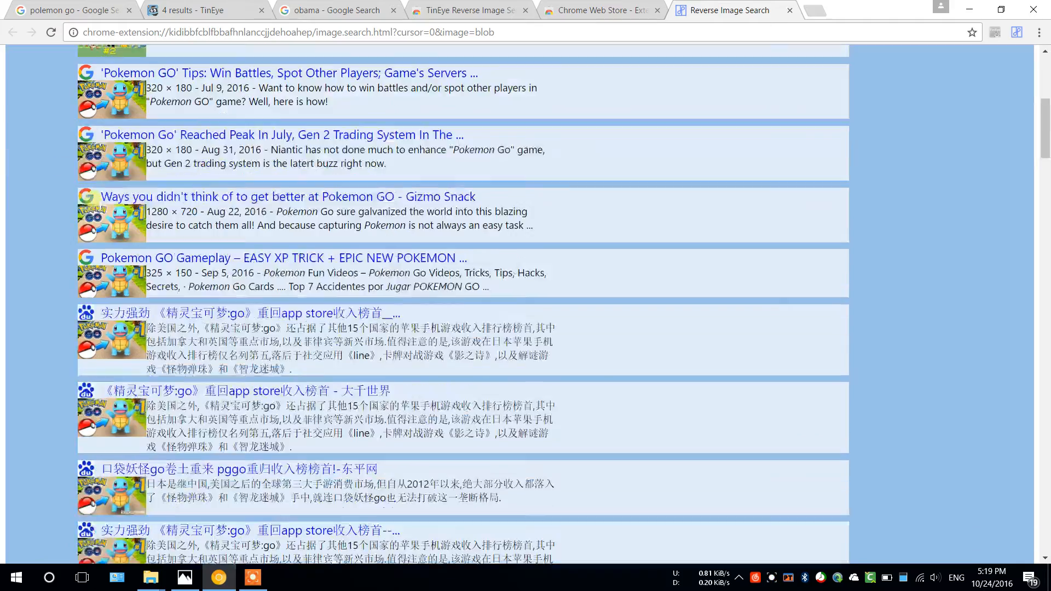
scroll(down, 3)
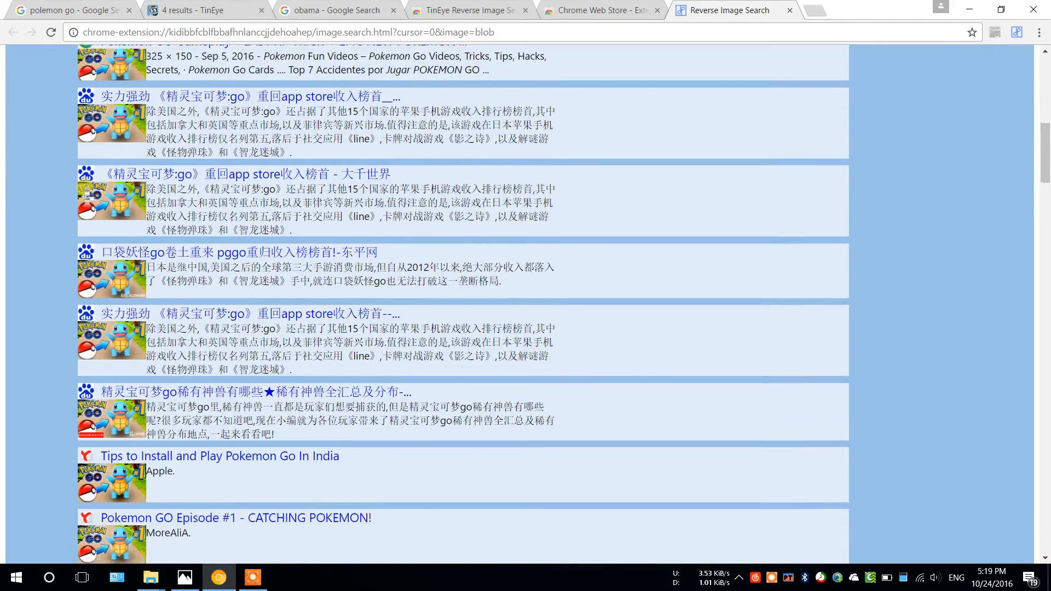
scroll(down, 3)
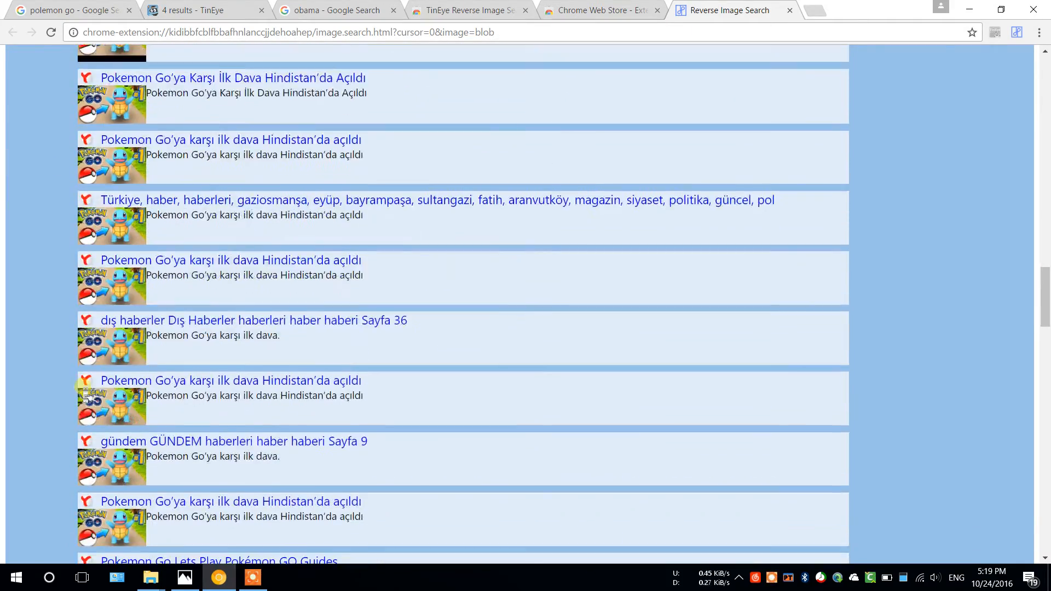
scroll(up, 3)
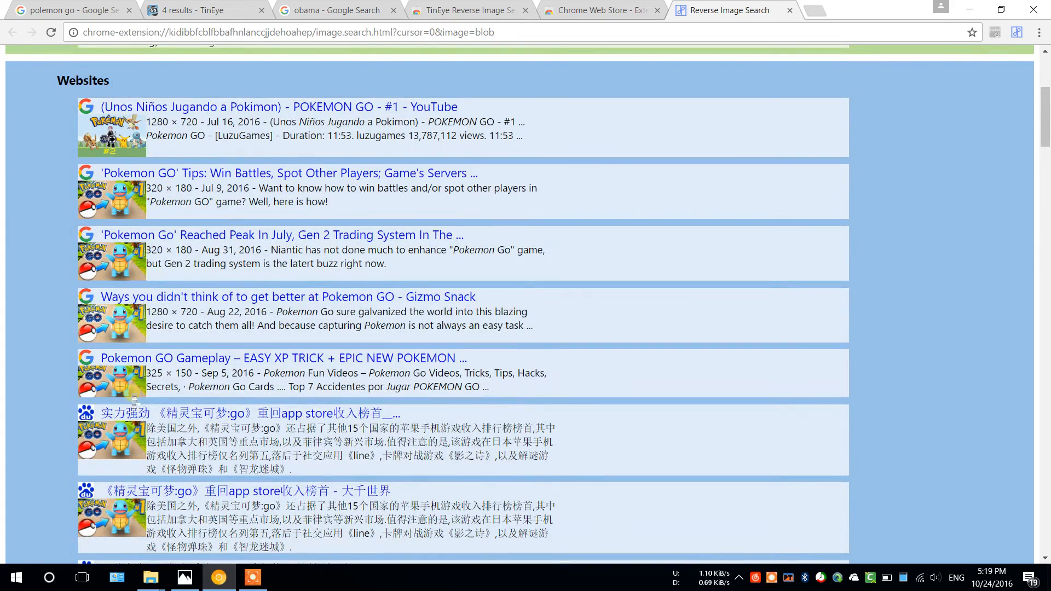
scroll(down, 3)
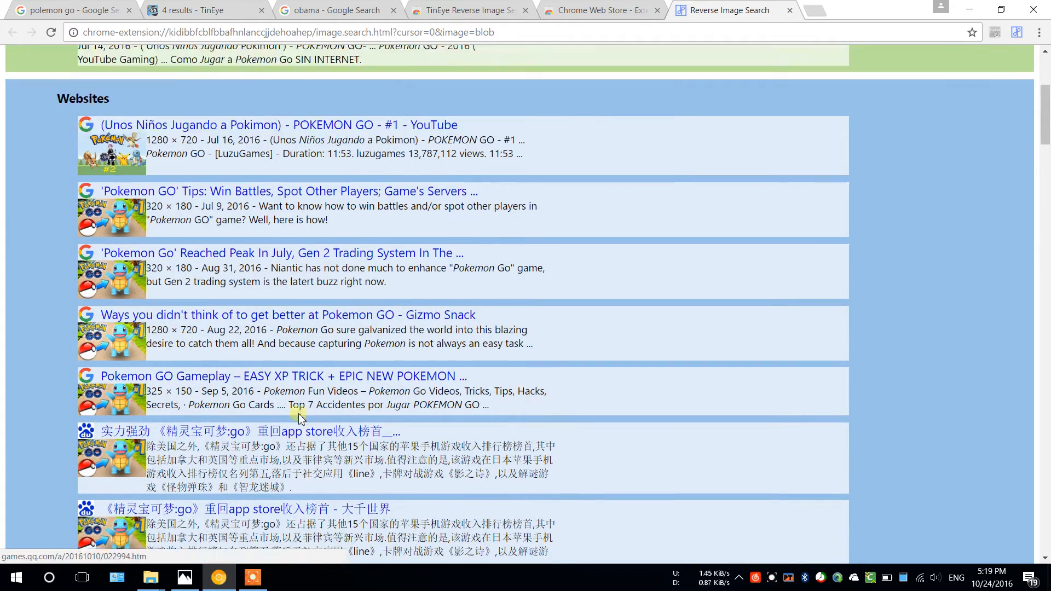
scroll(down, 3)
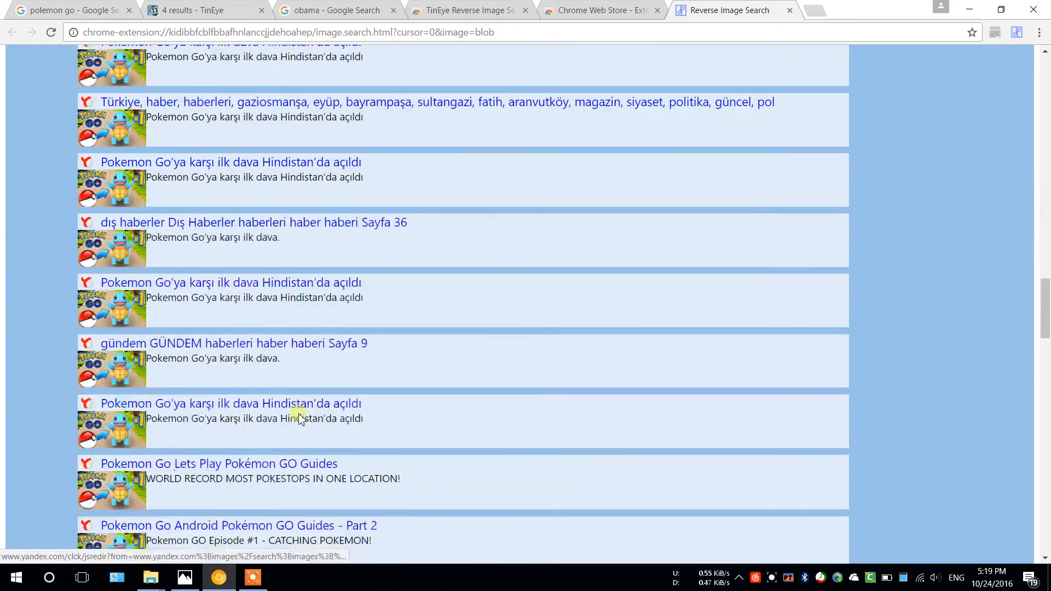
click(597, 9)
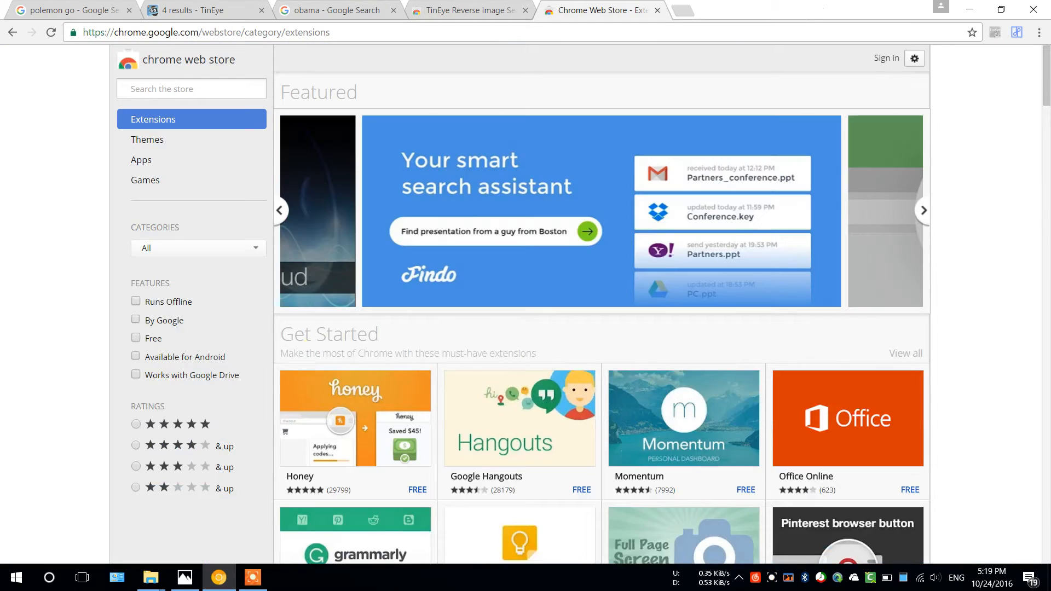
- Send the Pokémon GO picture to reverse search twice, checking the failing TinEye page in between
click(70, 10)
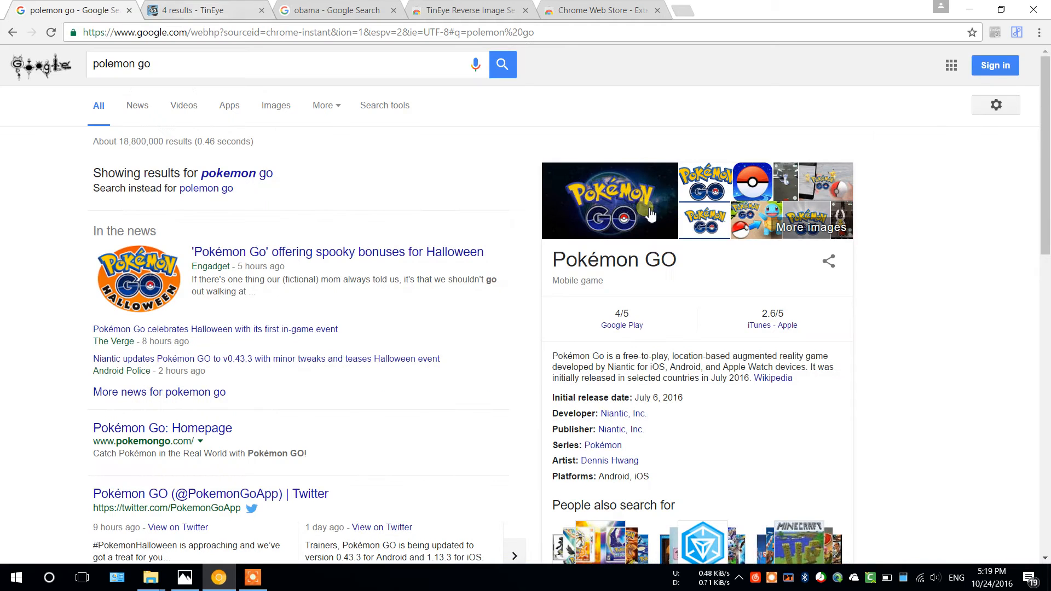
right_click(650, 214)
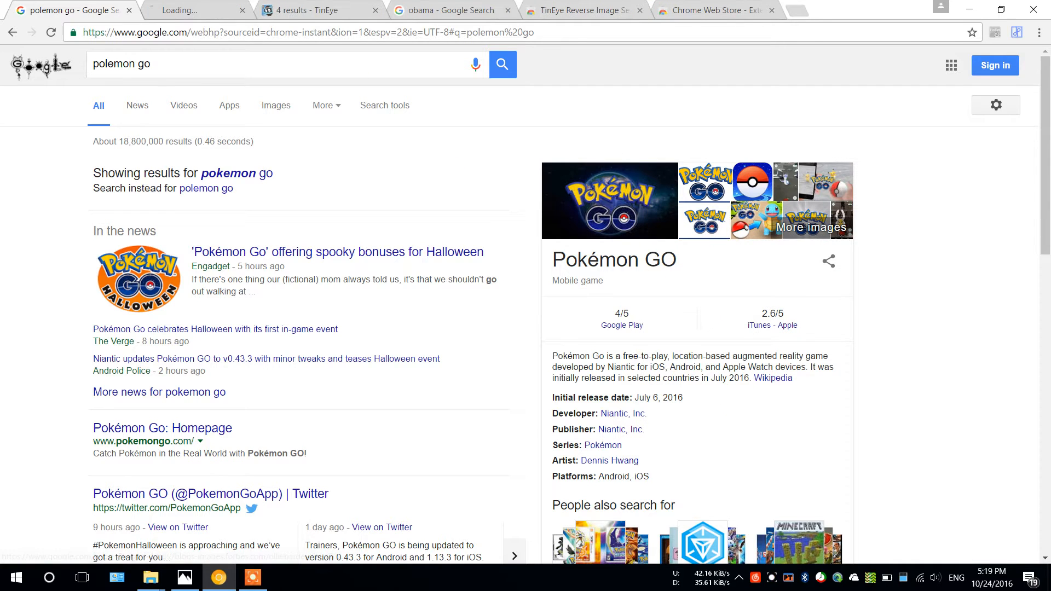
click(195, 10)
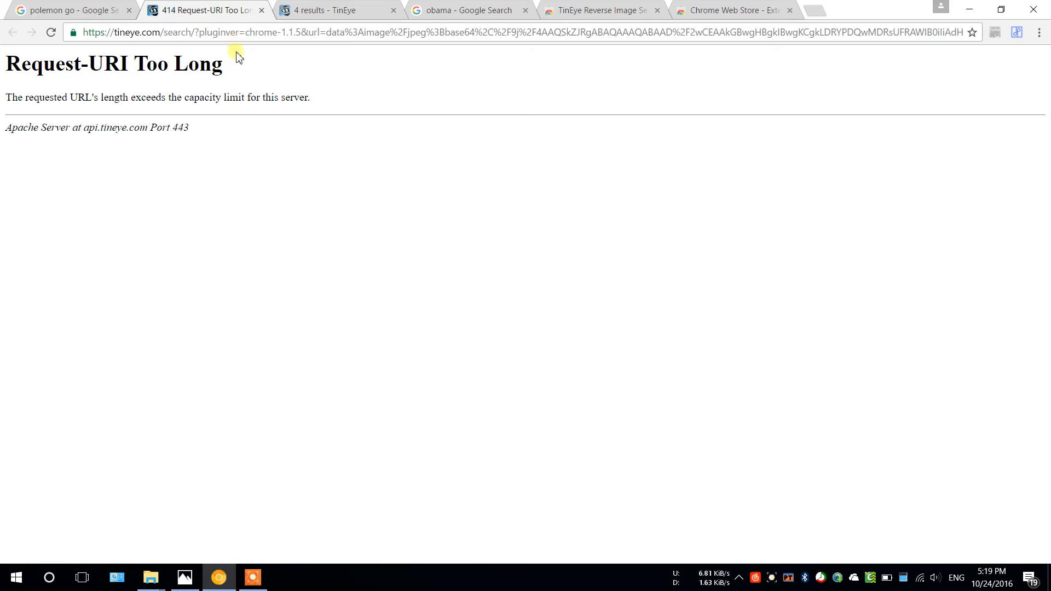
click(67, 10)
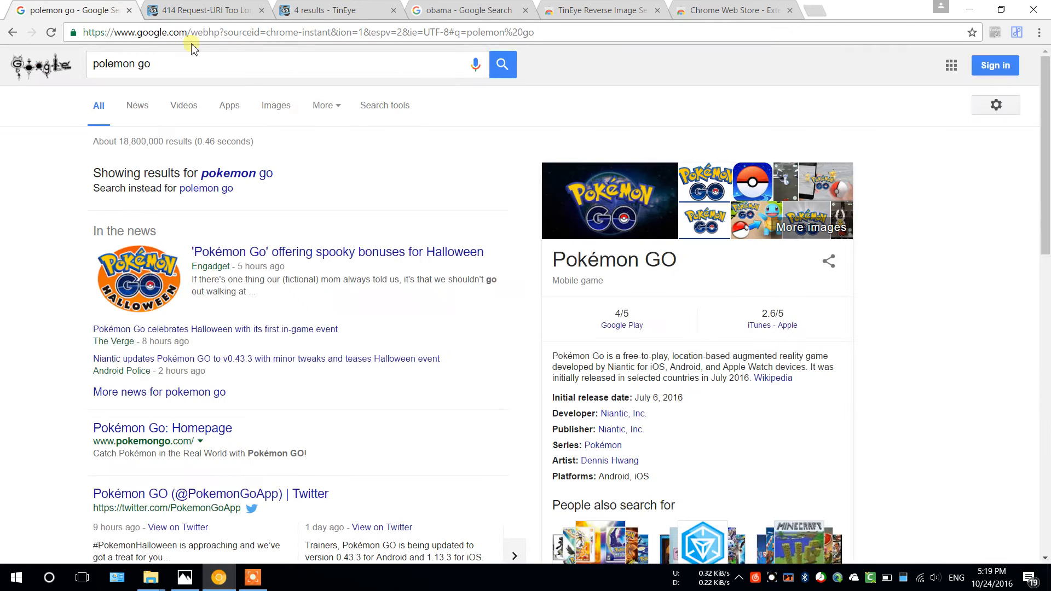
mouse_move(583, 191)
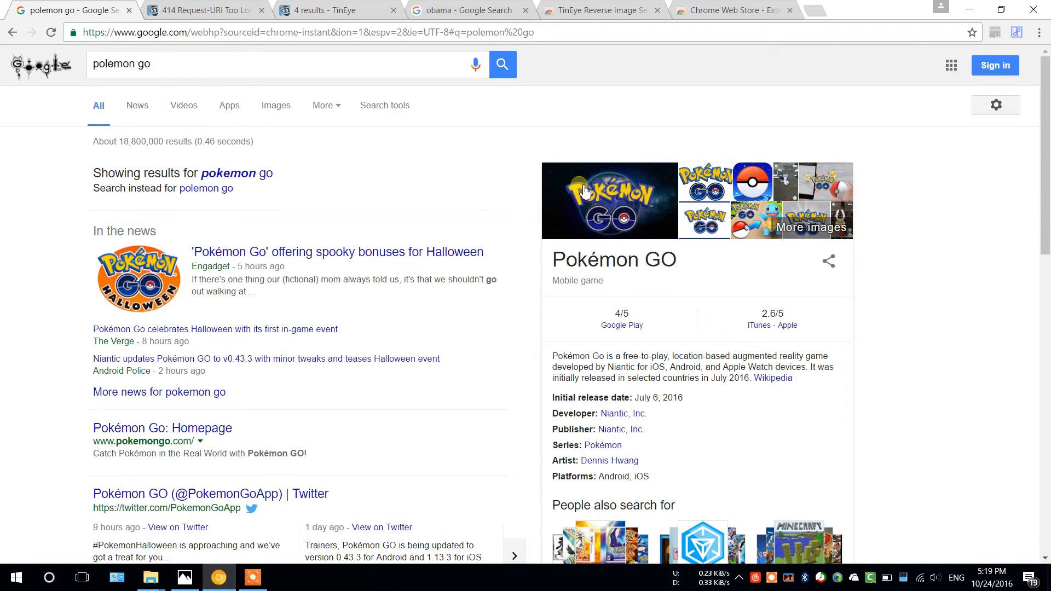
mouse_move(596, 199)
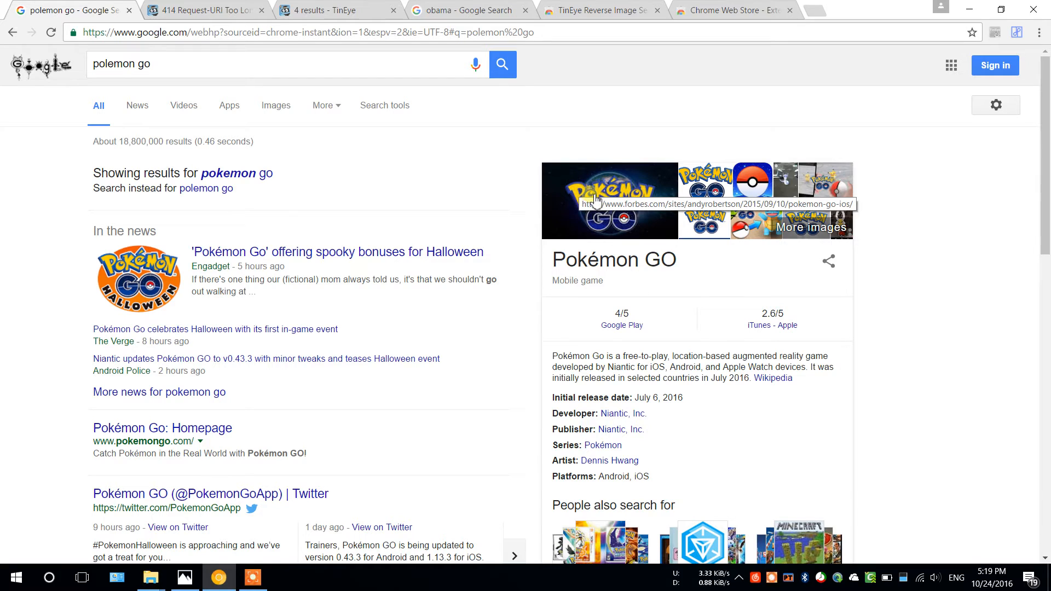
mouse_move(593, 200)
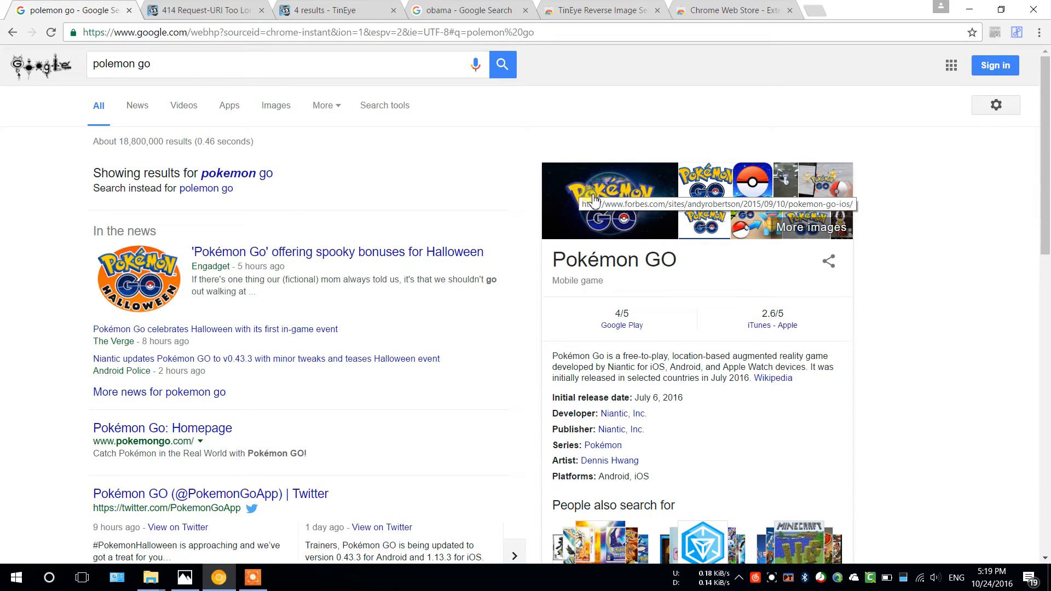
mouse_move(616, 202)
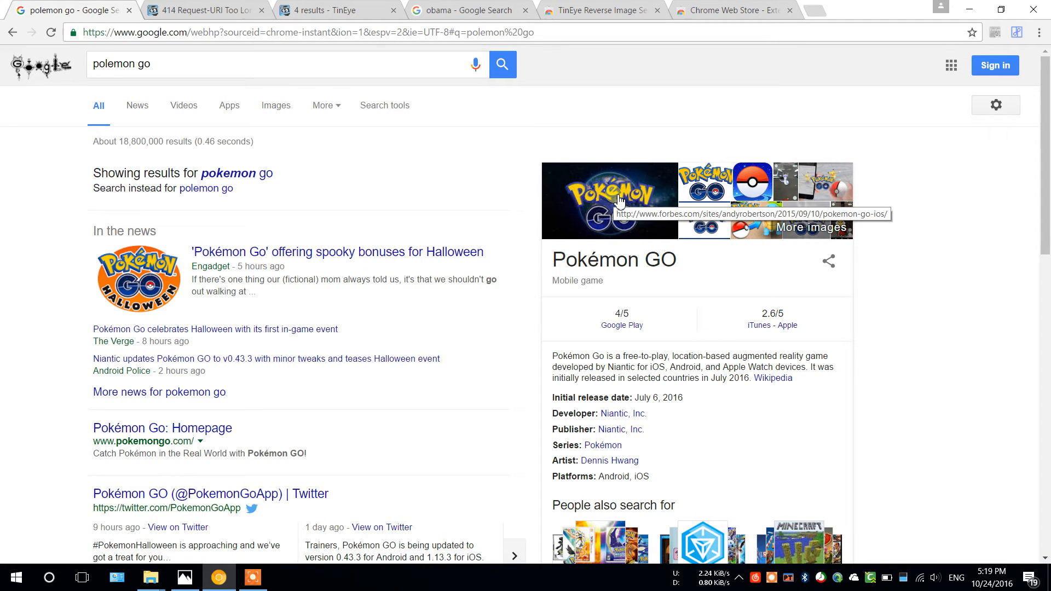
right_click(609, 201)
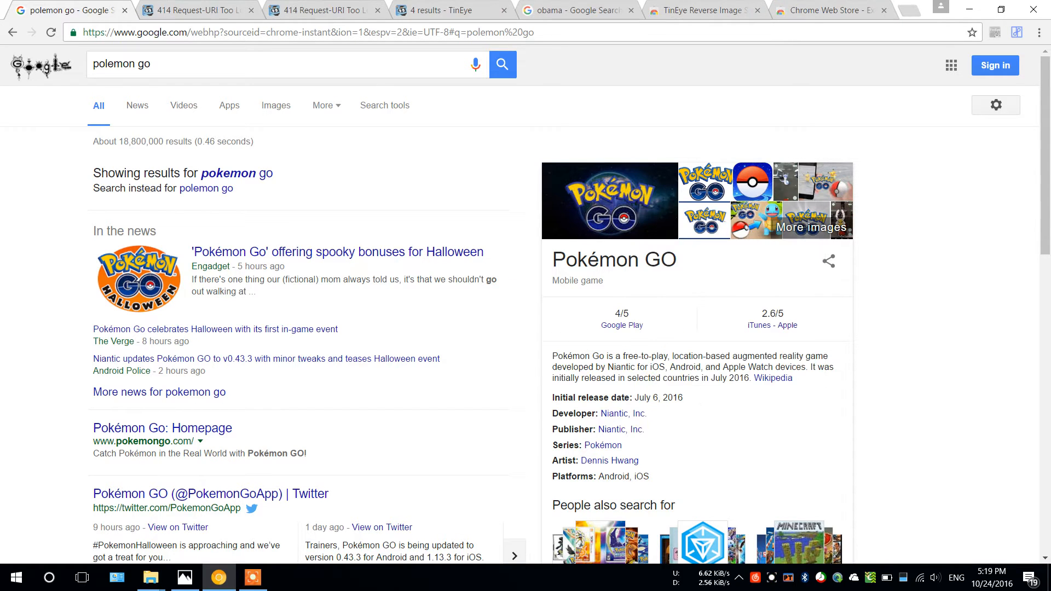
mouse_move(244, 63)
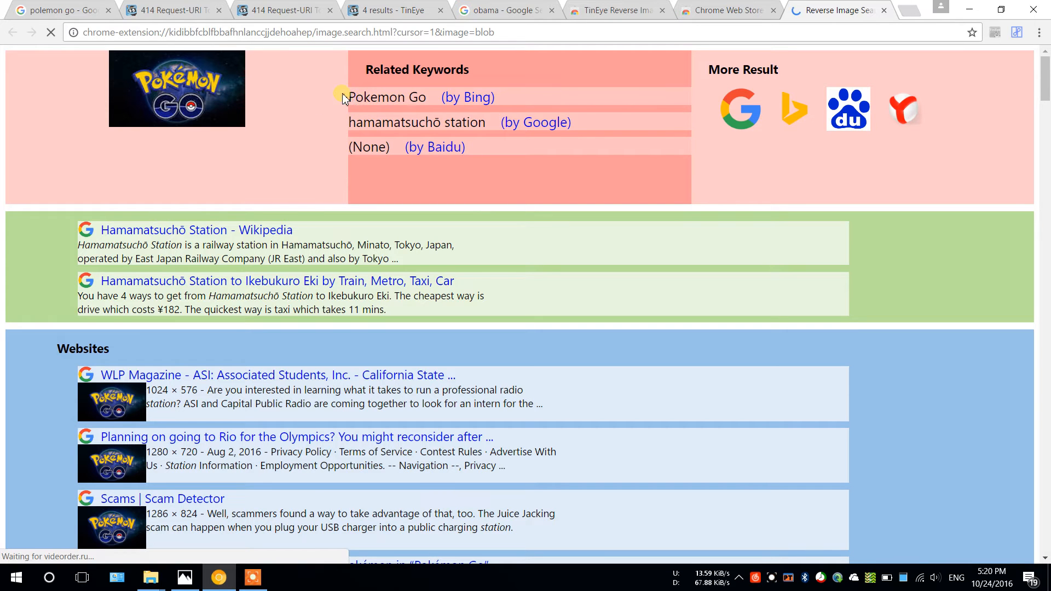
mouse_move(566, 188)
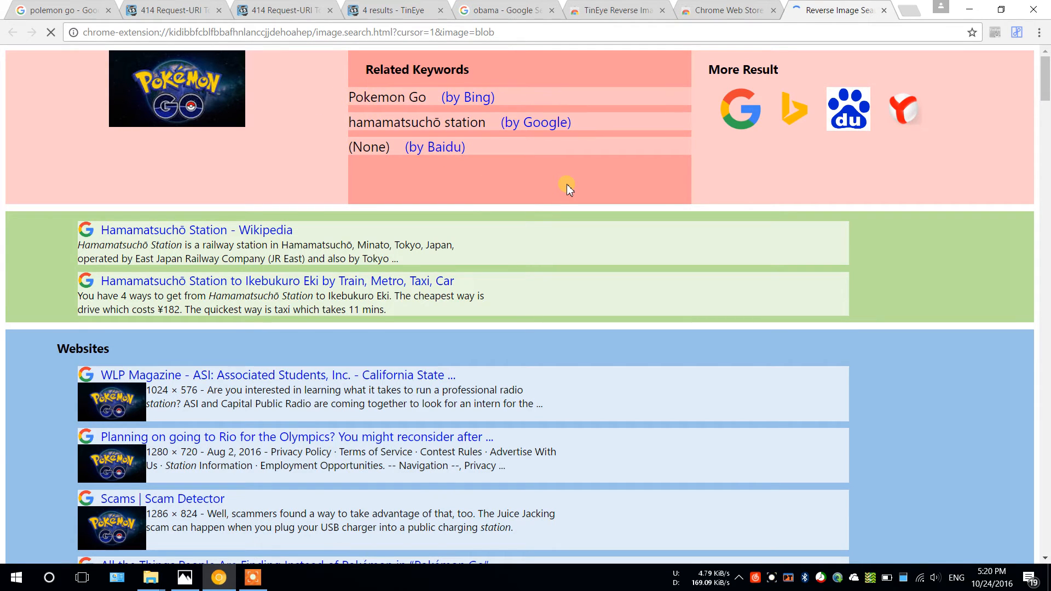
- Scroll NooBox's Pokémon GO logo matches, then leave for the TinEye 4 Results tab
scroll(down, 3)
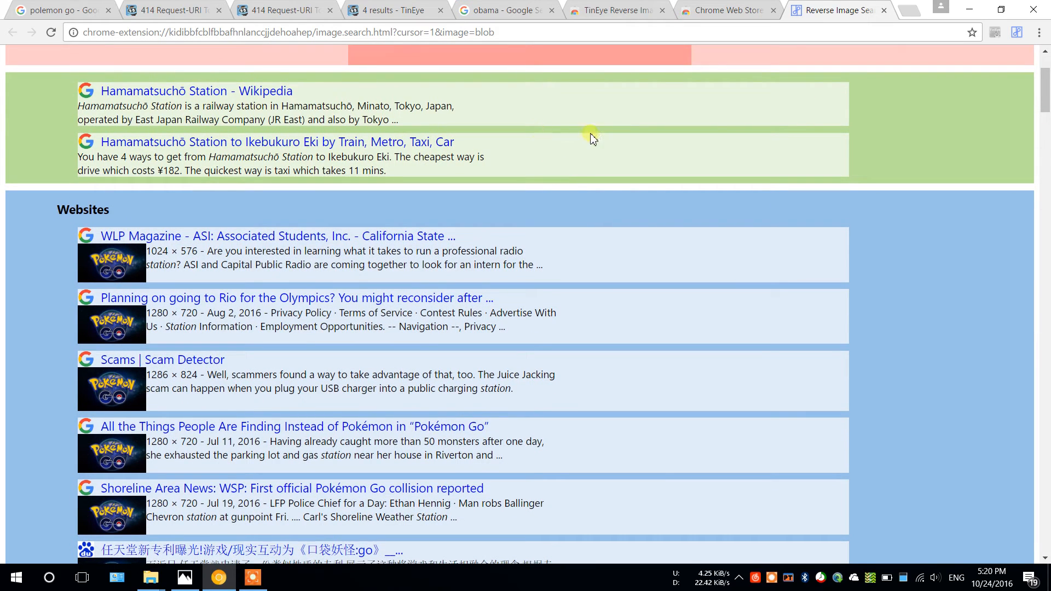
mouse_move(680, 113)
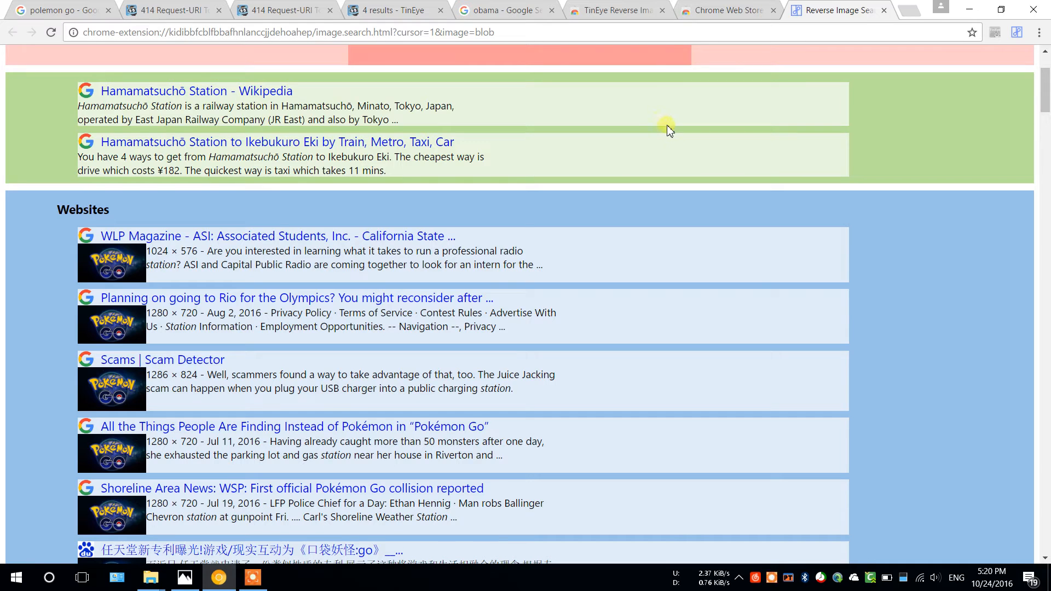
click(315, 10)
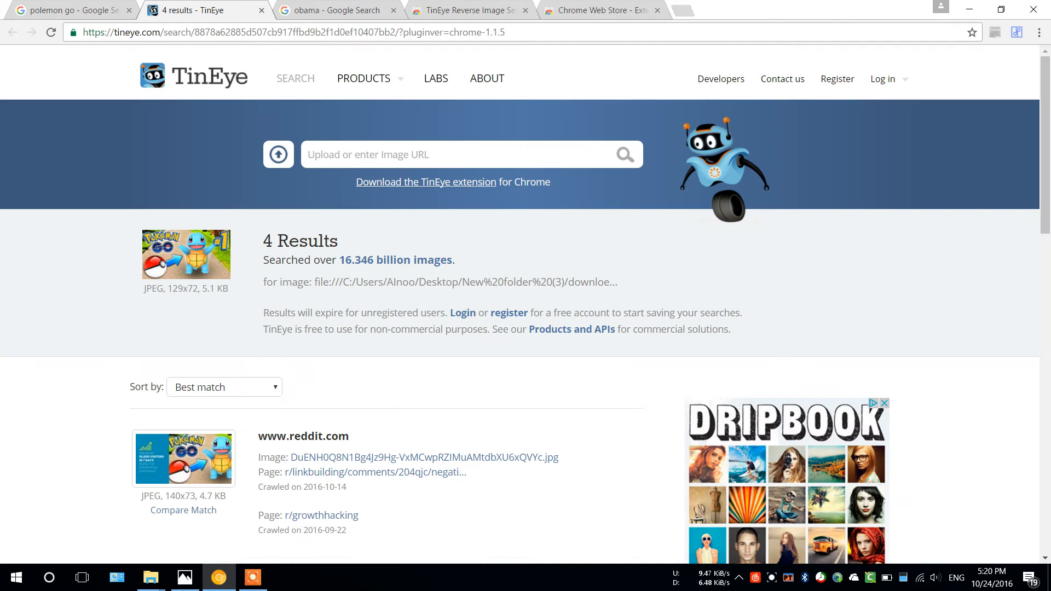
- Close the TinEye results and briefly view the TinEye store page from an Obama portrait's menu
click(204, 9)
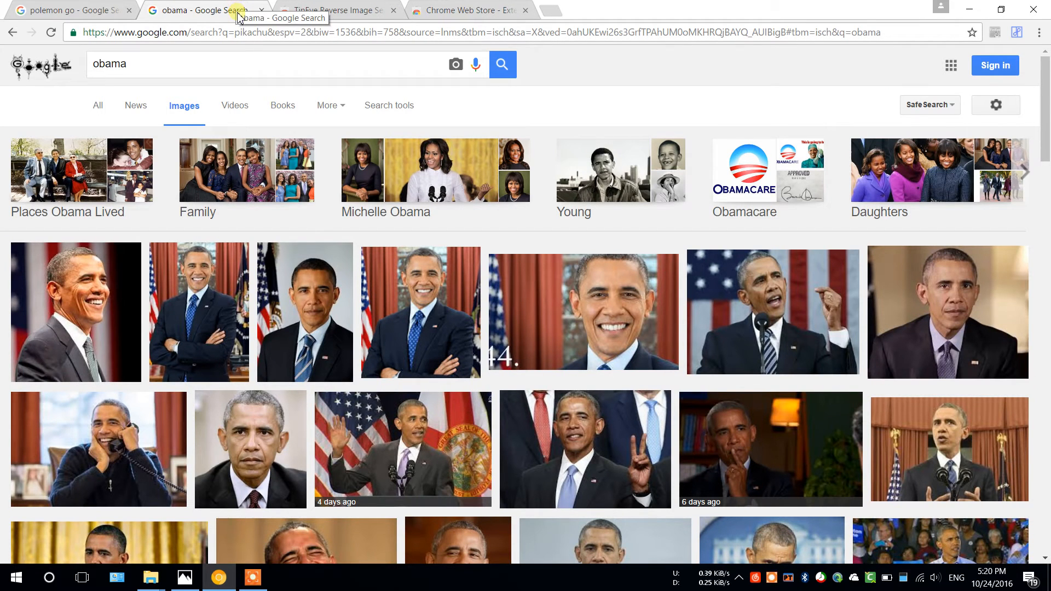
mouse_move(303, 291)
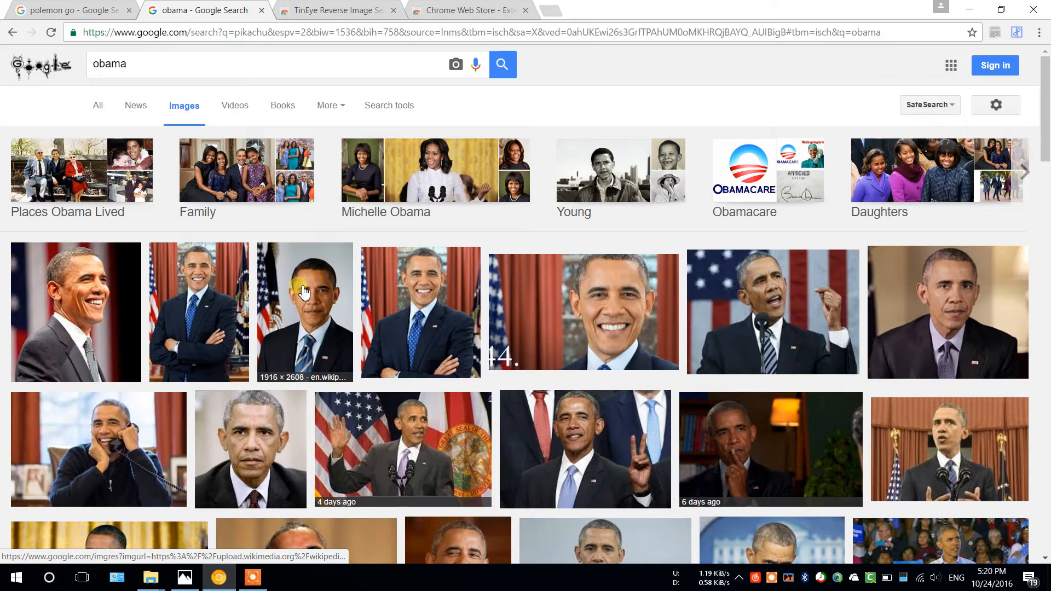
right_click(304, 292)
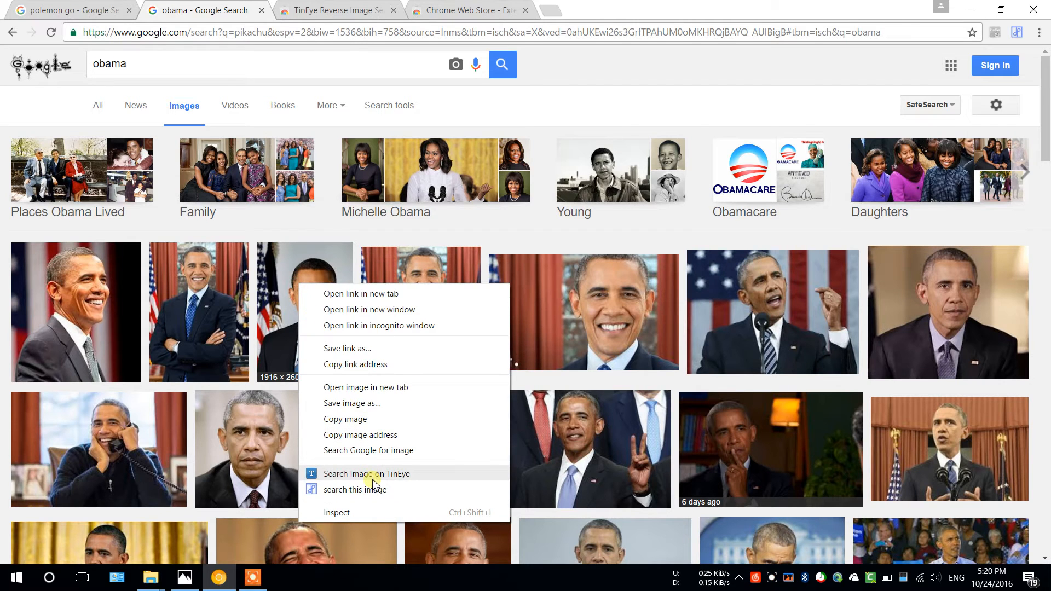
click(367, 473)
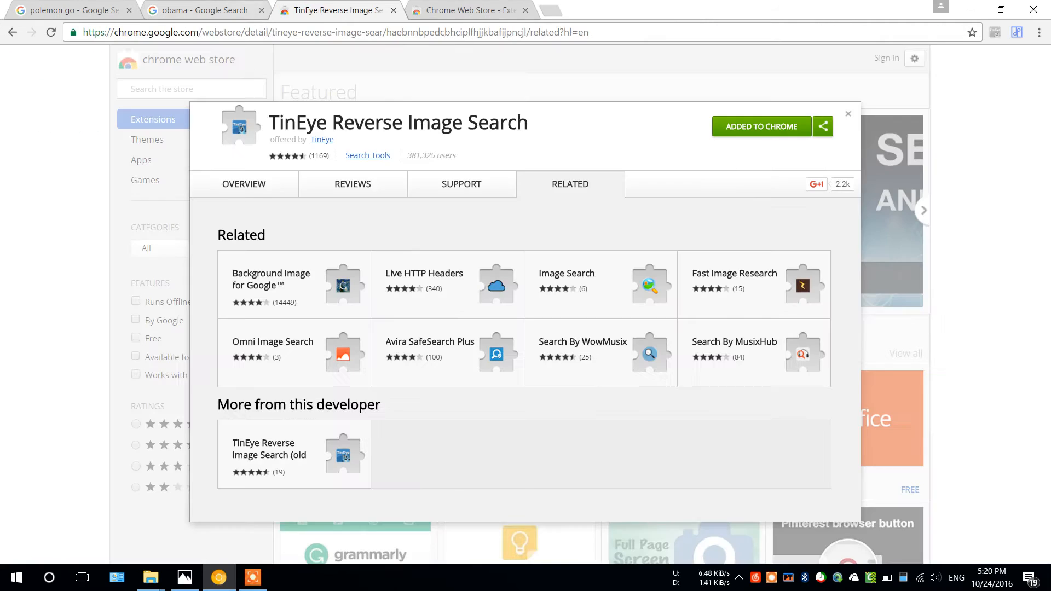
click(202, 10)
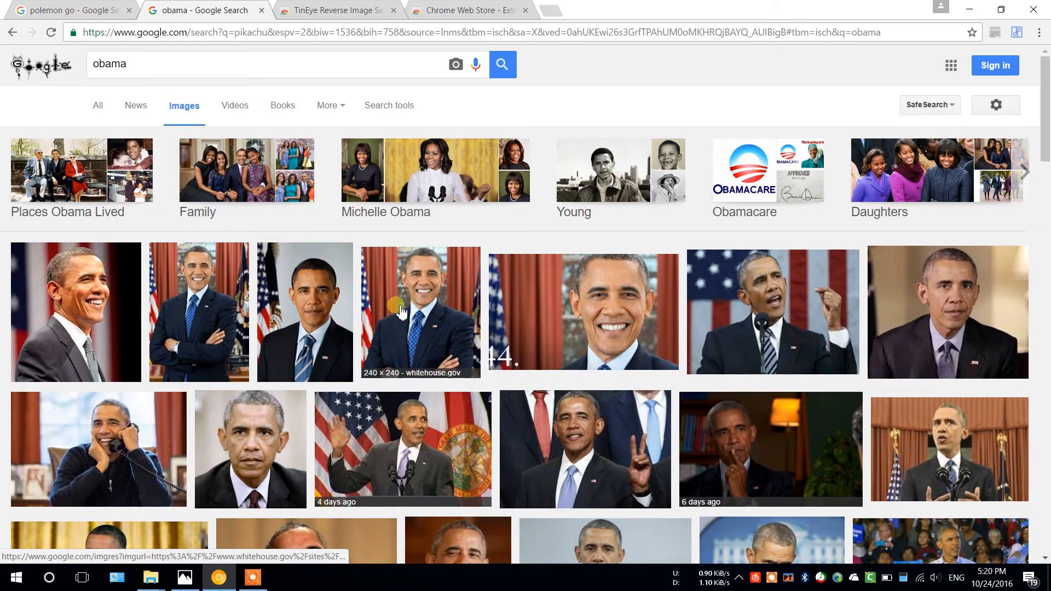
- Reverse-search the third Obama portrait with NooBox
right_click(400, 310)
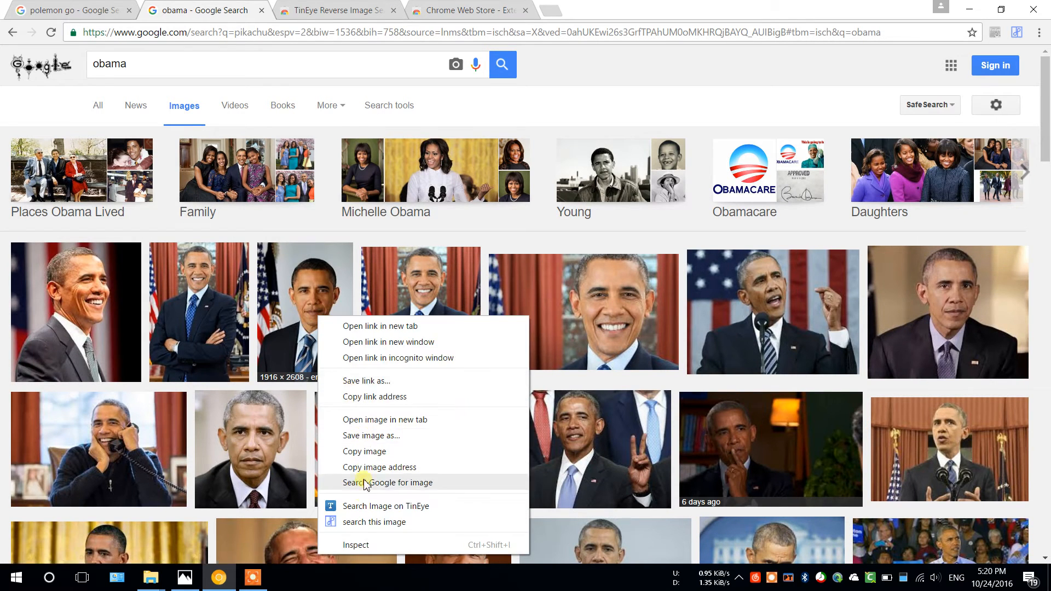
click(372, 522)
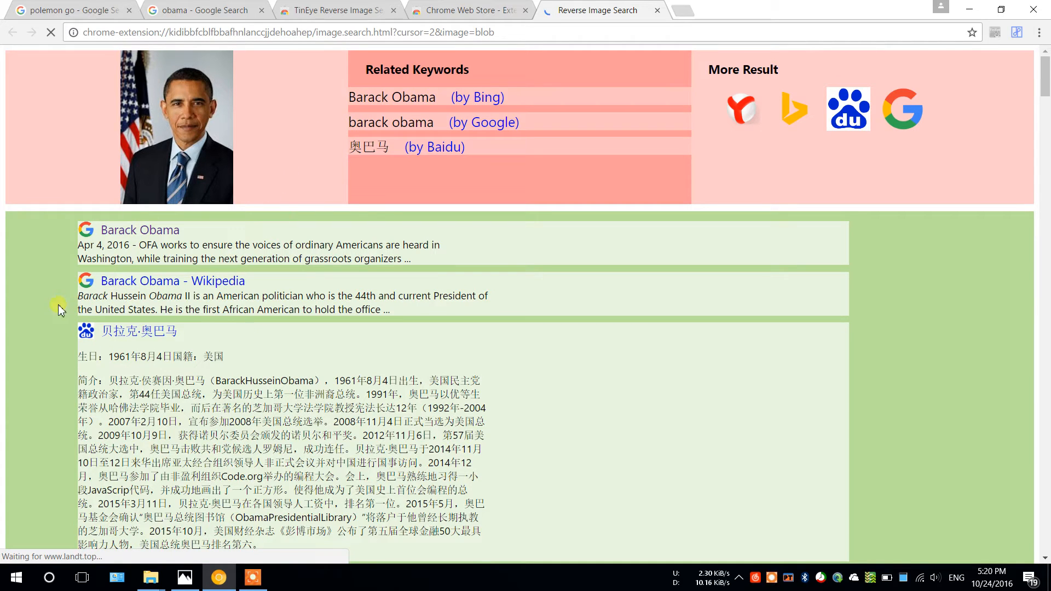
mouse_move(157, 235)
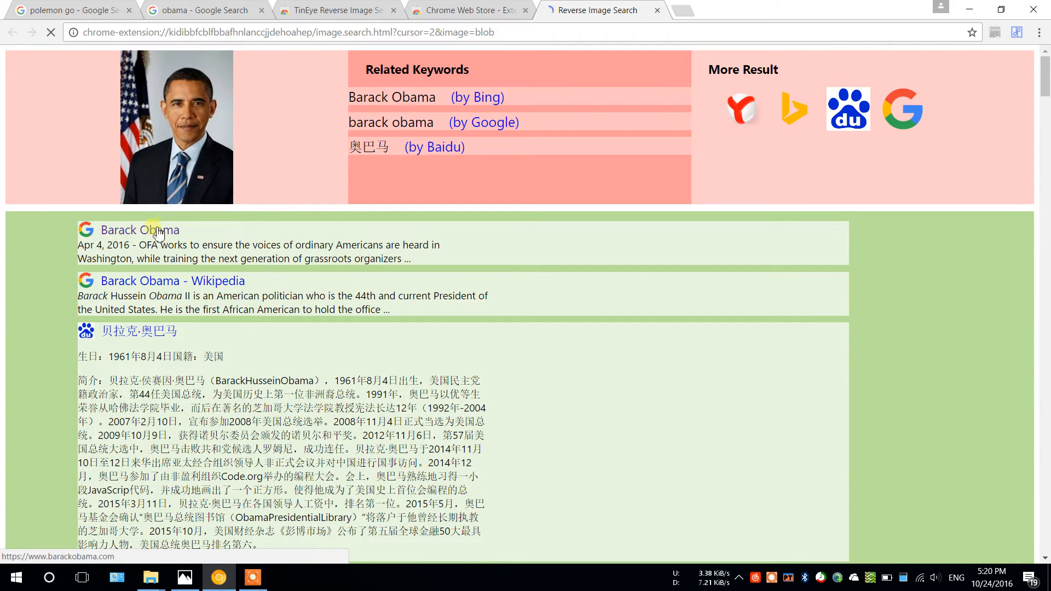
- Visit the top barackobama.com match from NooBox's results, then close it
click(140, 230)
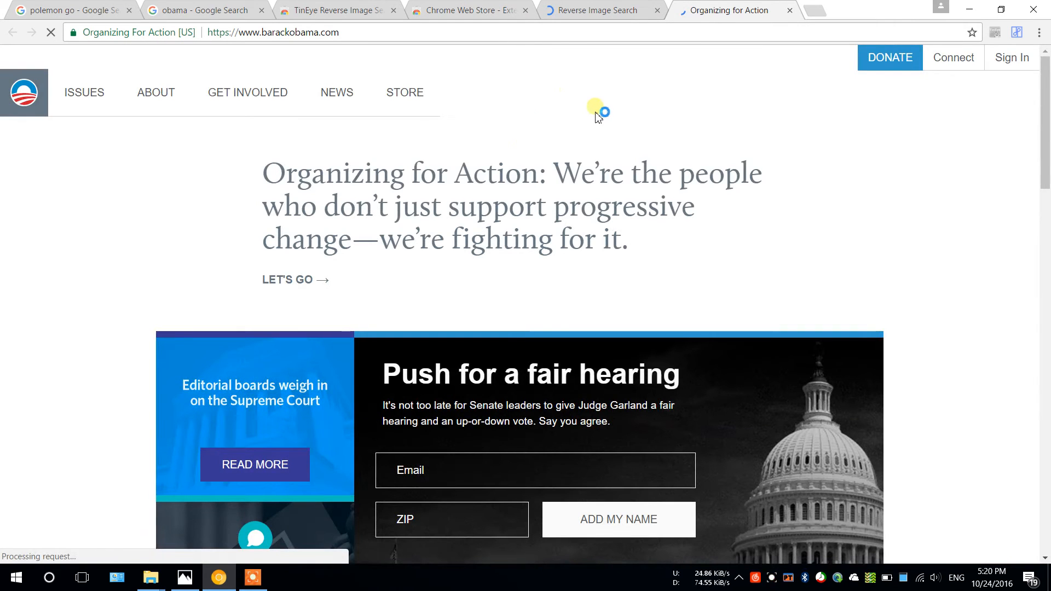
click(600, 10)
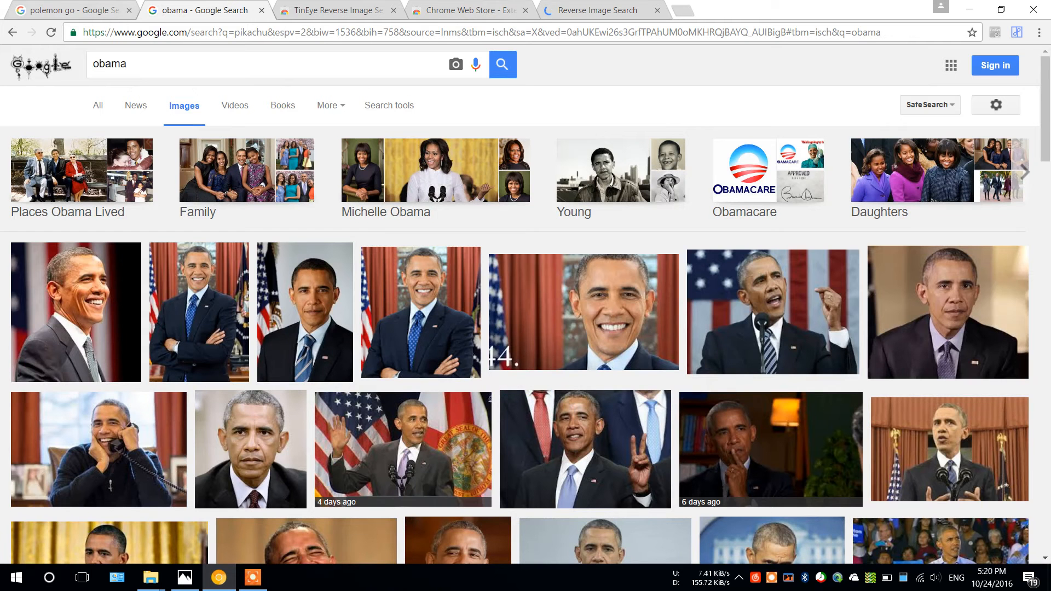
mouse_move(597, 10)
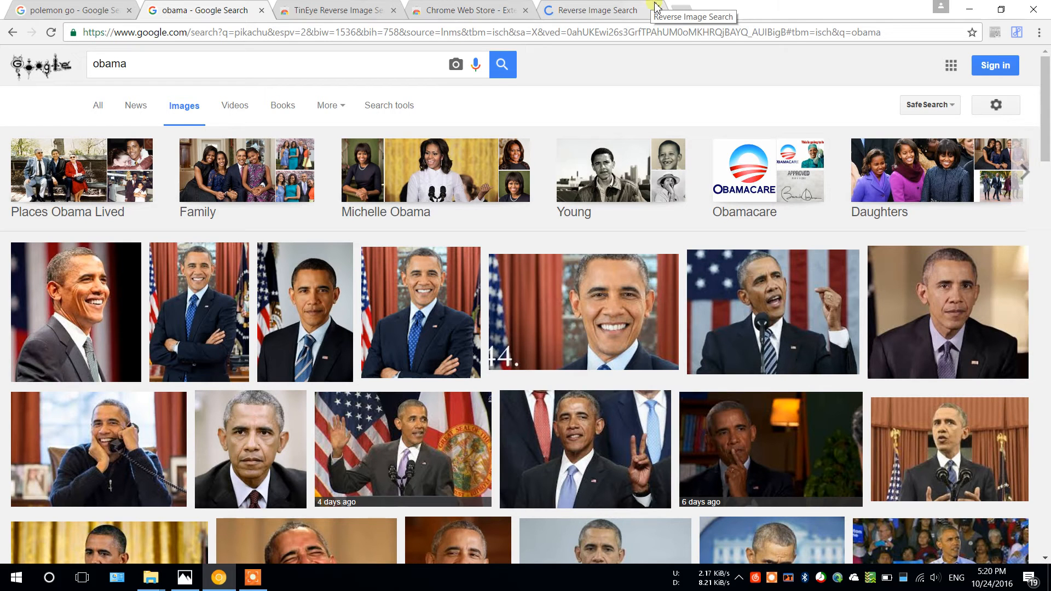
mouse_move(421, 369)
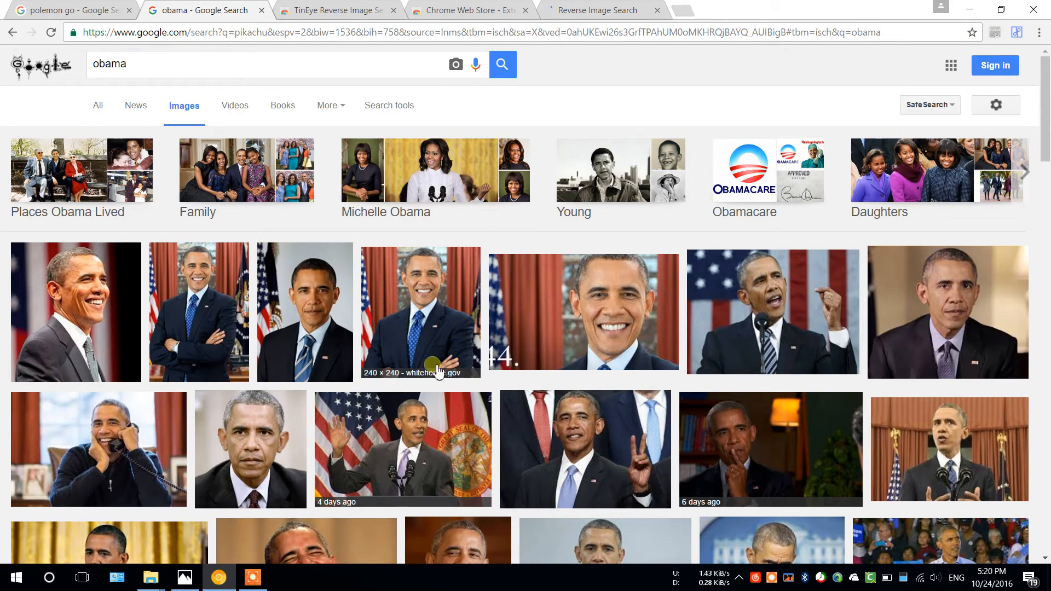
mouse_move(150, 577)
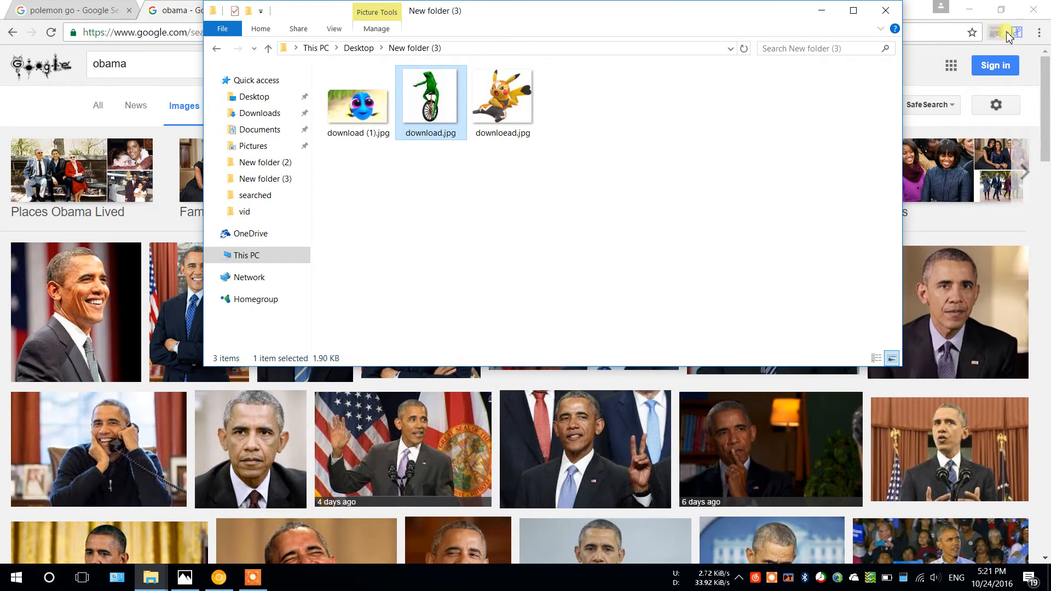
- Upload download.jpg from New folder (3) through NooBox's drop-image box for reverse search
click(1016, 32)
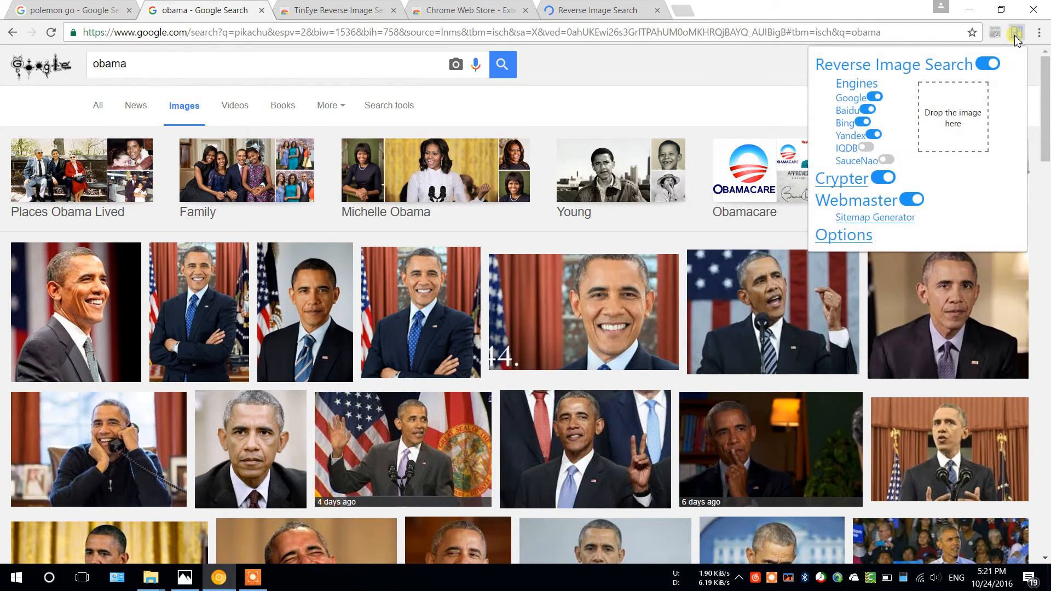
mouse_move(955, 130)
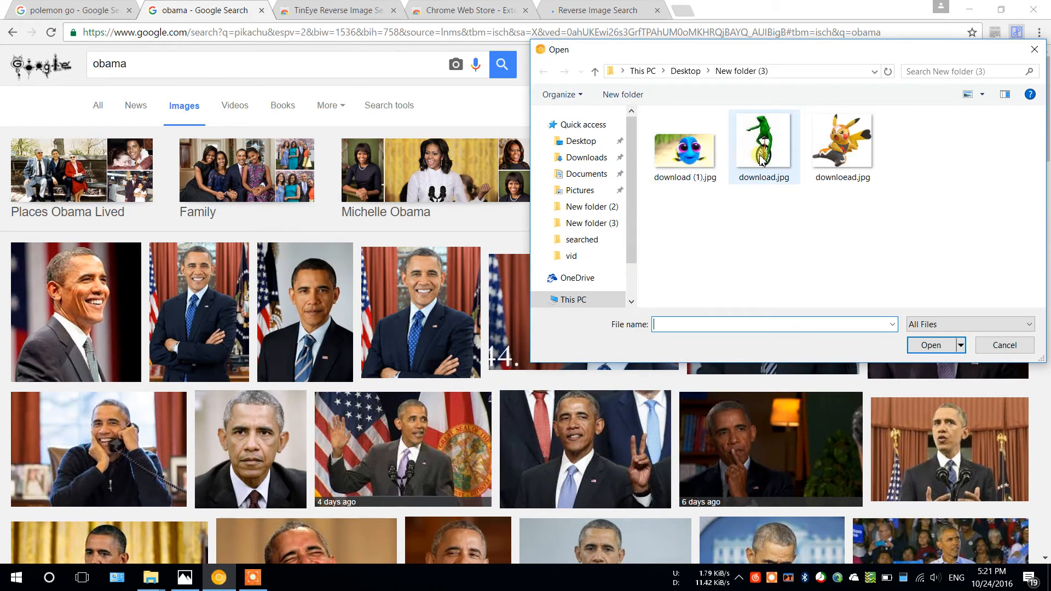
click(763, 145)
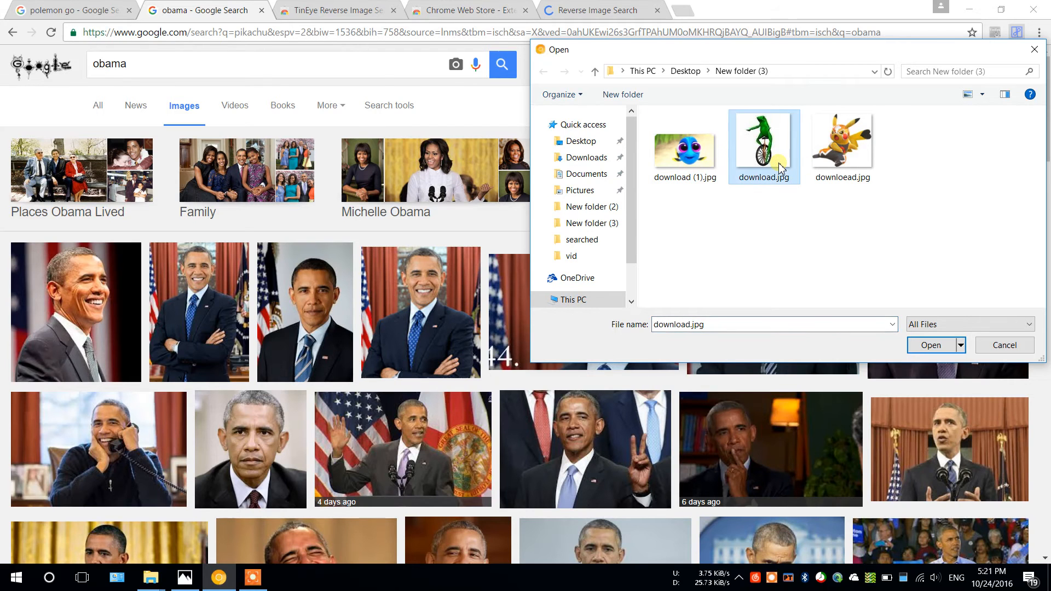
click(931, 345)
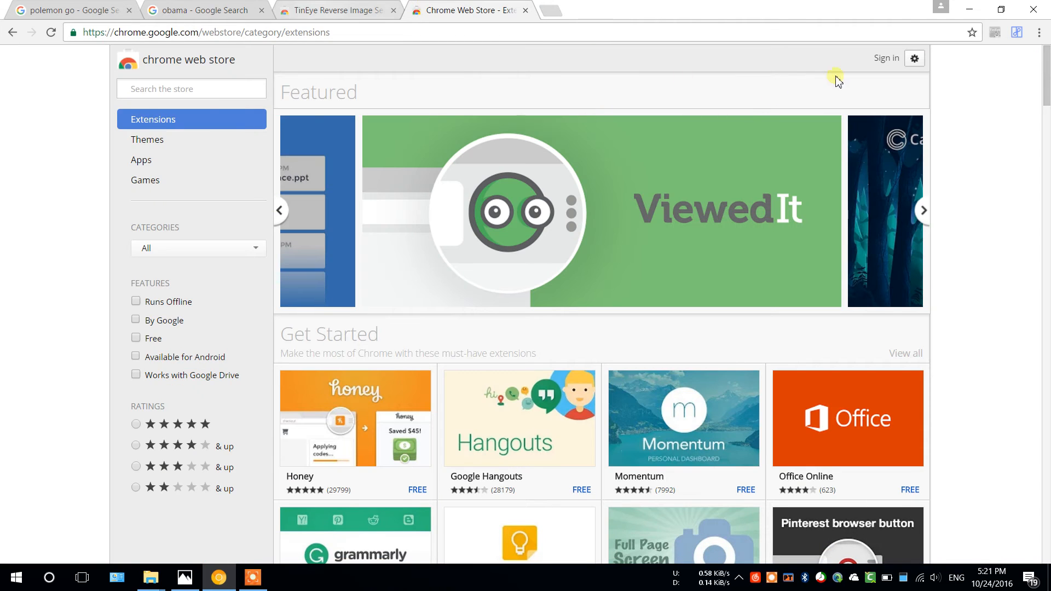
mouse_move(1015, 73)
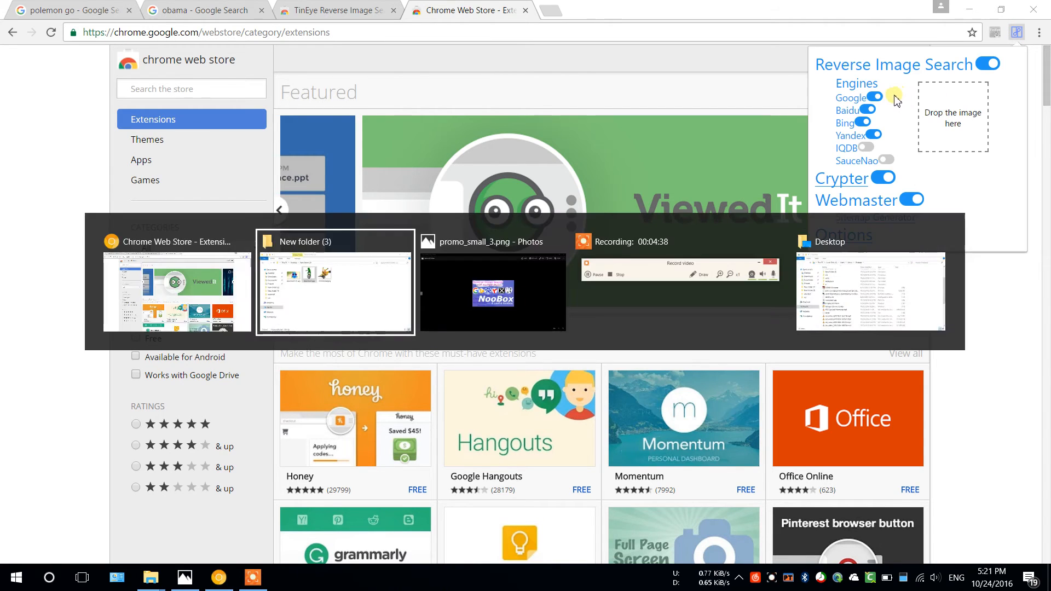
- Drop the Dory image onto NooBox and show its reverse-search results with Finding Dory keywords
click(335, 282)
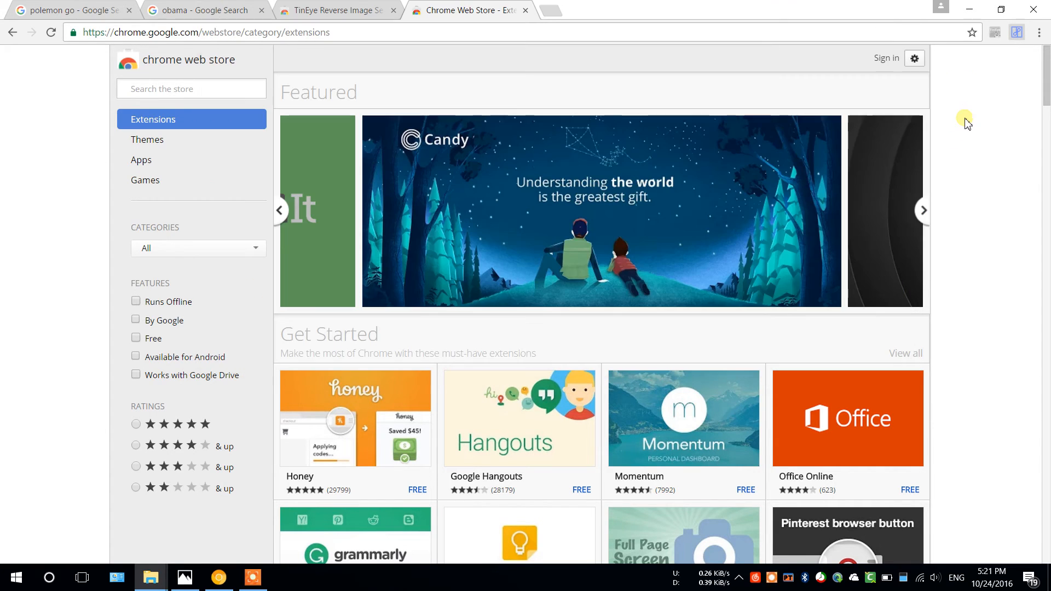
click(599, 10)
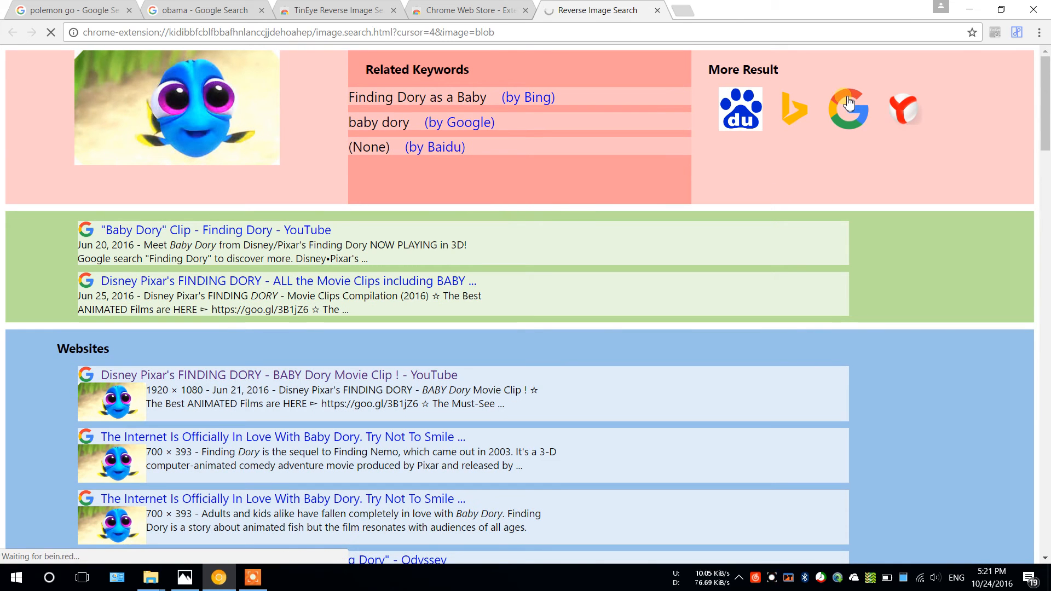
mouse_move(453, 111)
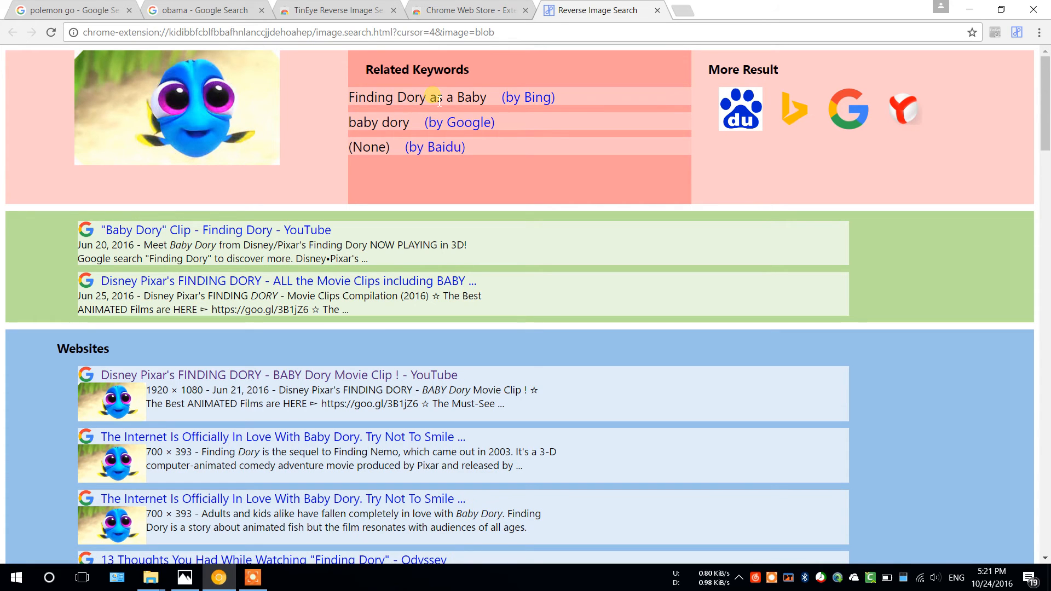
mouse_move(628, 275)
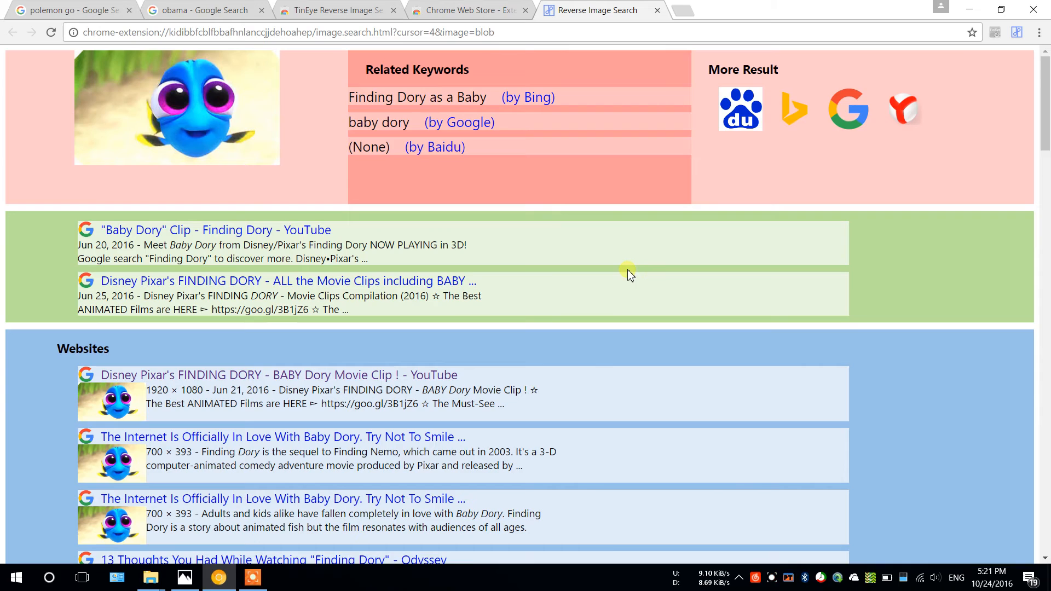
mouse_move(641, 268)
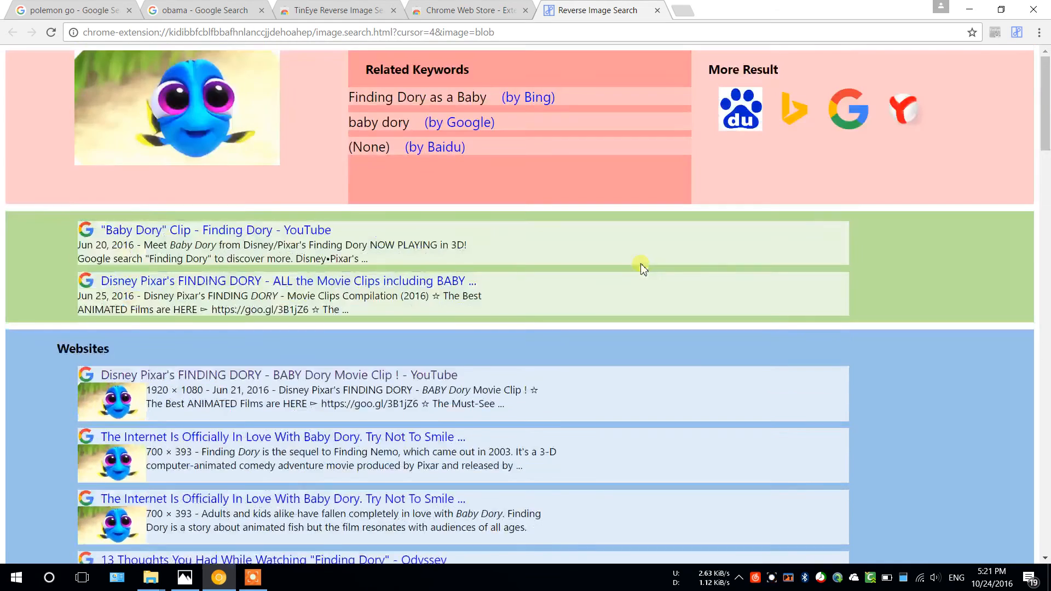
- View Google's own matching pages for Dory, close them, and glance at the TinEye store page
click(848, 108)
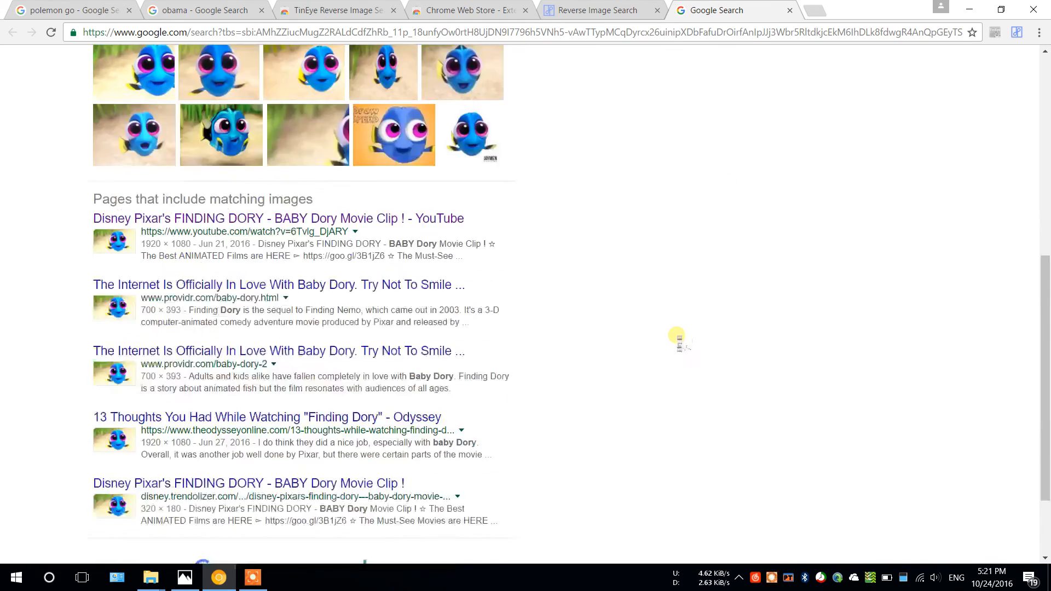
click(596, 10)
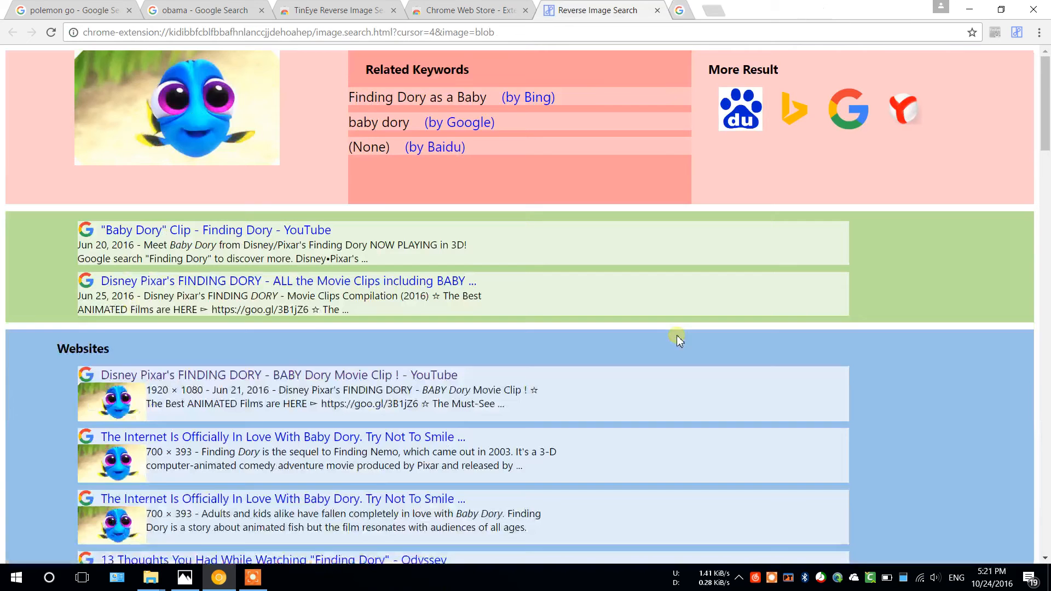
click(329, 10)
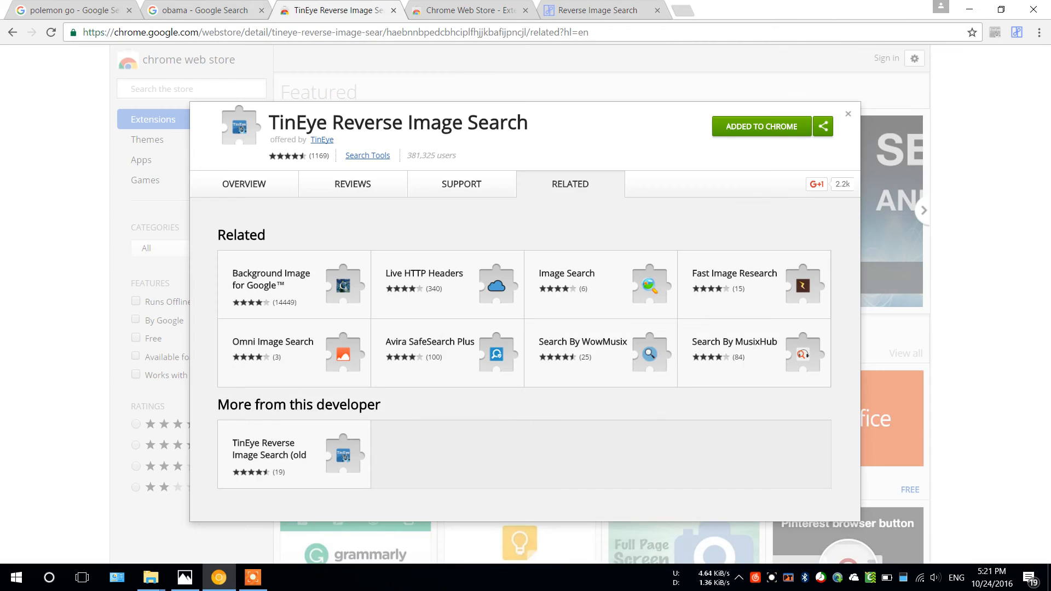
- Browse the Obama and polemon go result tabs, then return to the Dory results
click(202, 10)
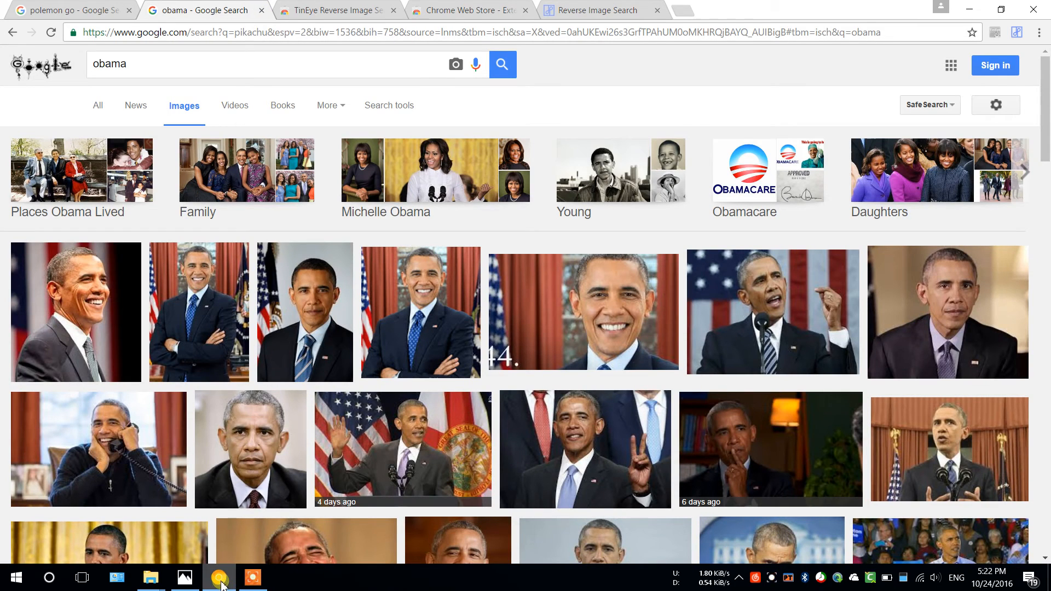
click(66, 10)
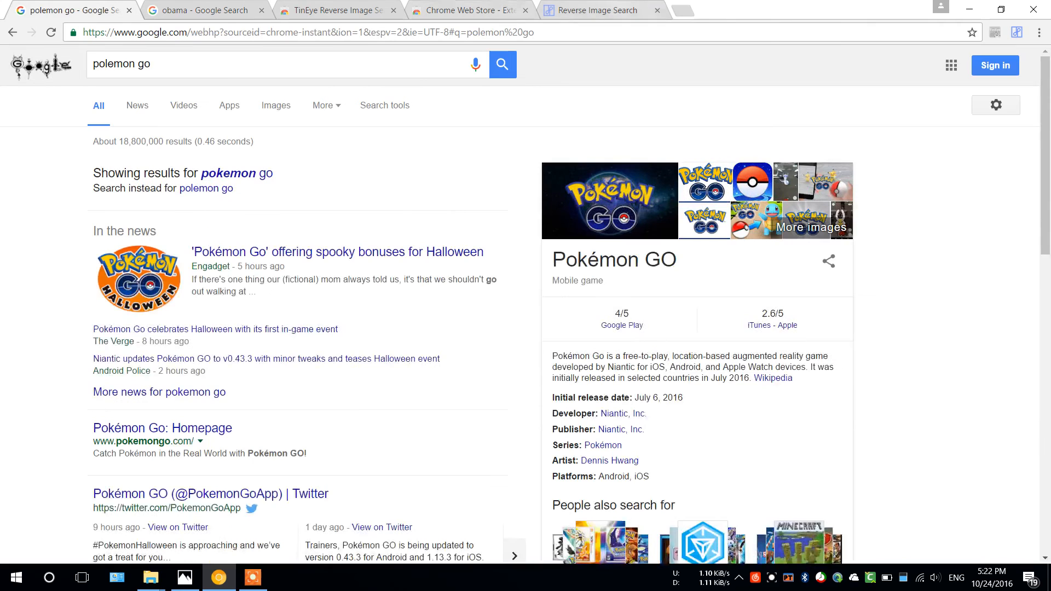
click(602, 10)
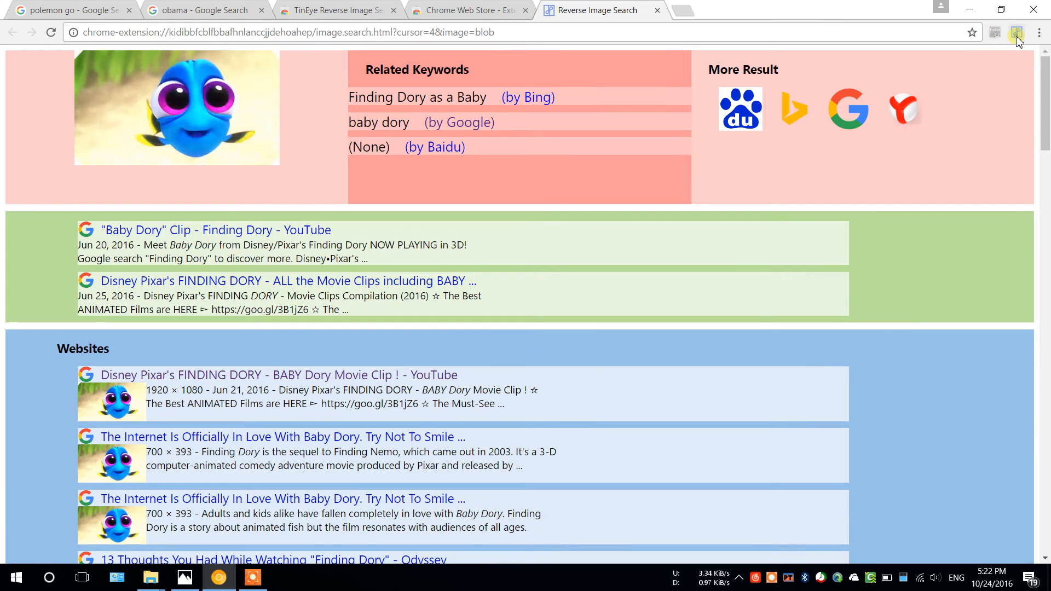
- In NooBox quick settings, switch the Baidu engine off and back on
click(1016, 32)
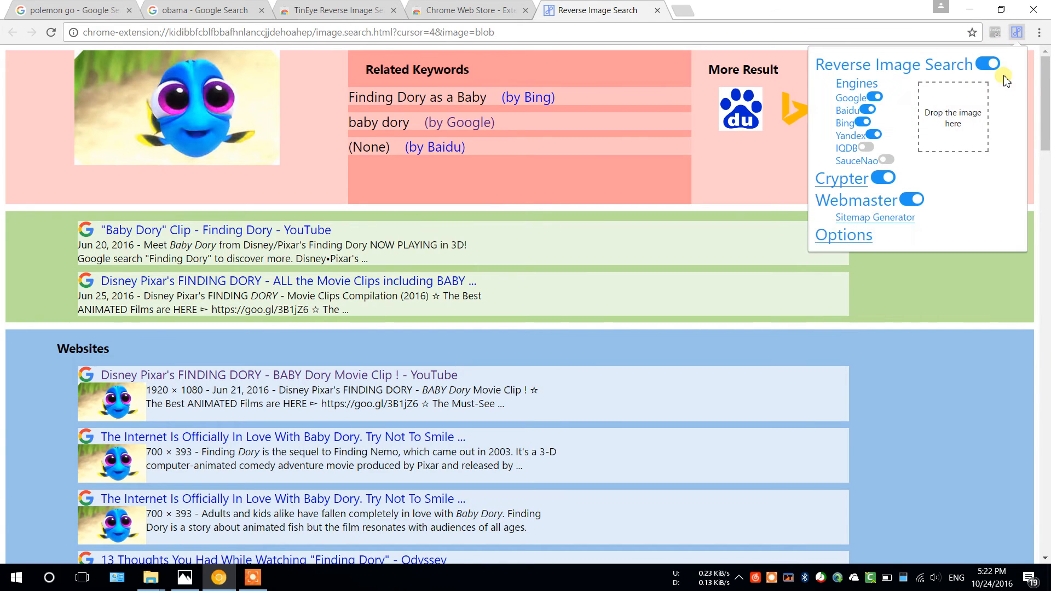
mouse_move(867, 113)
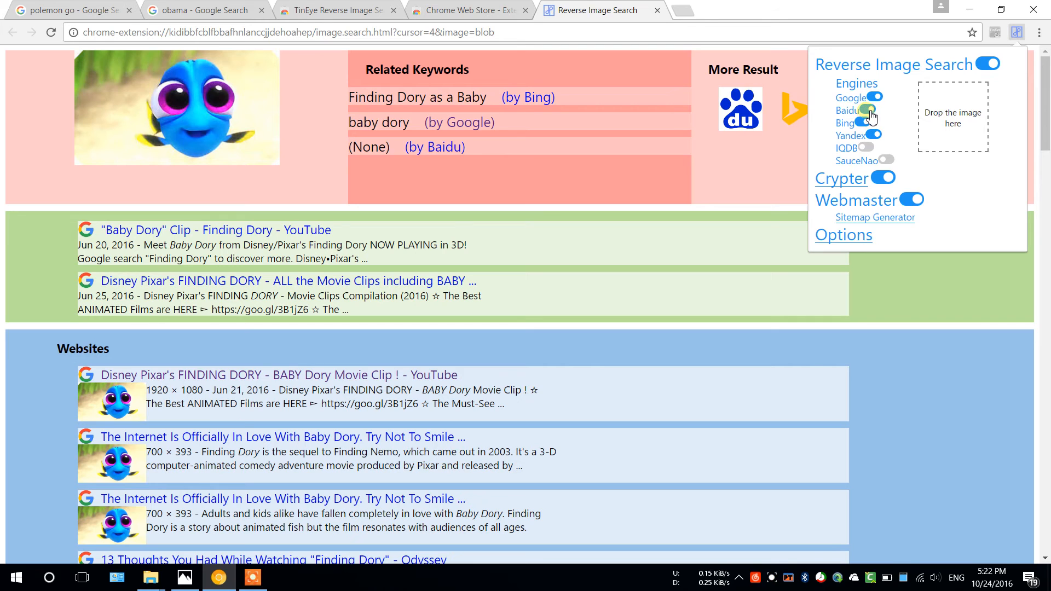
click(880, 109)
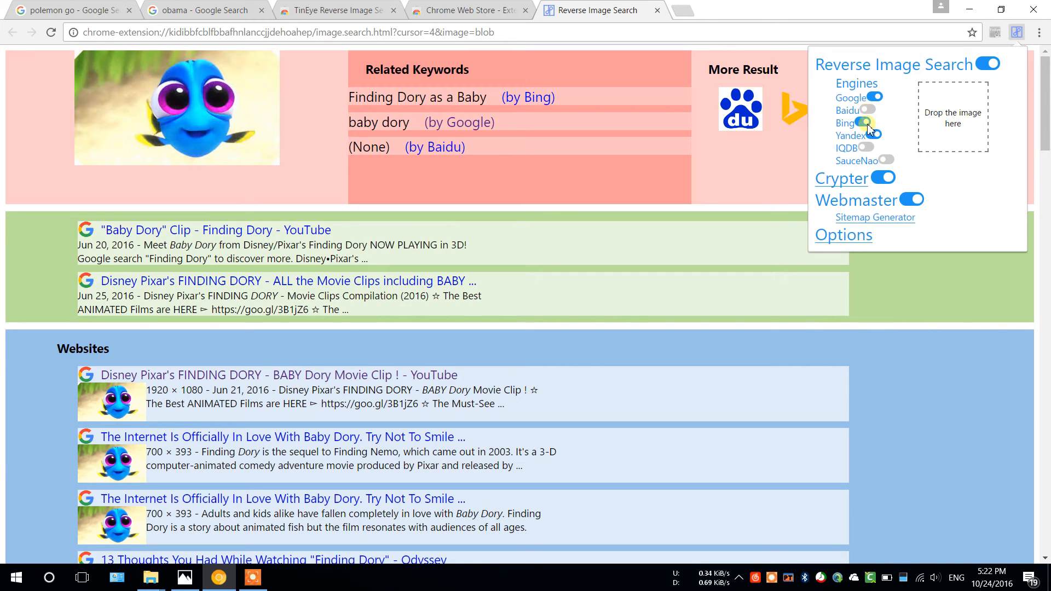
click(874, 110)
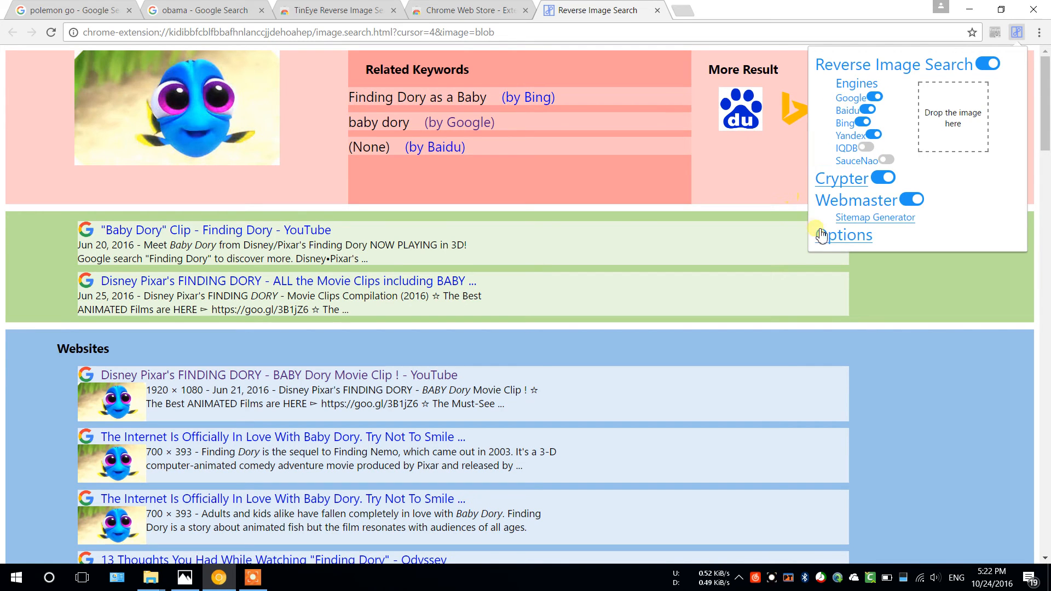
- Enable Customize Backgrounds in NooBox's full options page
click(847, 236)
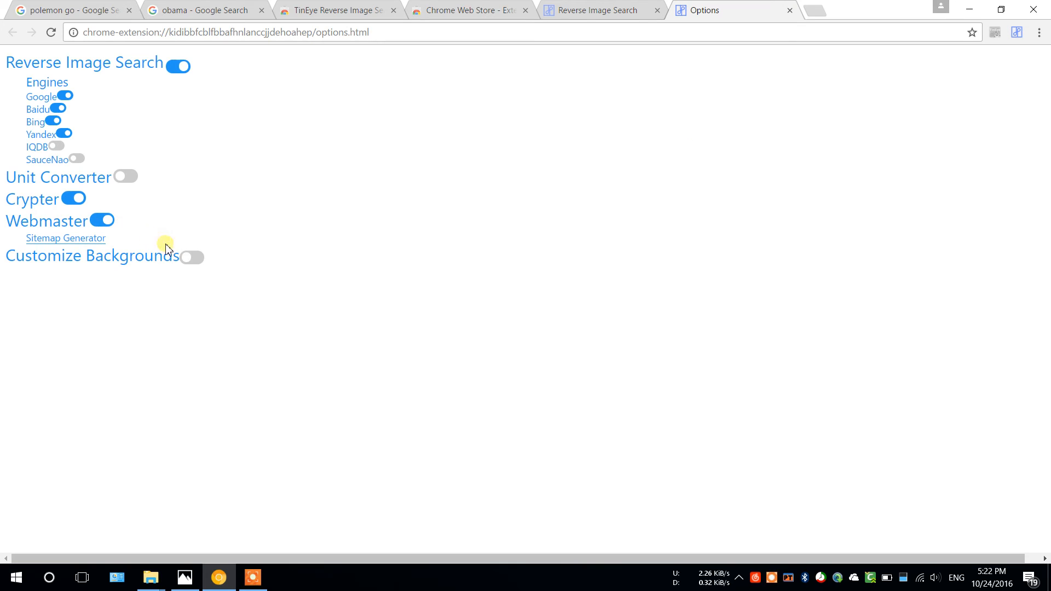
click(193, 256)
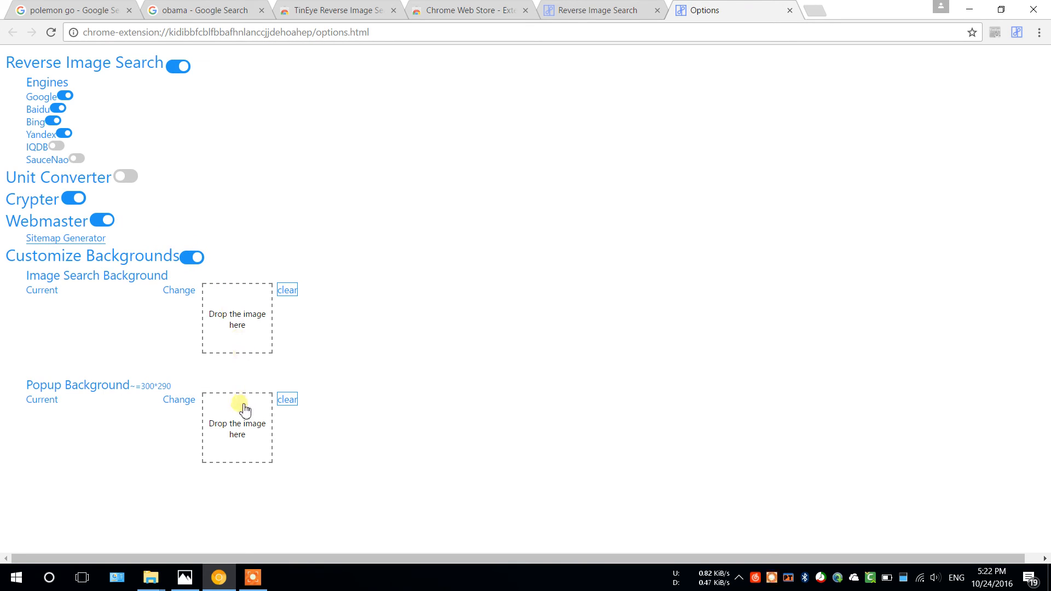
mouse_move(231, 442)
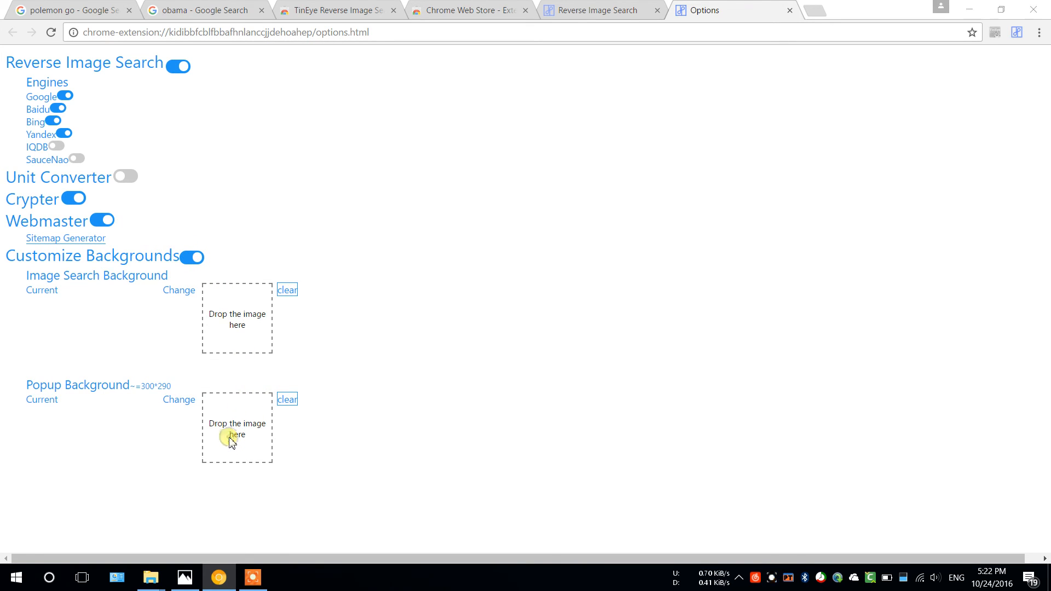
mouse_move(312, 458)
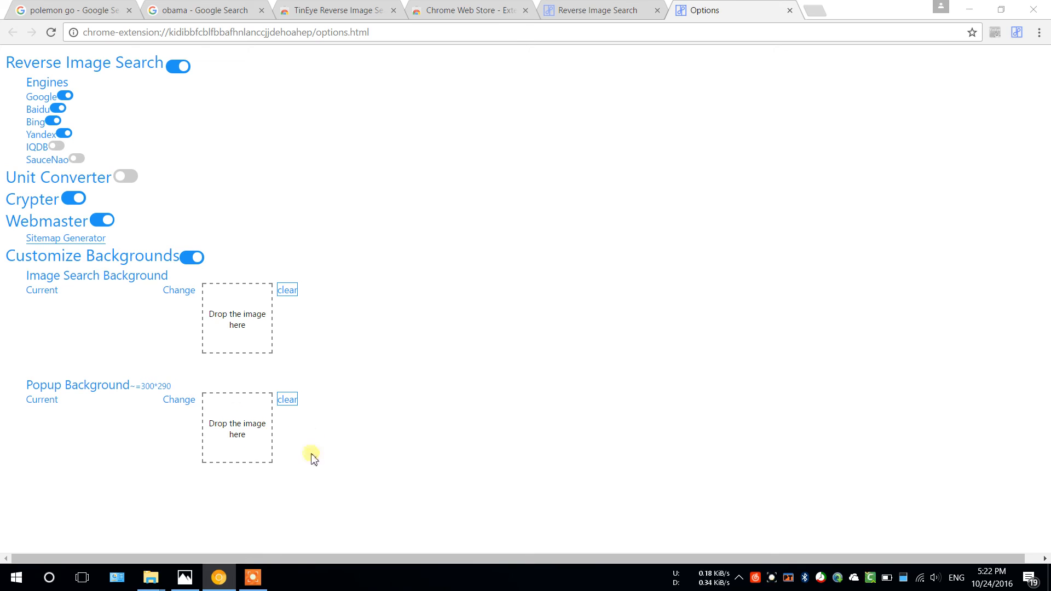
- Choose the Dory picture file as the popup background image
click(179, 289)
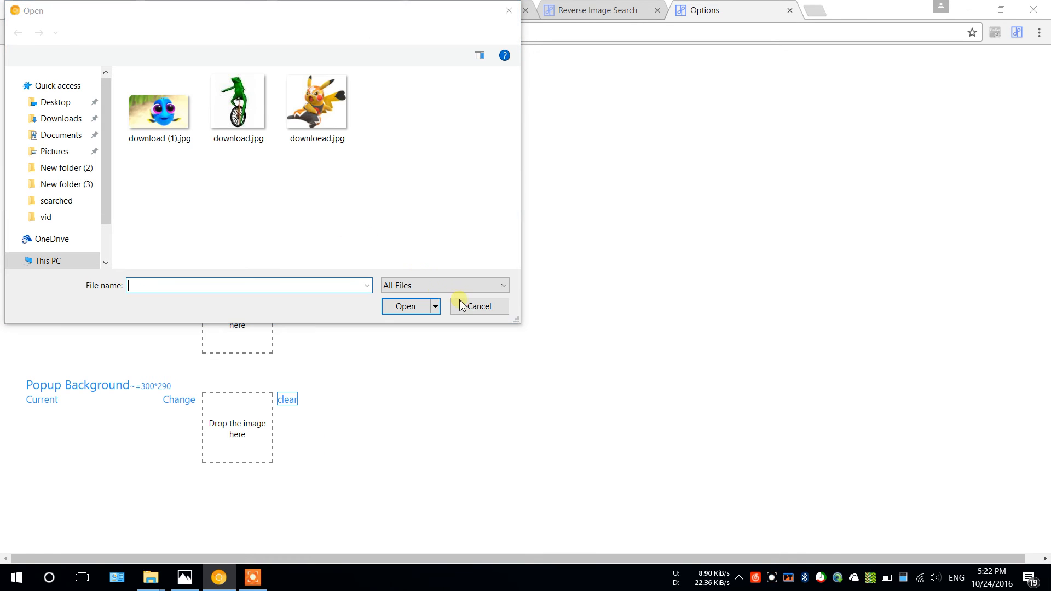
click(317, 107)
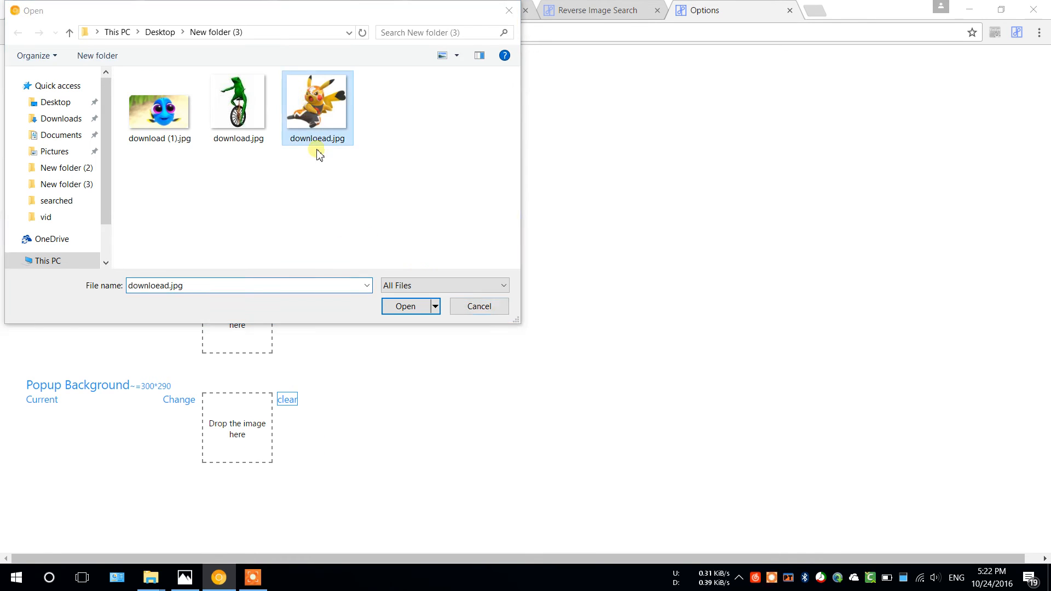
click(160, 108)
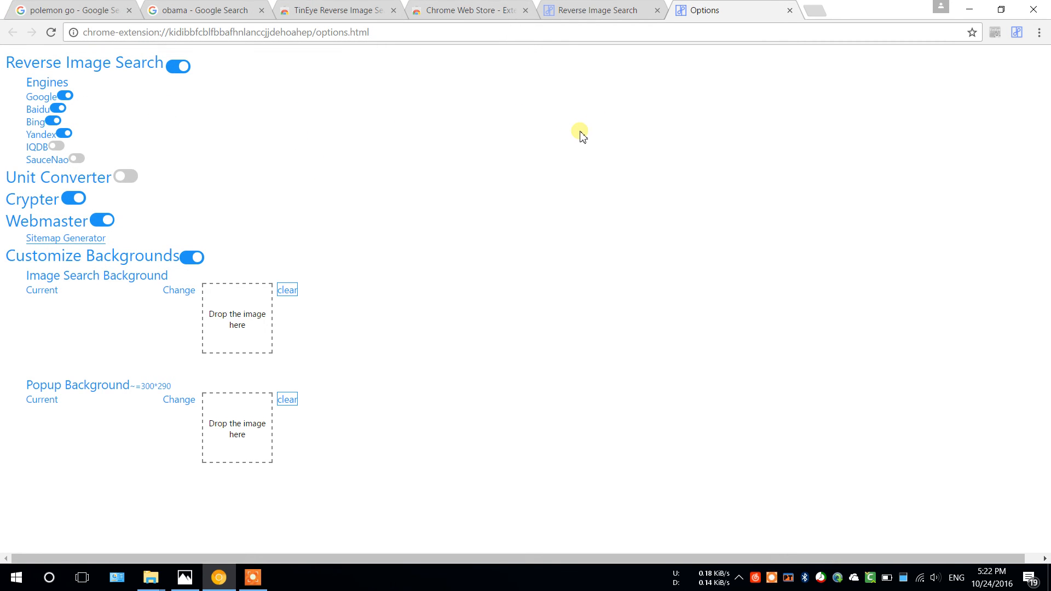
- Preview the popup with the Dory background, then clear the custom popup background
click(179, 400)
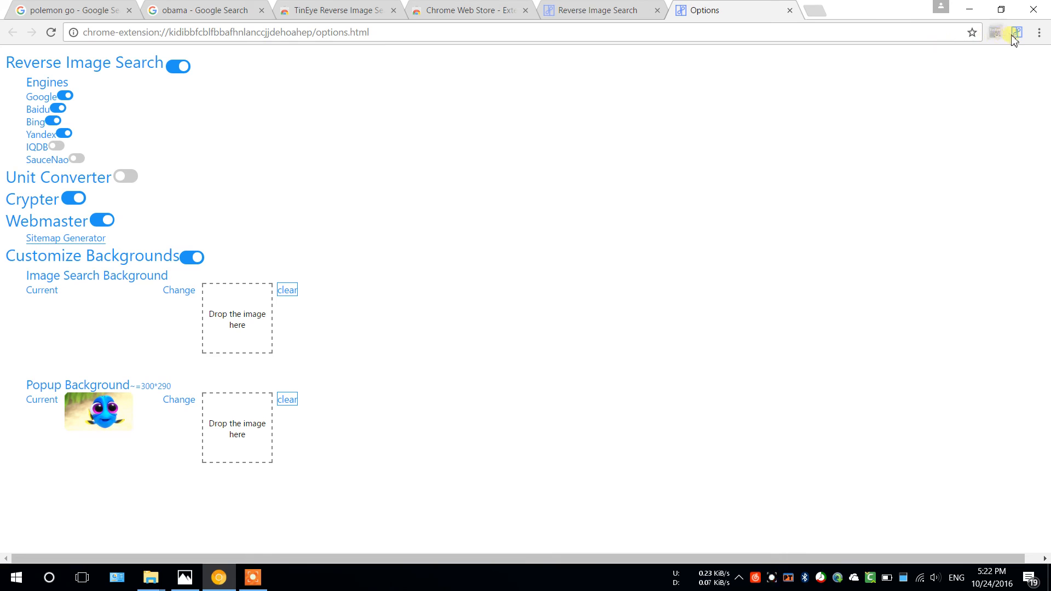
mouse_move(921, 189)
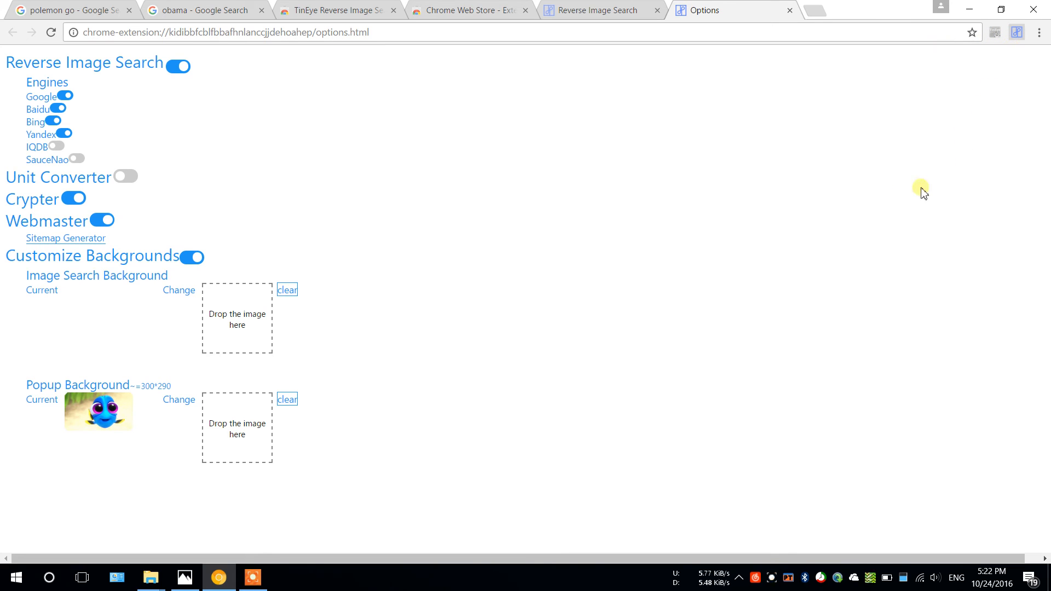
mouse_move(503, 294)
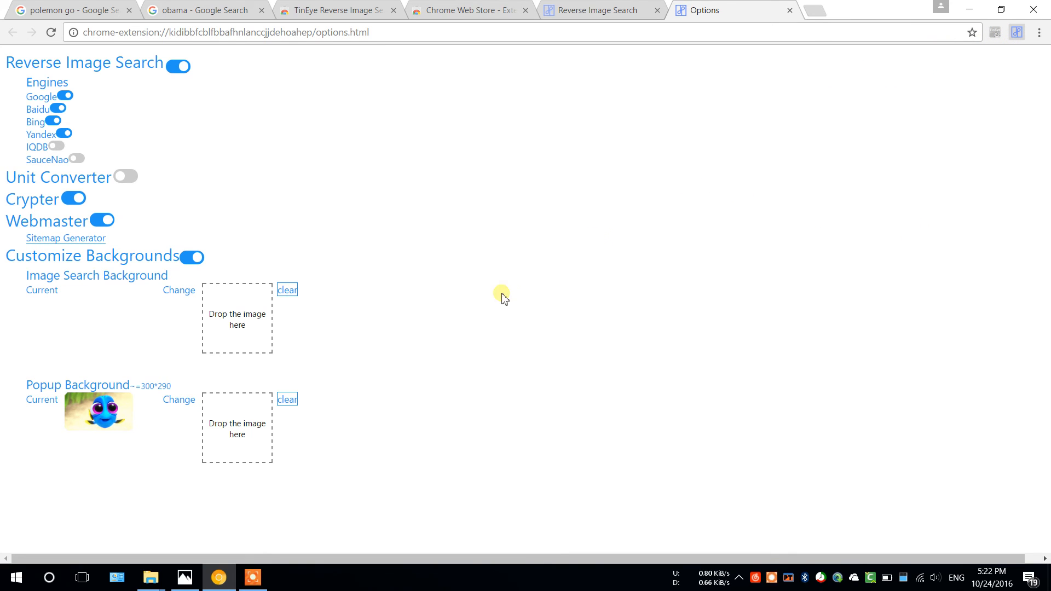
click(287, 399)
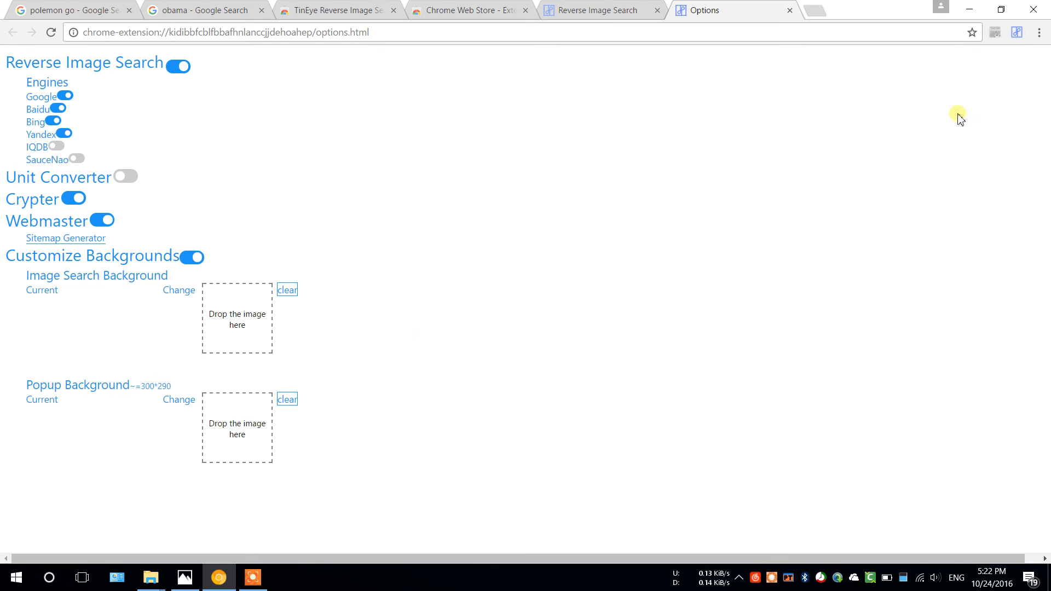
- Check the popup again without a background and move to the Chrome Web Store
click(1016, 32)
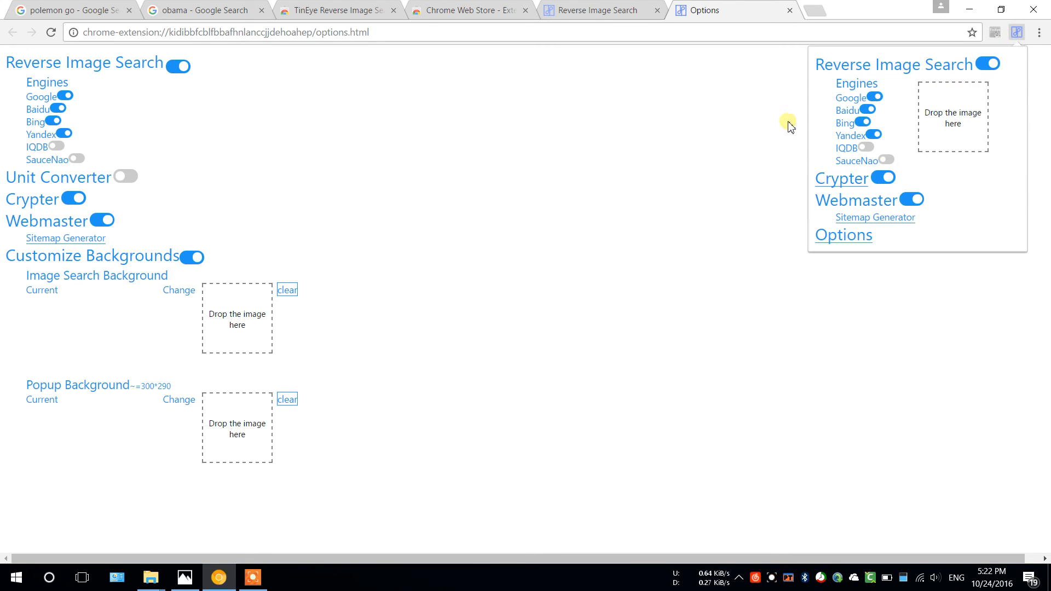
click(470, 10)
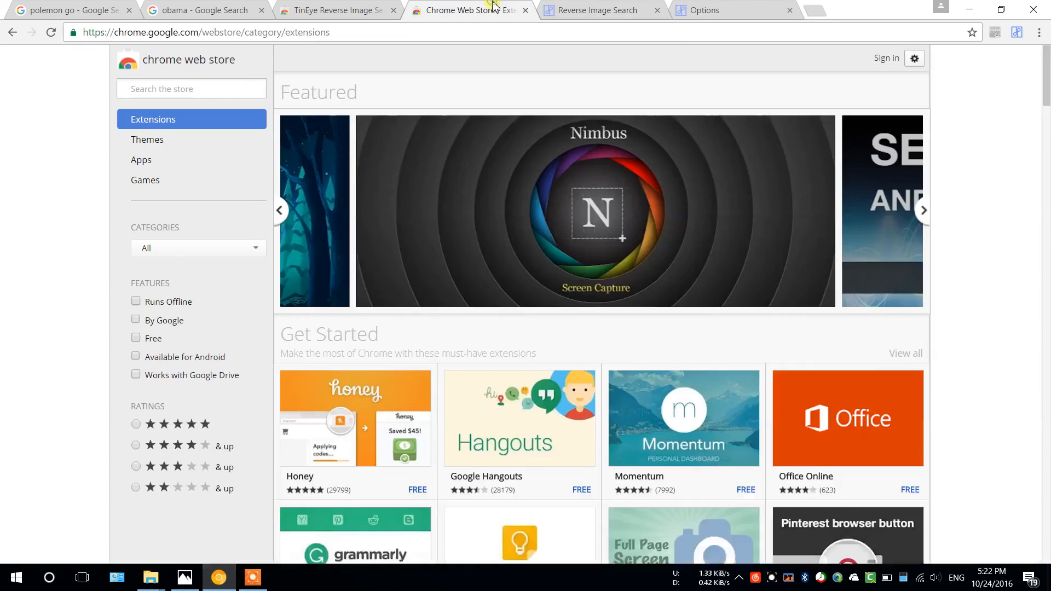
click(202, 10)
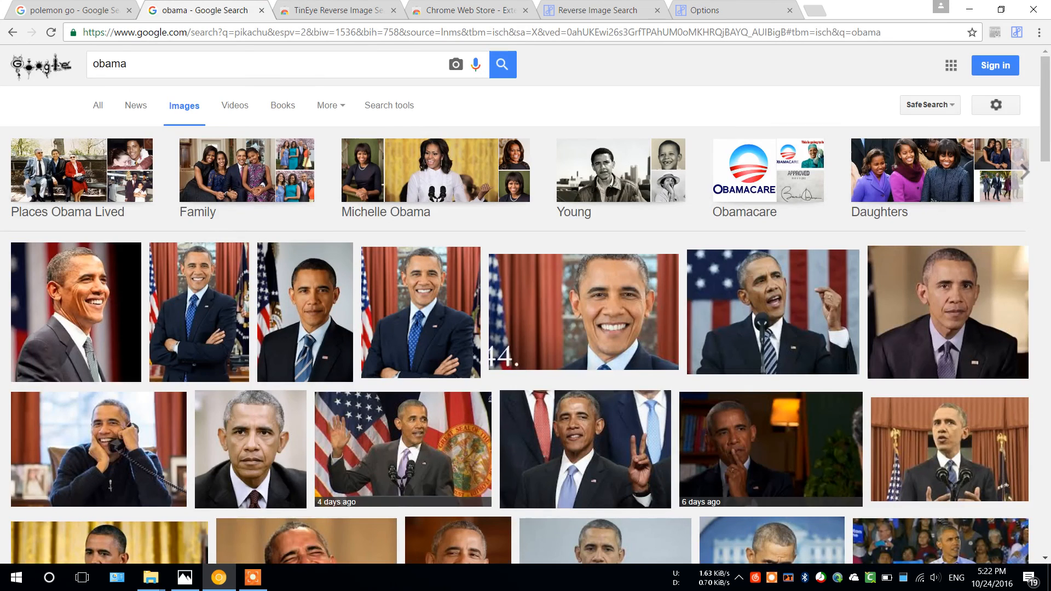
click(70, 10)
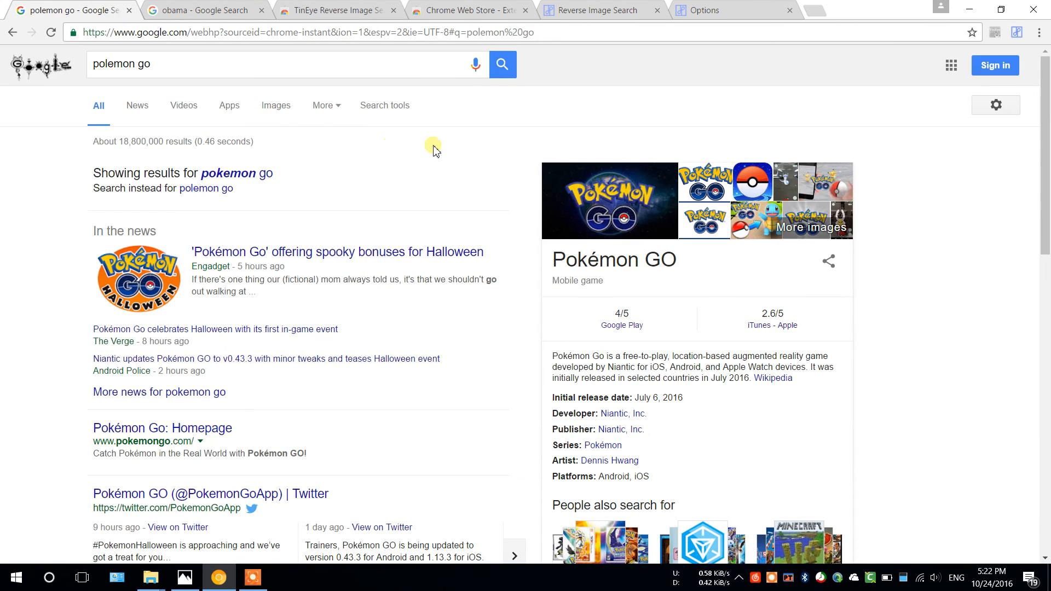
mouse_move(491, 166)
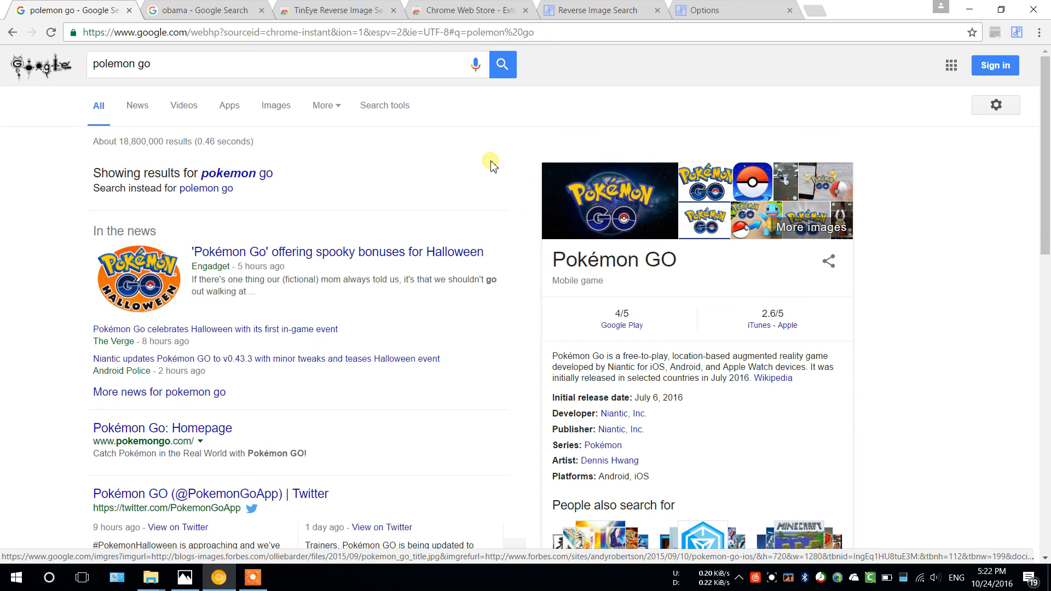
mouse_move(469, 10)
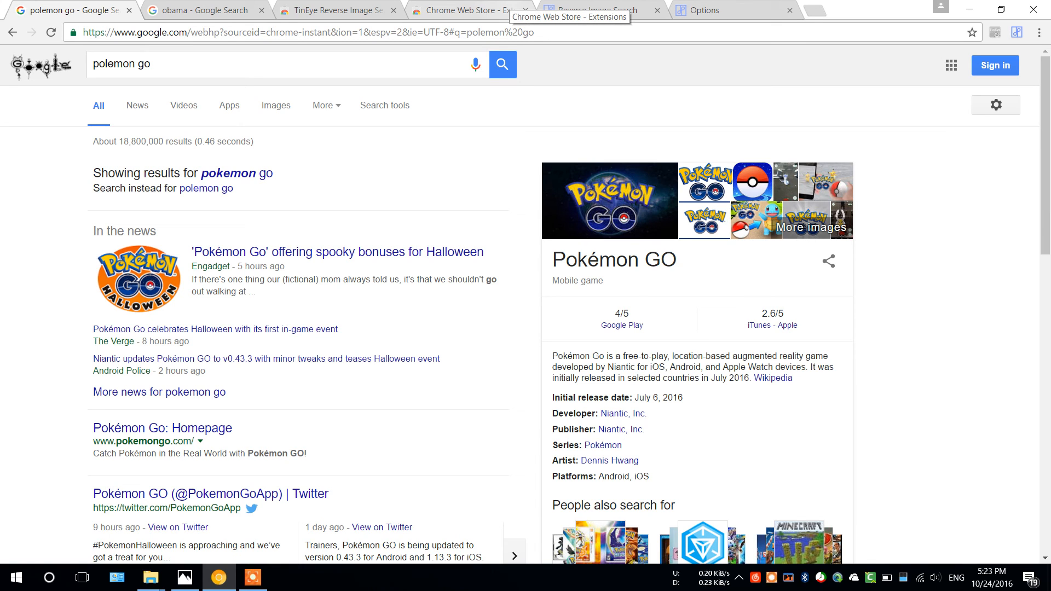
mouse_move(502, 126)
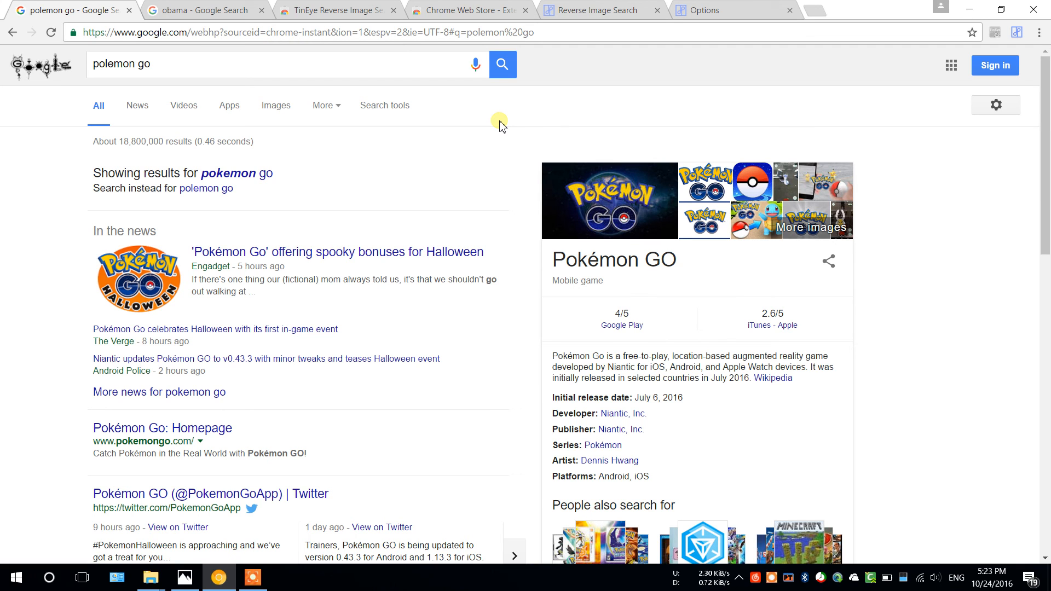
click(470, 10)
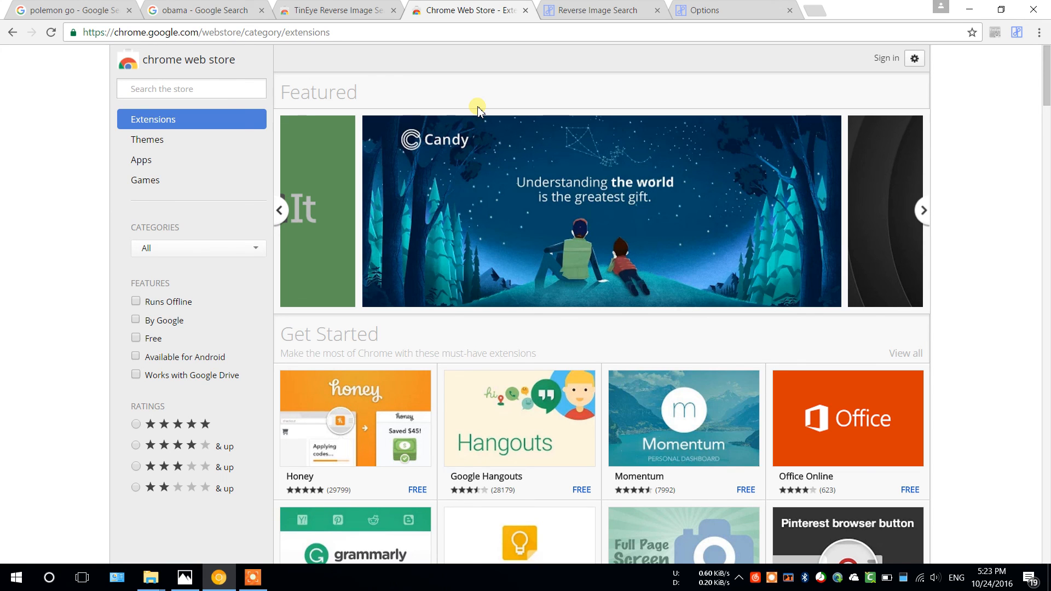
click(923, 210)
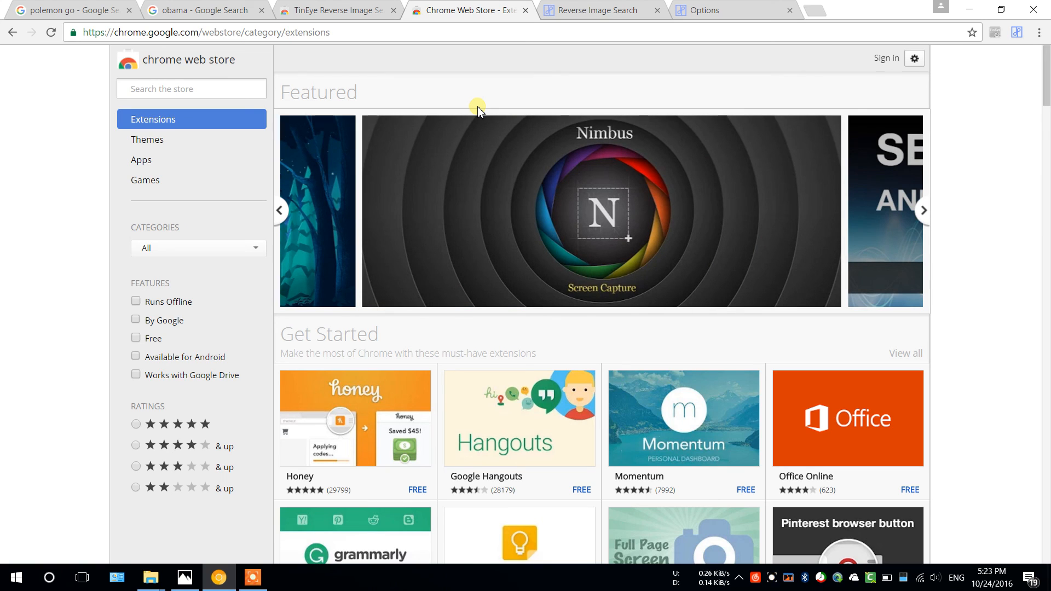
click(922, 211)
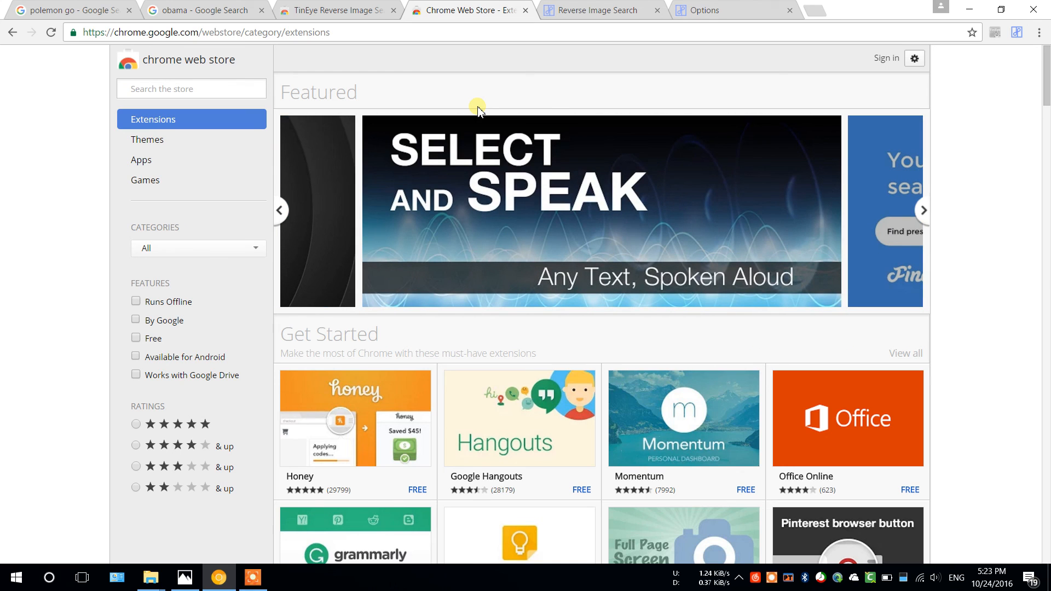